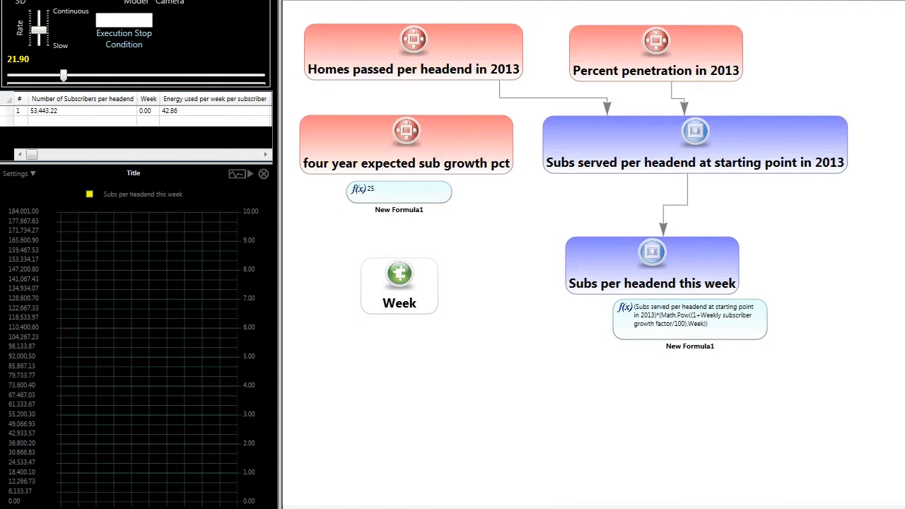
mouse_move(413, 69)
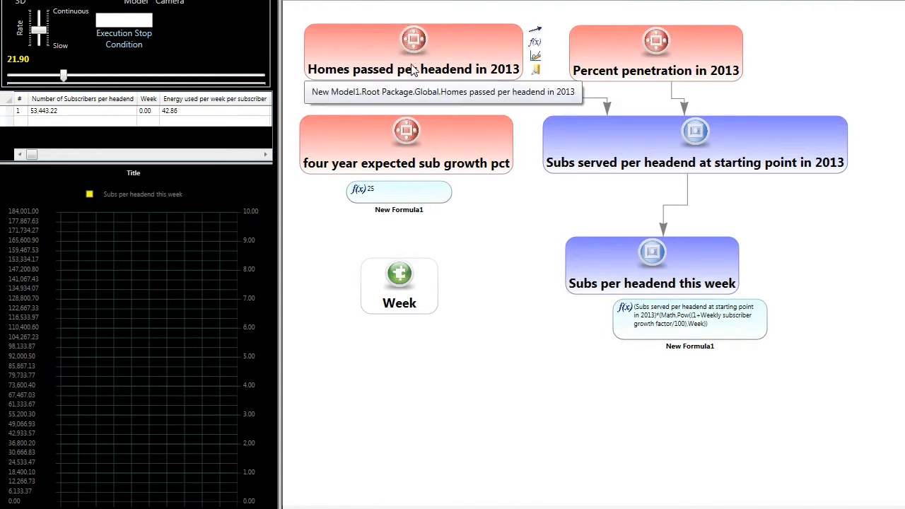
mouse_move(608, 46)
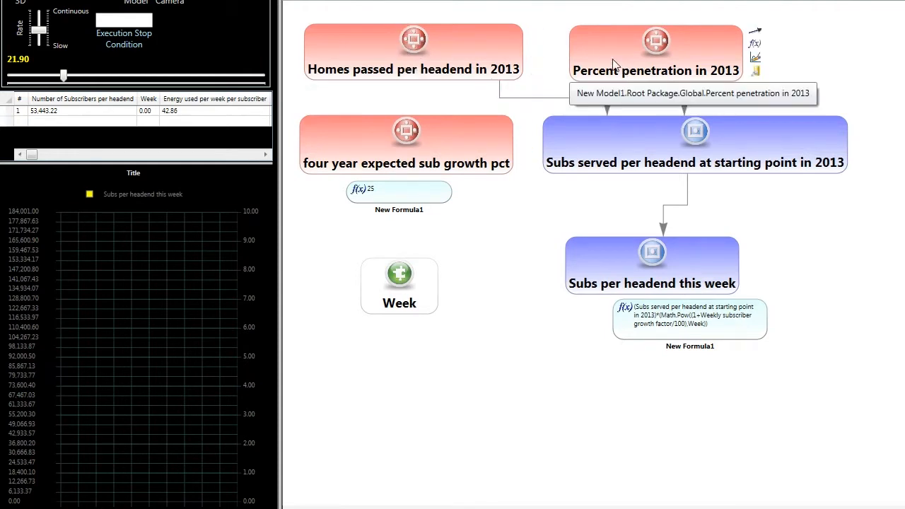
mouse_move(580, 66)
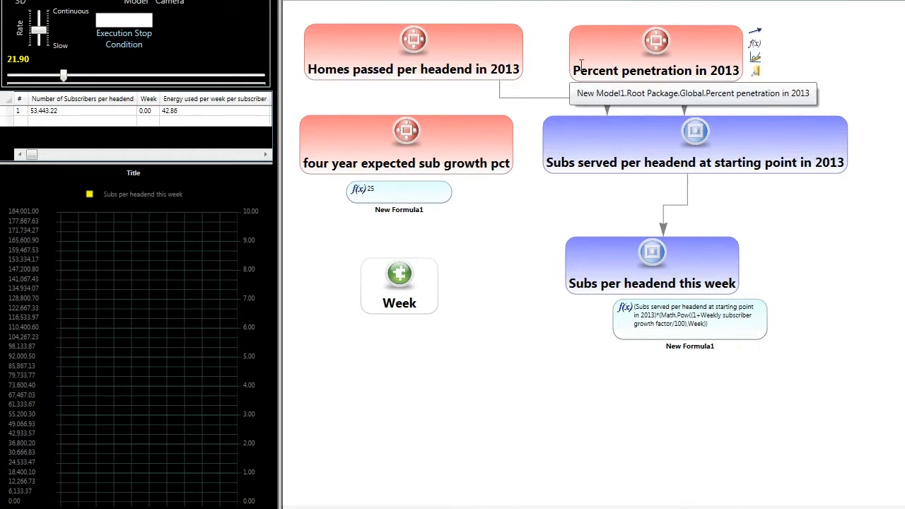
mouse_move(537, 55)
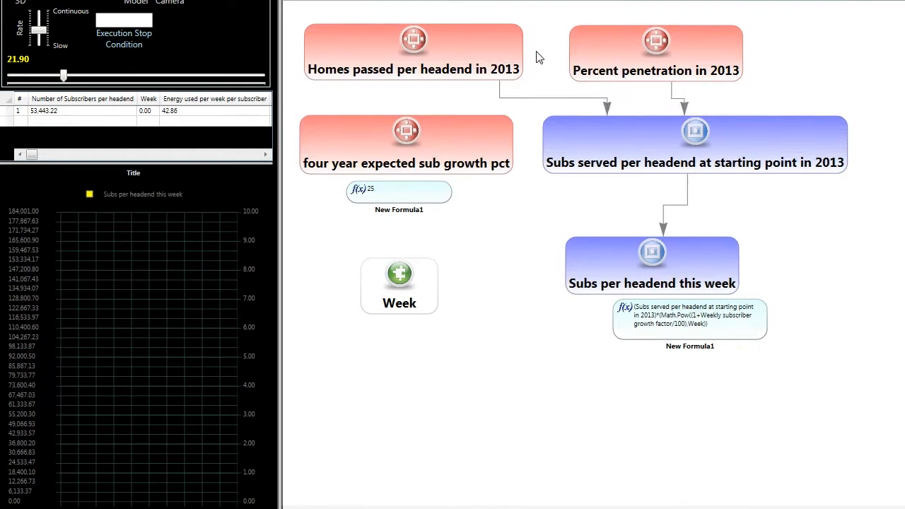
mouse_move(597, 60)
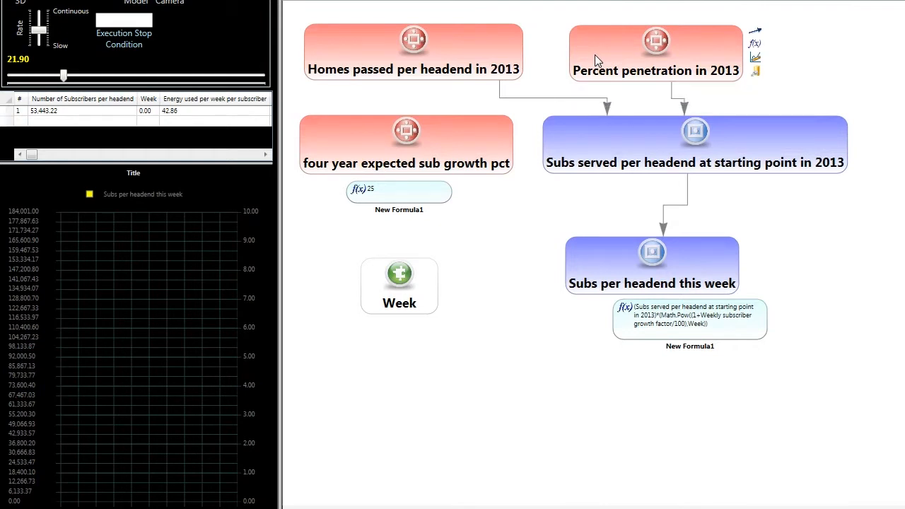
mouse_move(651, 84)
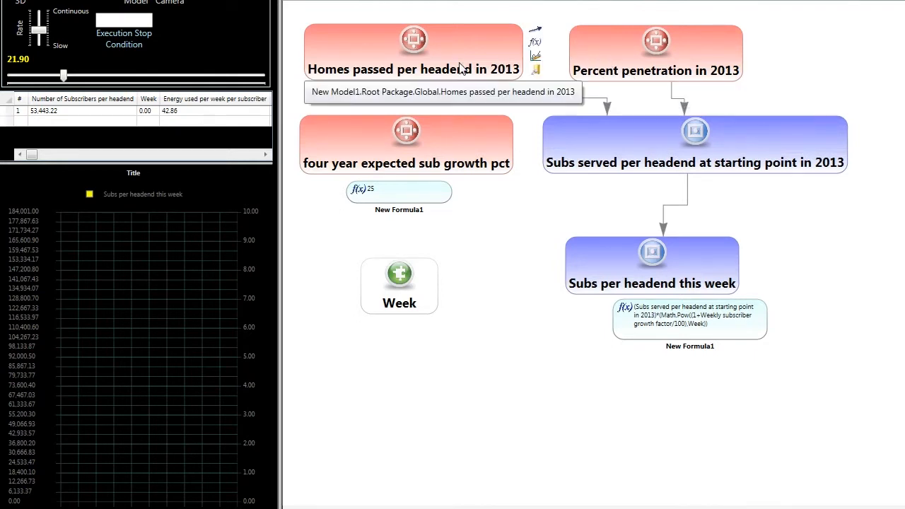
mouse_move(644, 144)
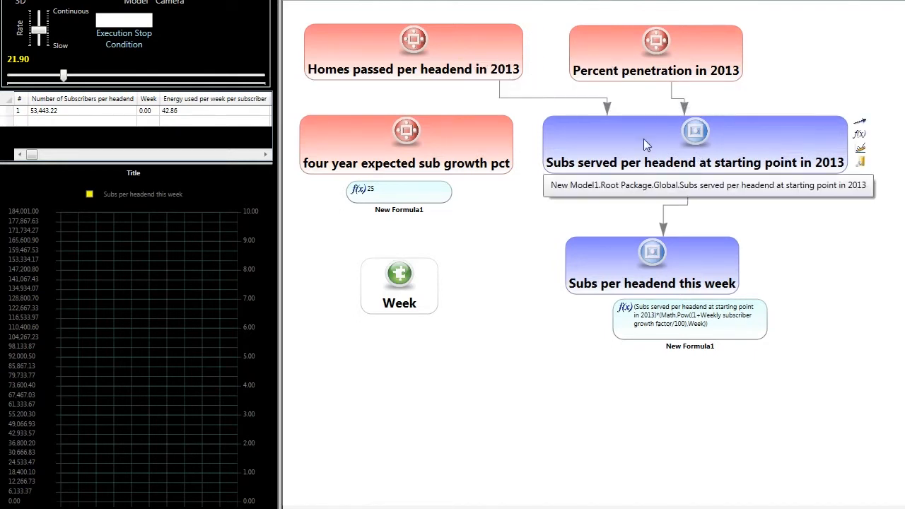
mouse_move(687, 181)
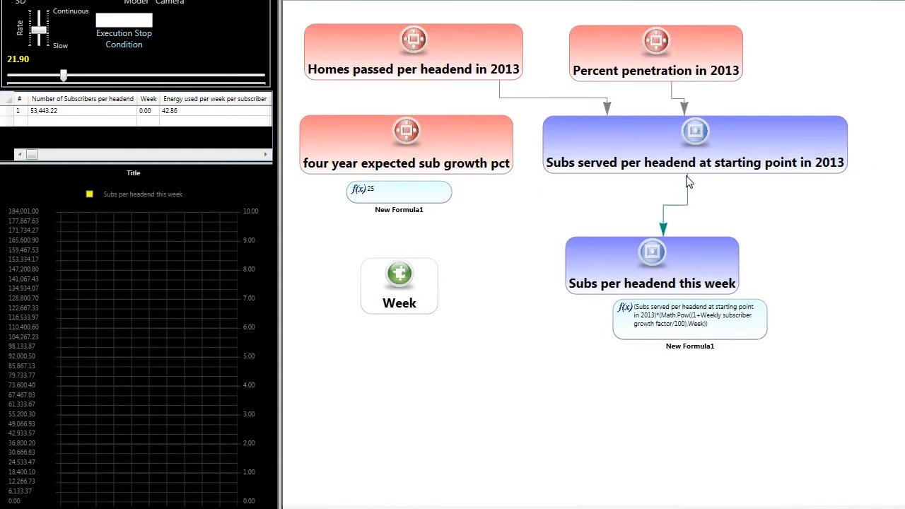
mouse_move(715, 181)
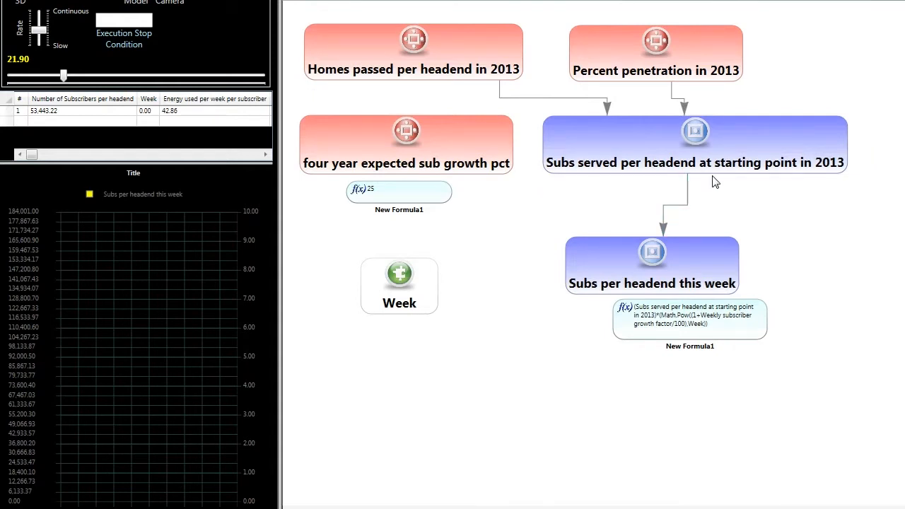
mouse_move(741, 212)
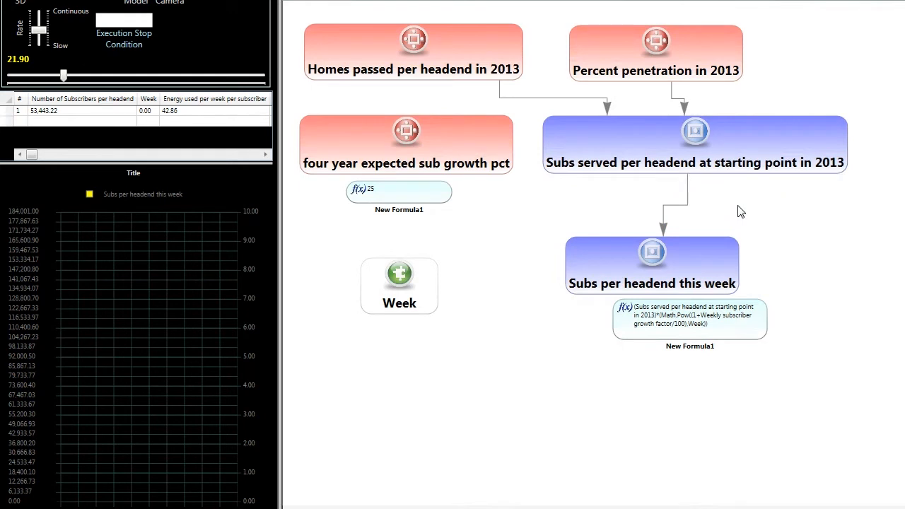
mouse_move(730, 209)
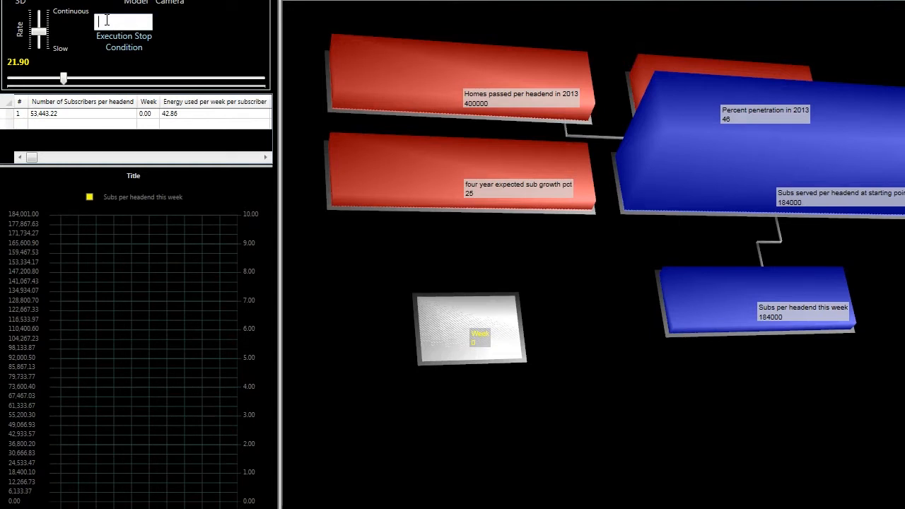
Enter Week>200 as the execution stop condition for the run
type("Week")
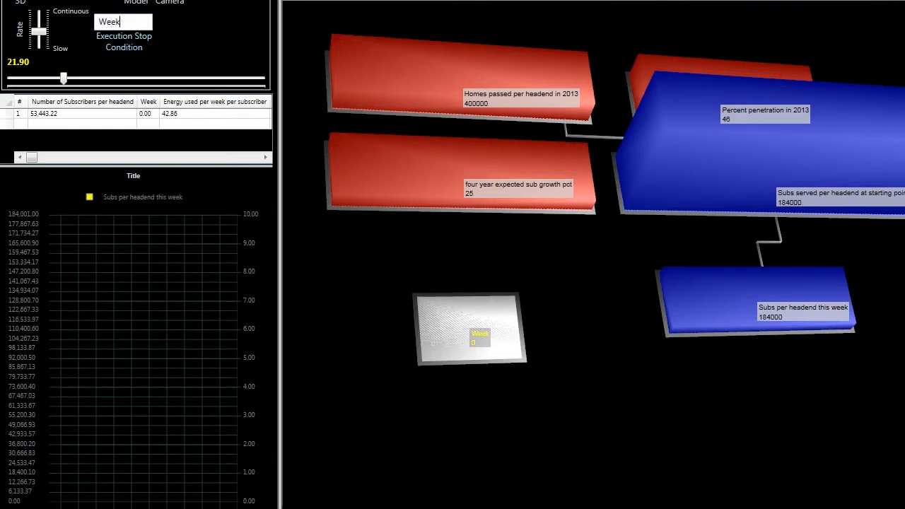
type(">200")
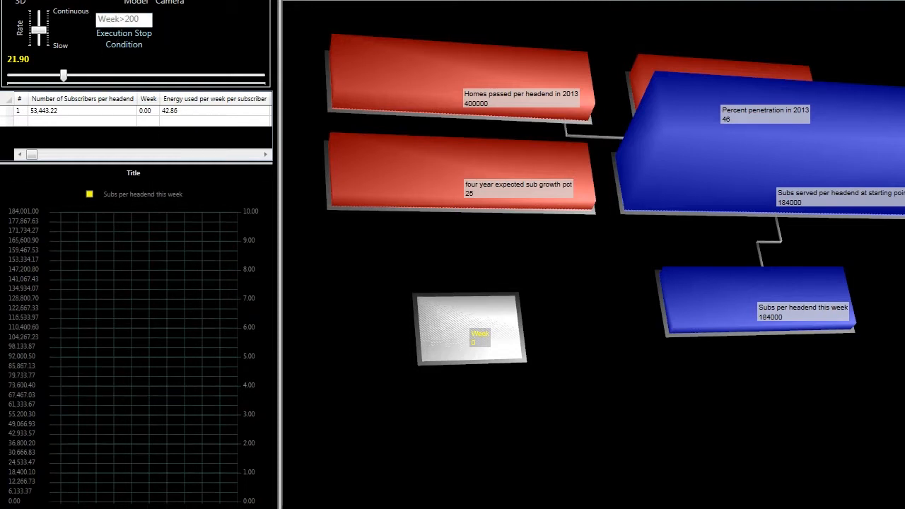
mouse_move(767, 318)
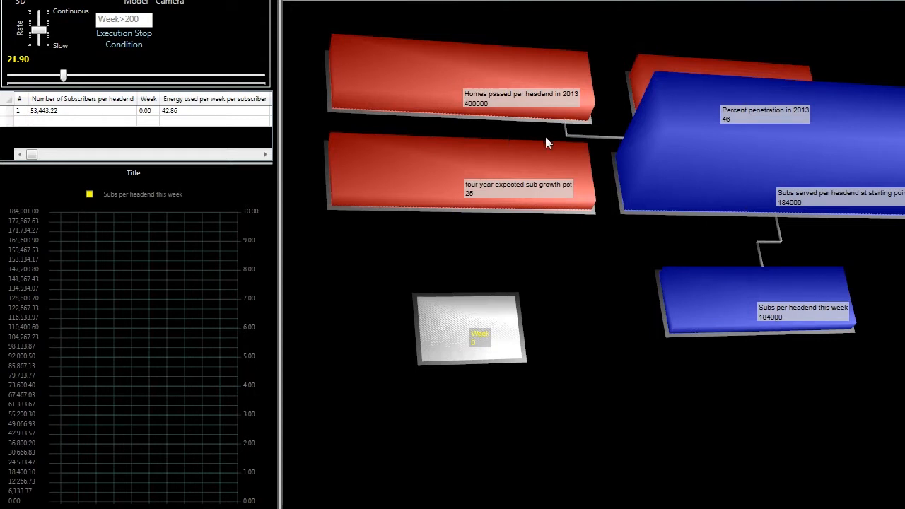
mouse_move(511, 105)
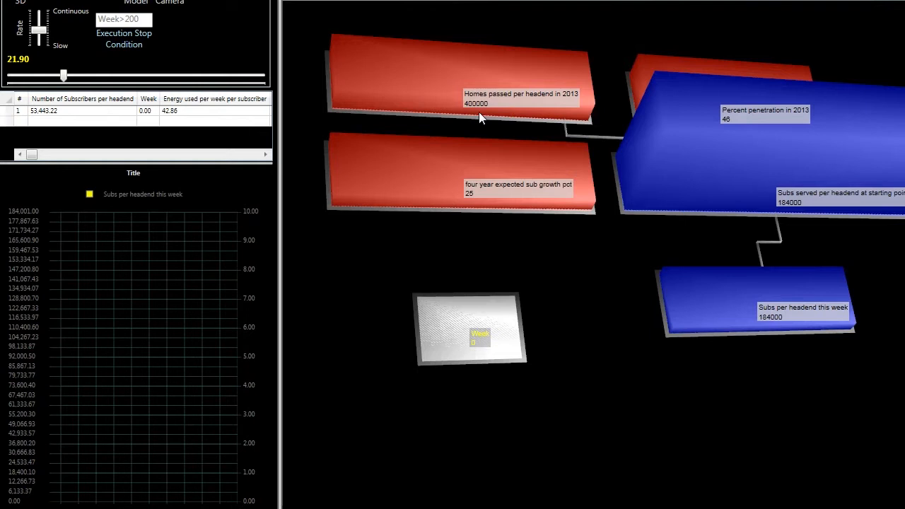
mouse_move(476, 110)
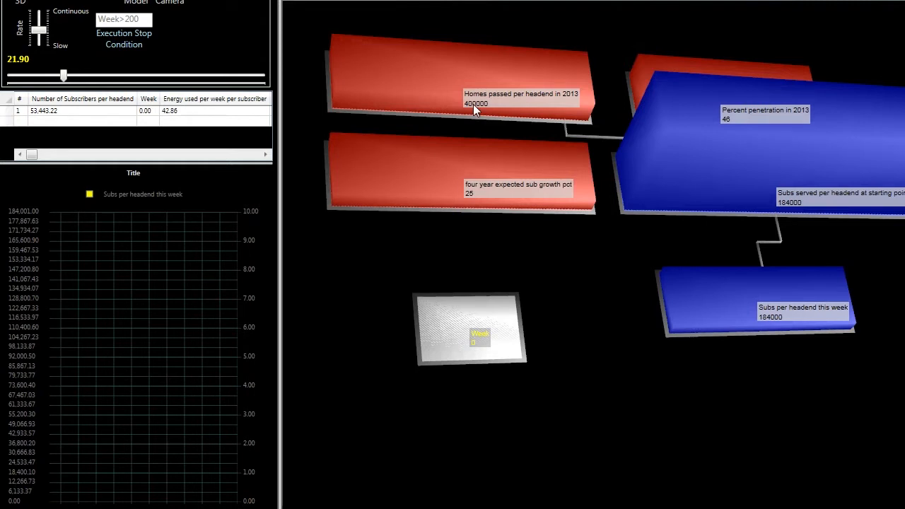
mouse_move(478, 119)
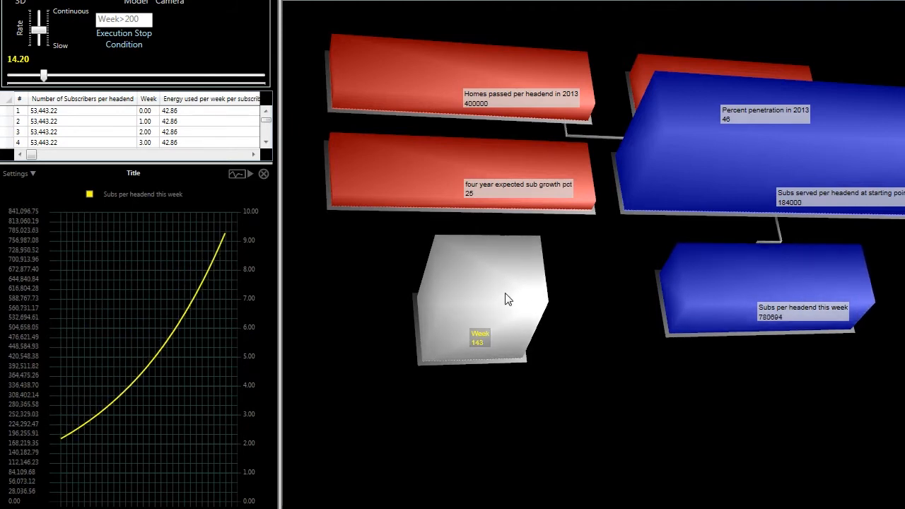
Raise the Rate slider to speed the running simulation toward week 200
left_click_drag(44, 75, 58, 75)
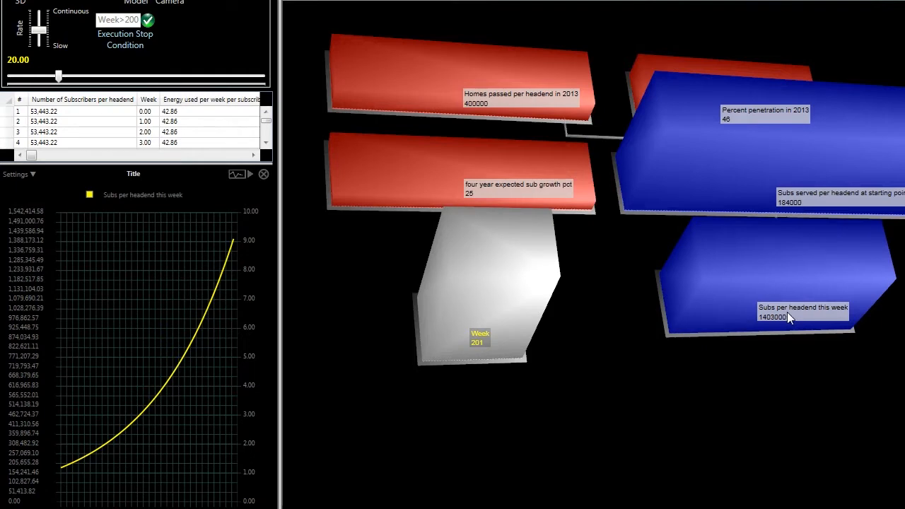
mouse_move(470, 184)
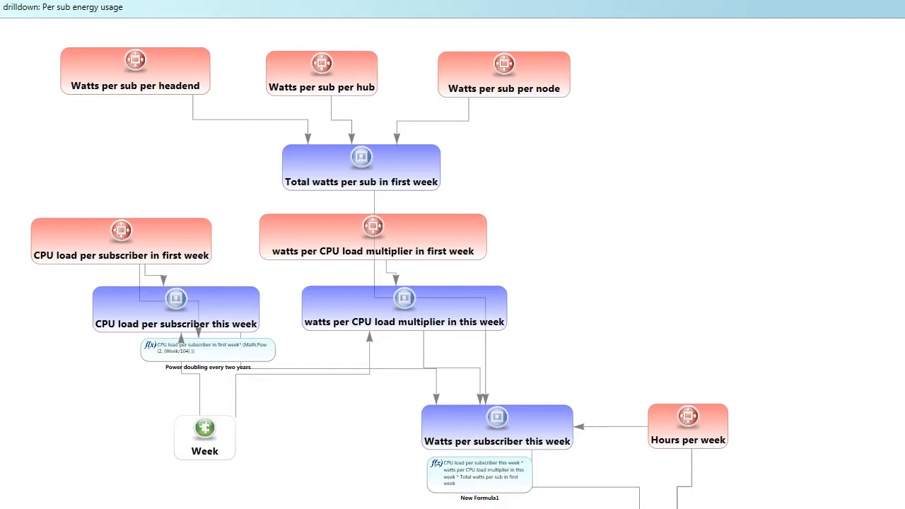
mouse_move(118, 204)
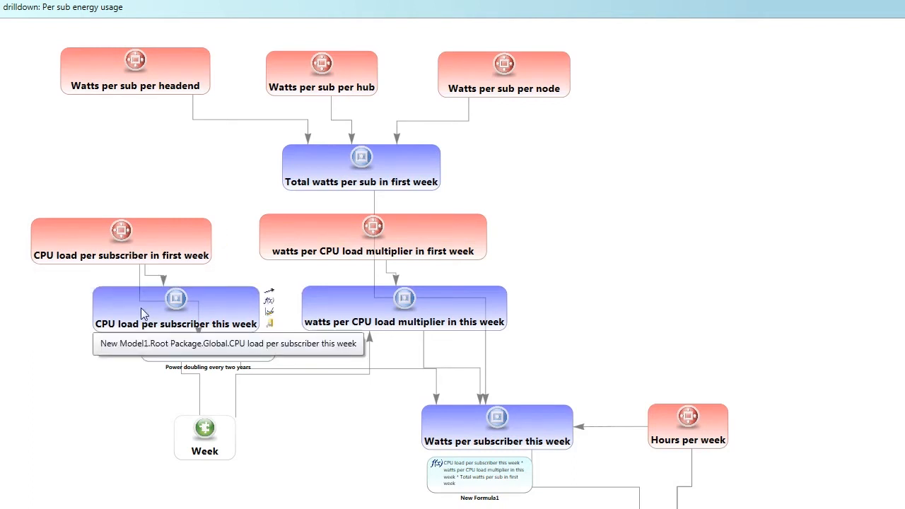
mouse_move(588, 348)
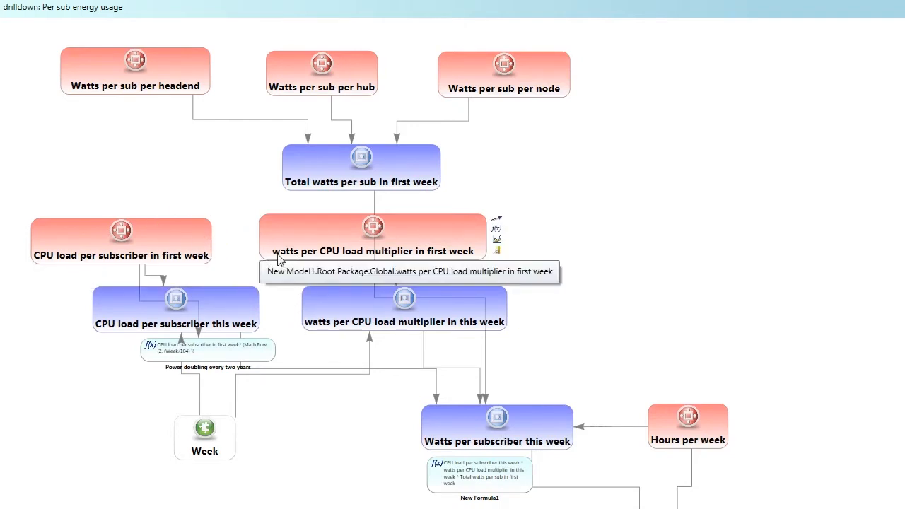
mouse_move(285, 347)
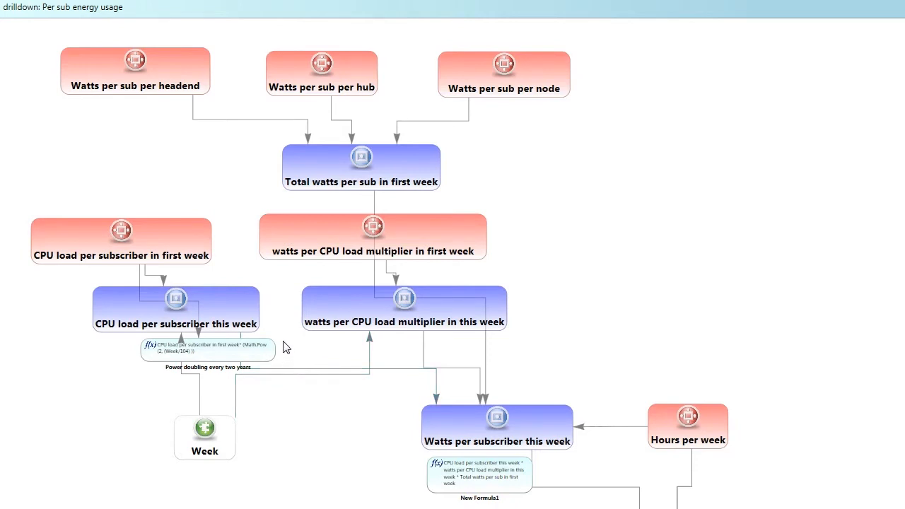
mouse_move(173, 104)
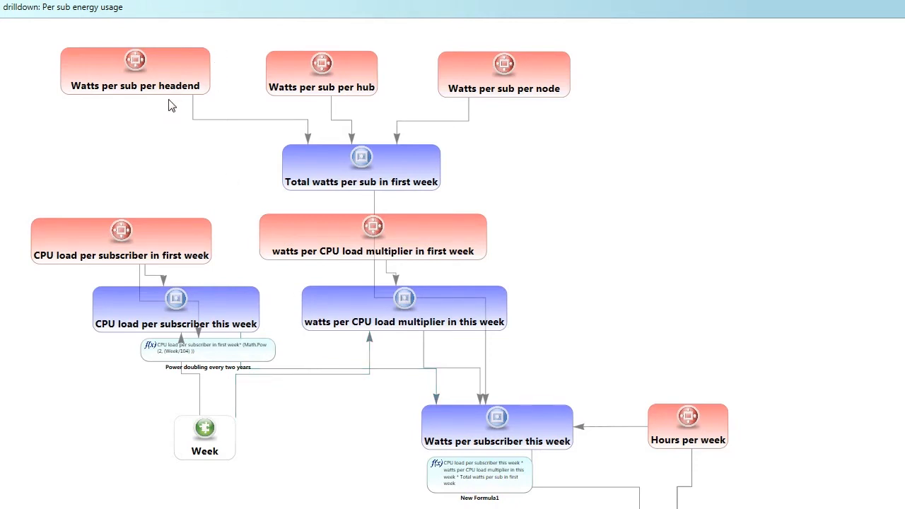
mouse_move(181, 237)
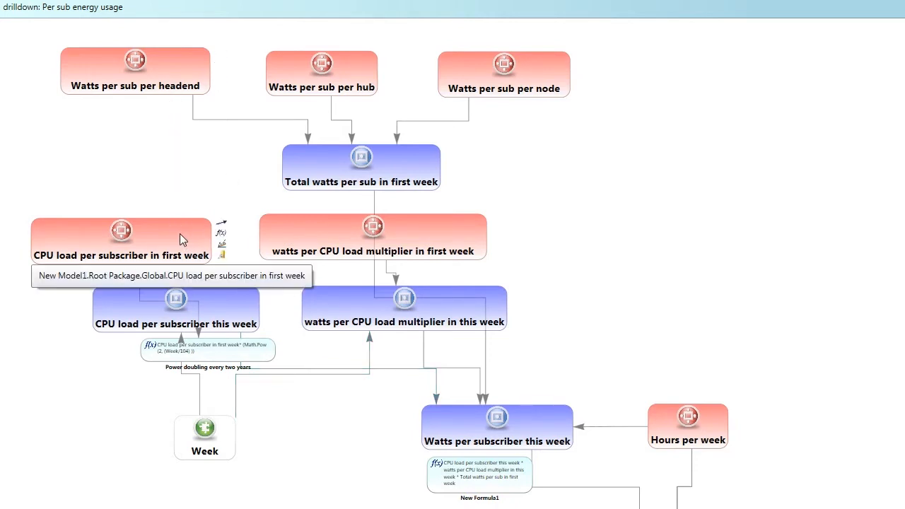
mouse_move(221, 249)
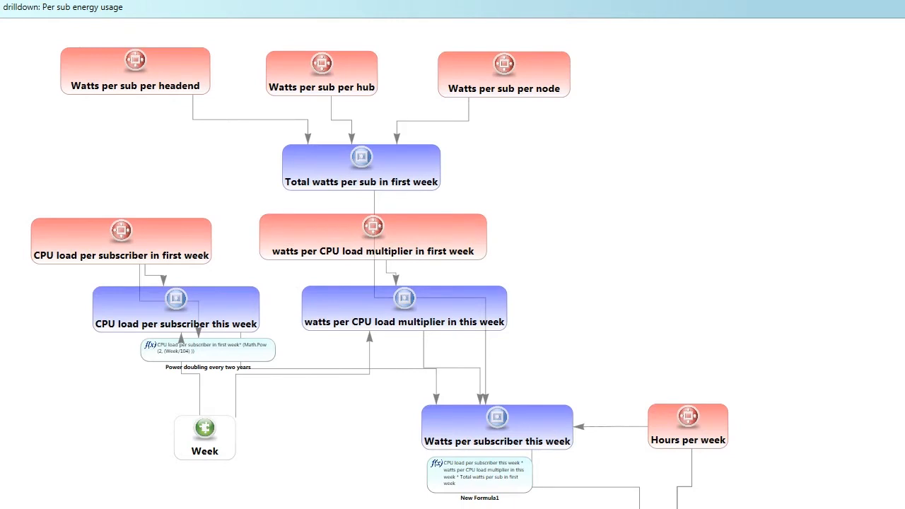
scroll("down", 3)
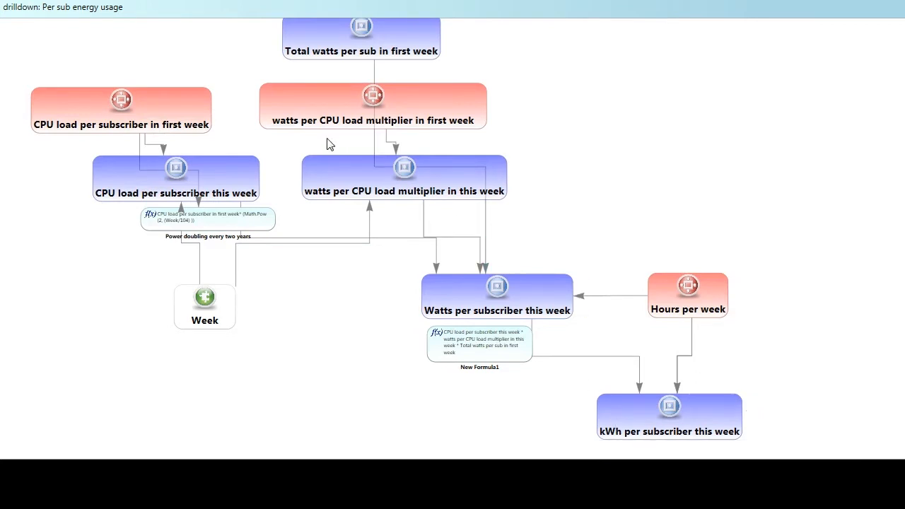
mouse_move(637, 418)
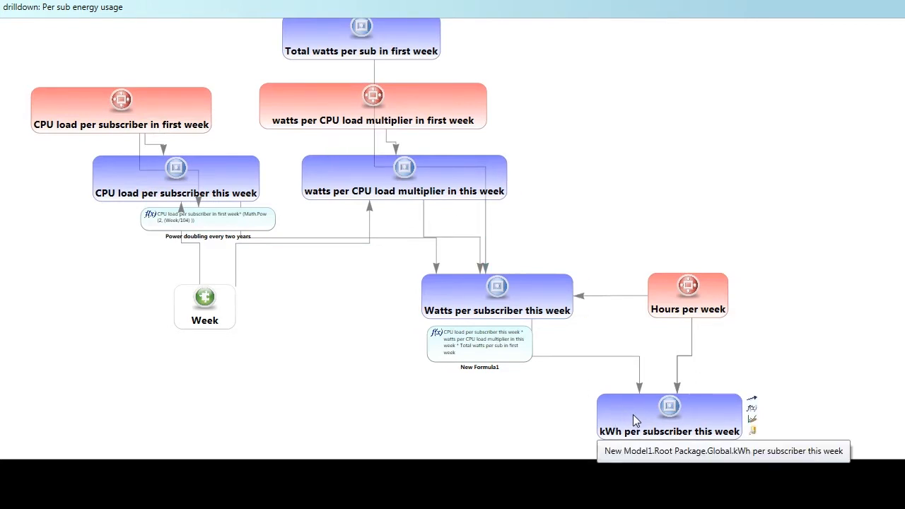
mouse_move(672, 472)
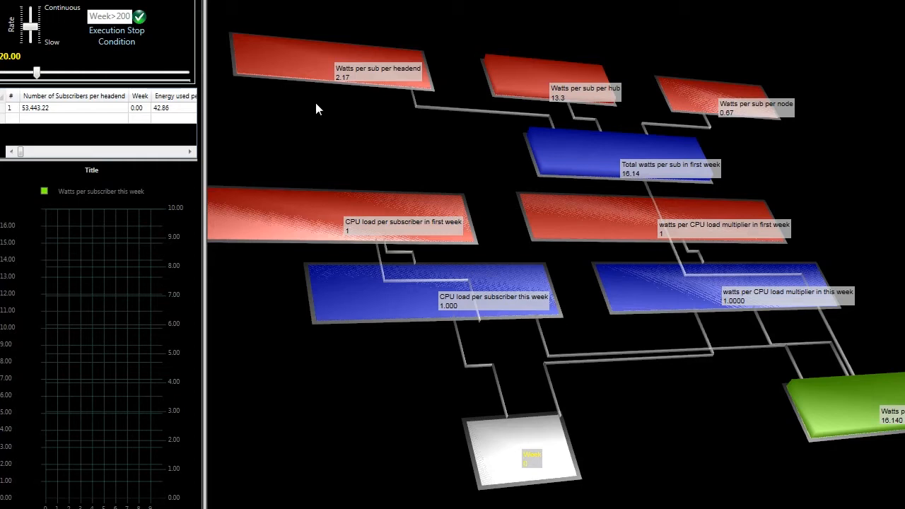
mouse_move(342, 110)
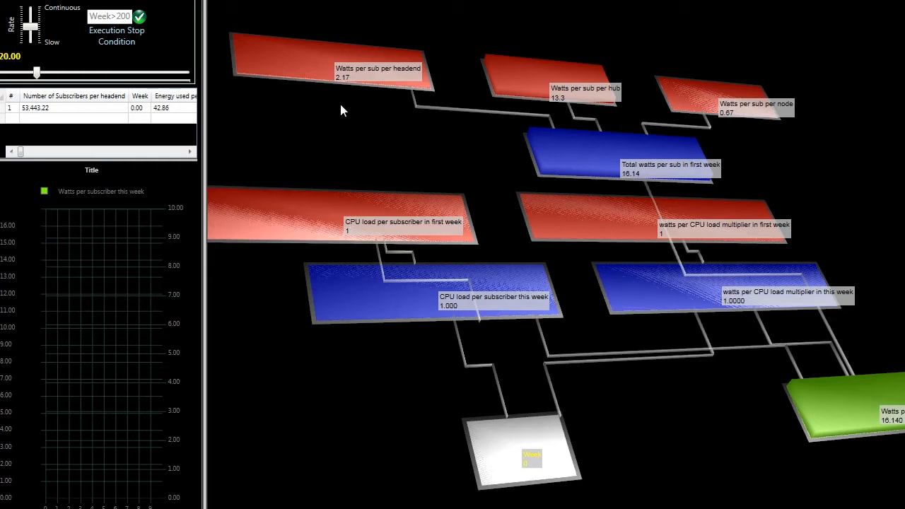
mouse_move(342, 84)
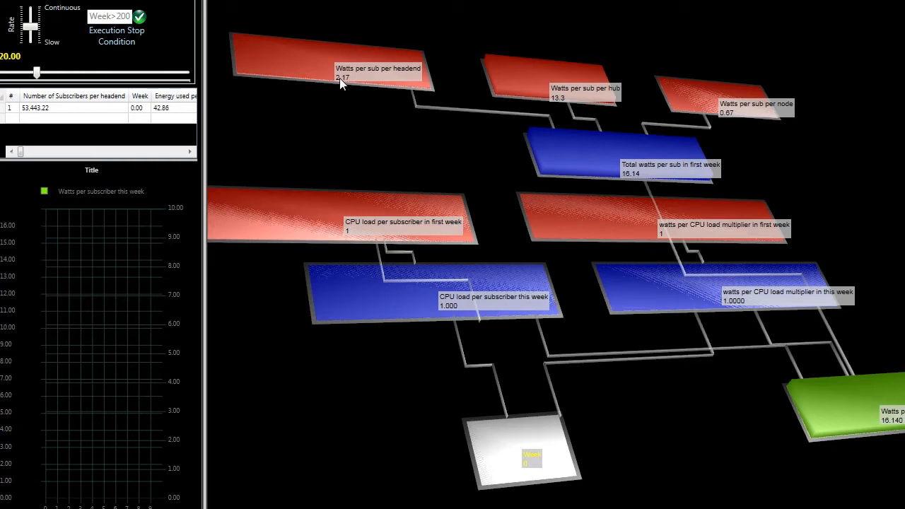
mouse_move(510, 91)
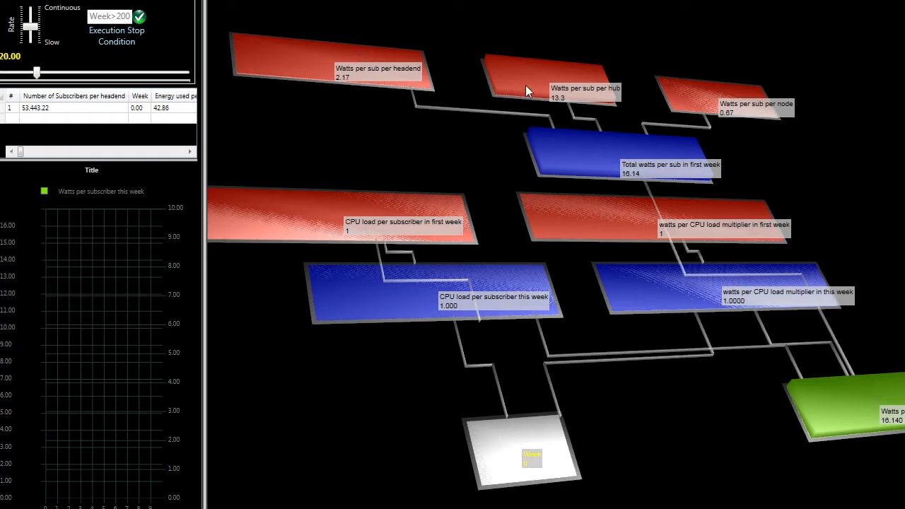
mouse_move(560, 113)
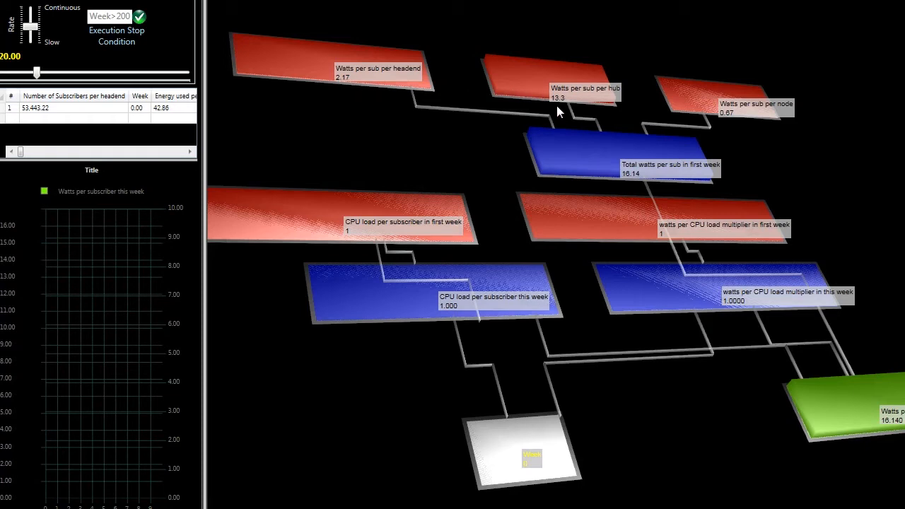
mouse_move(726, 124)
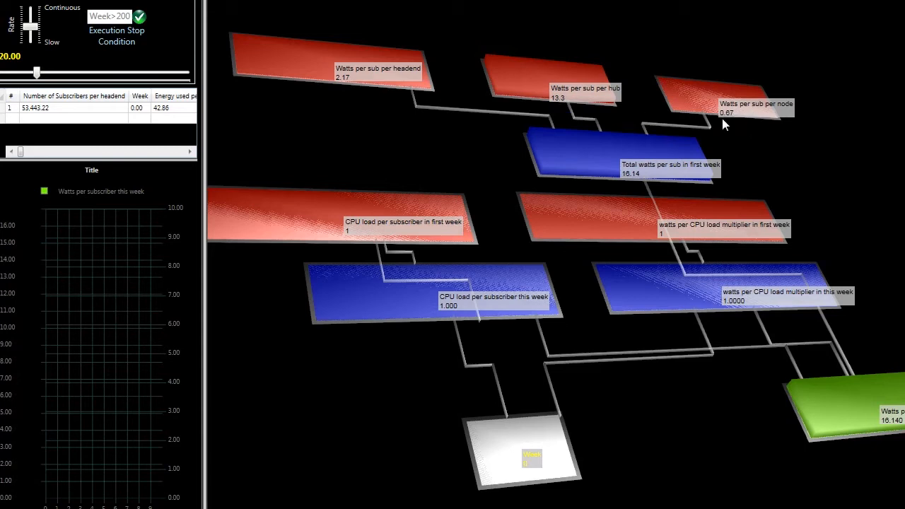
mouse_move(733, 120)
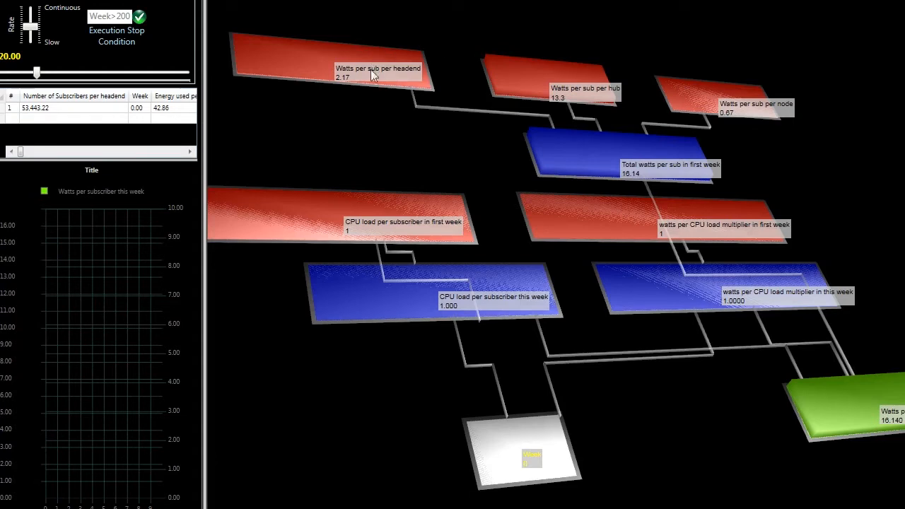
mouse_move(670, 186)
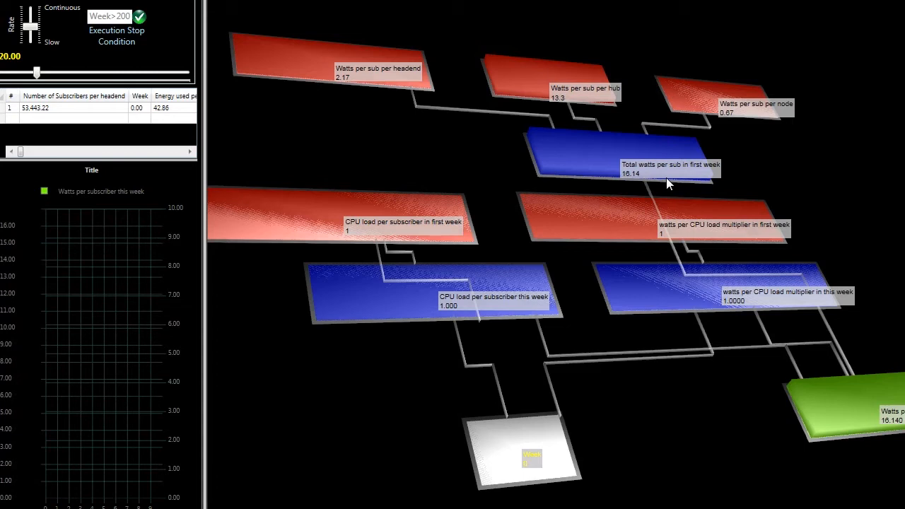
mouse_move(379, 239)
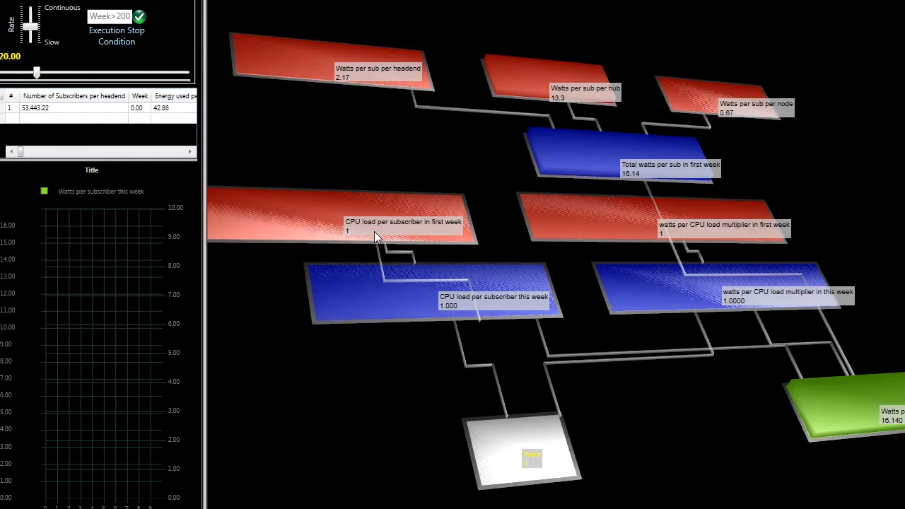
mouse_move(349, 218)
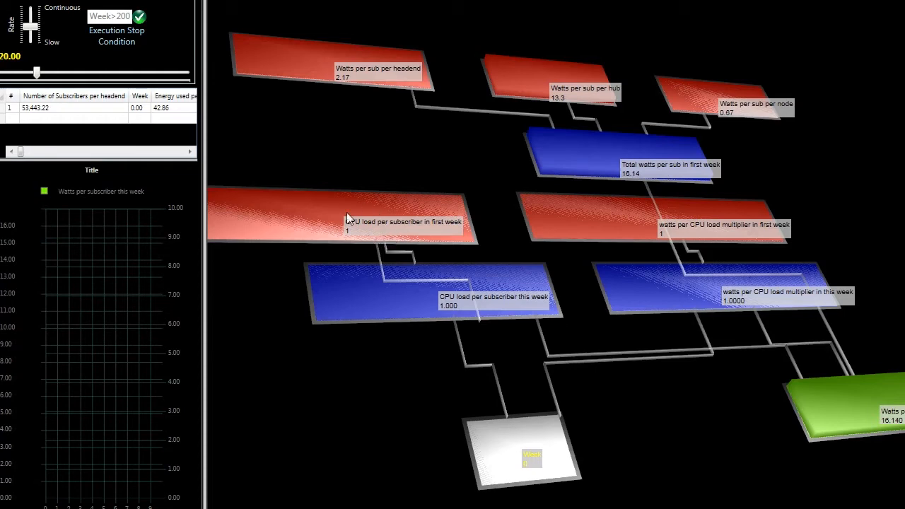
mouse_move(379, 234)
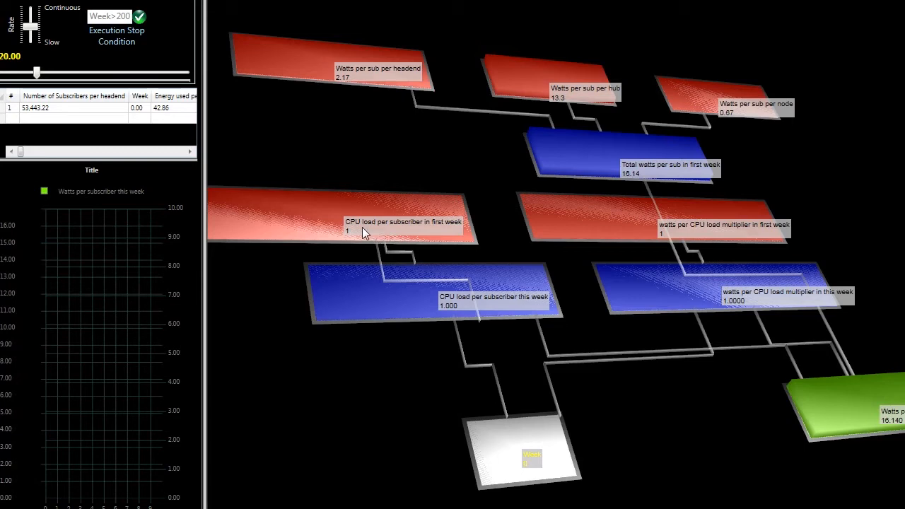
mouse_move(351, 236)
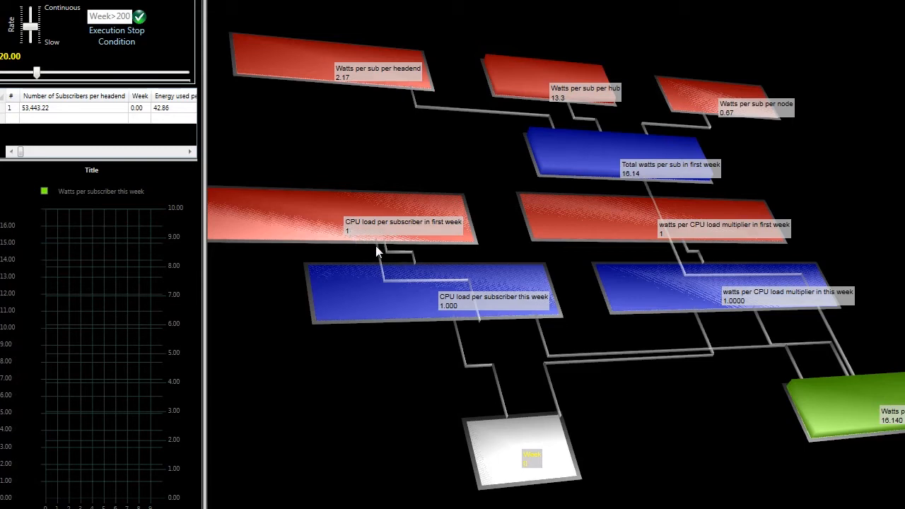
mouse_move(430, 292)
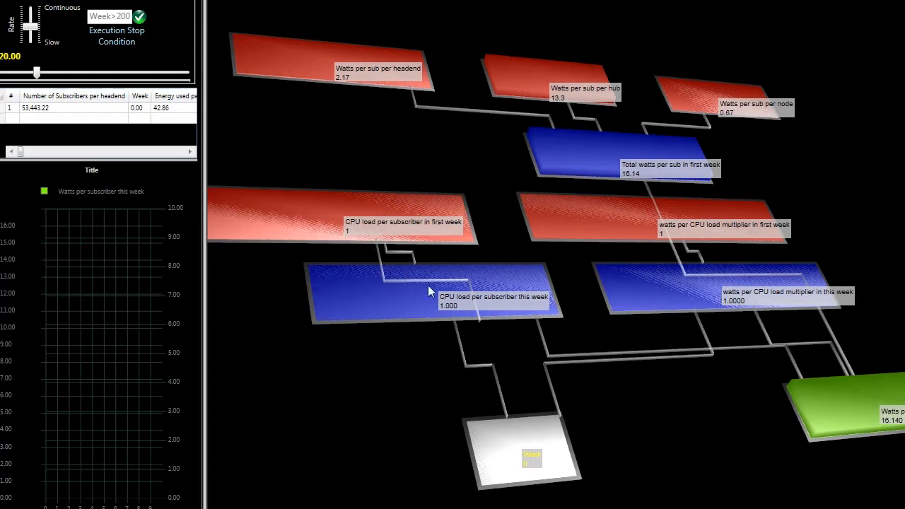
mouse_move(673, 289)
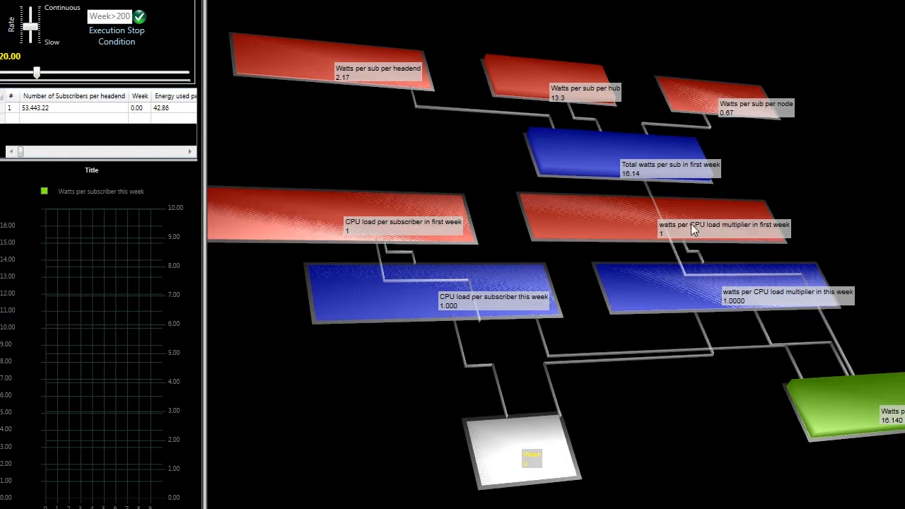
mouse_move(673, 239)
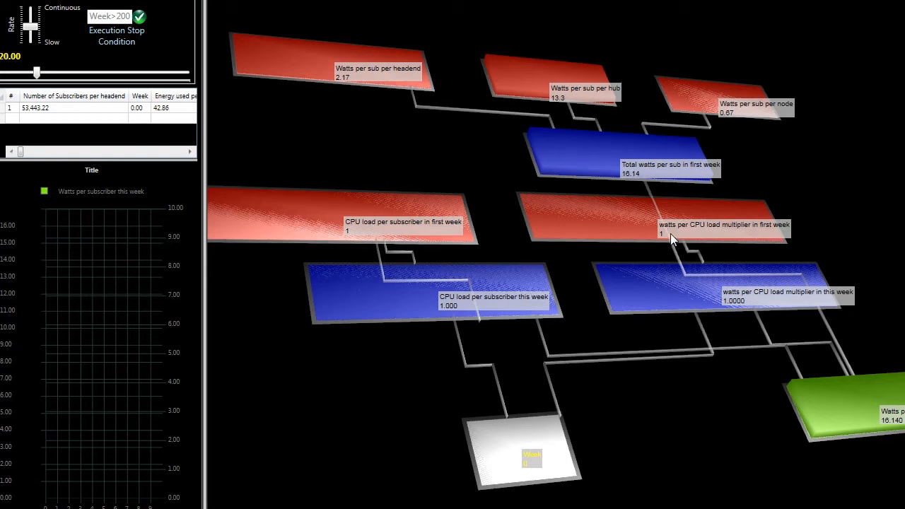
mouse_move(736, 311)
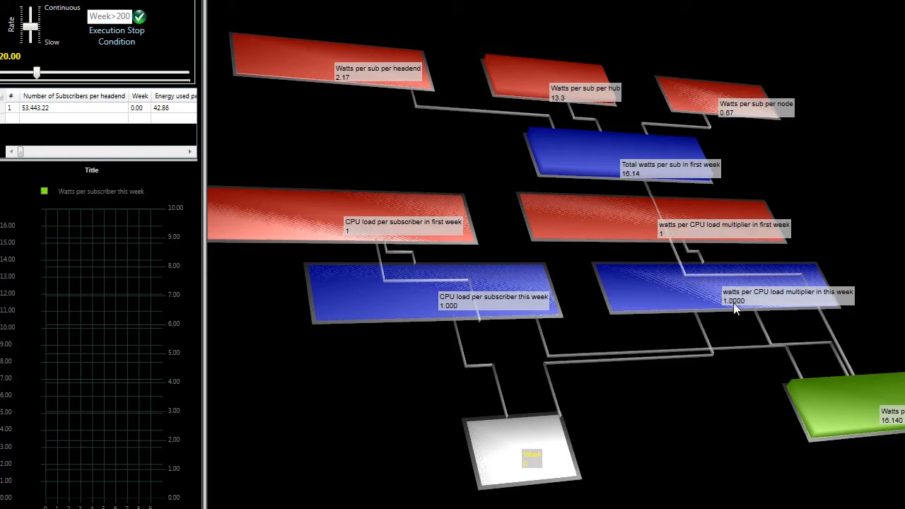
mouse_move(688, 297)
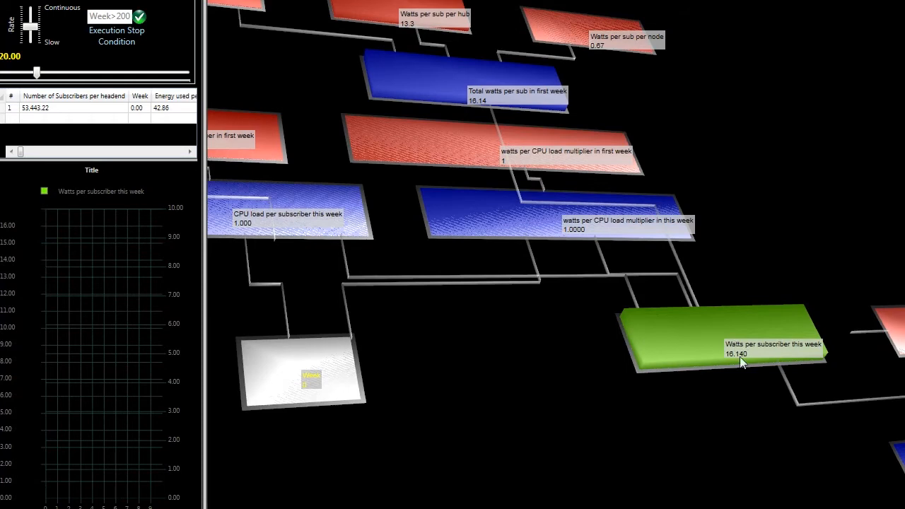
left_click_drag(742, 362, 755, 418)
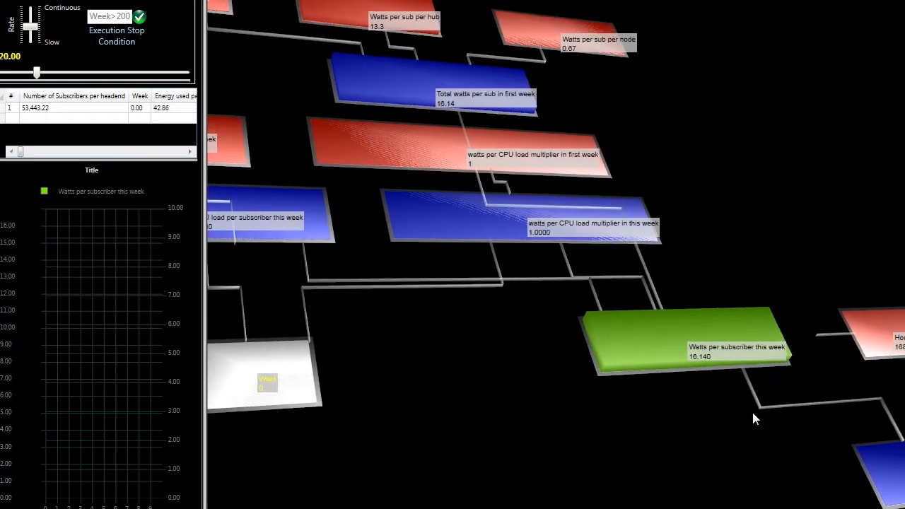
mouse_move(681, 355)
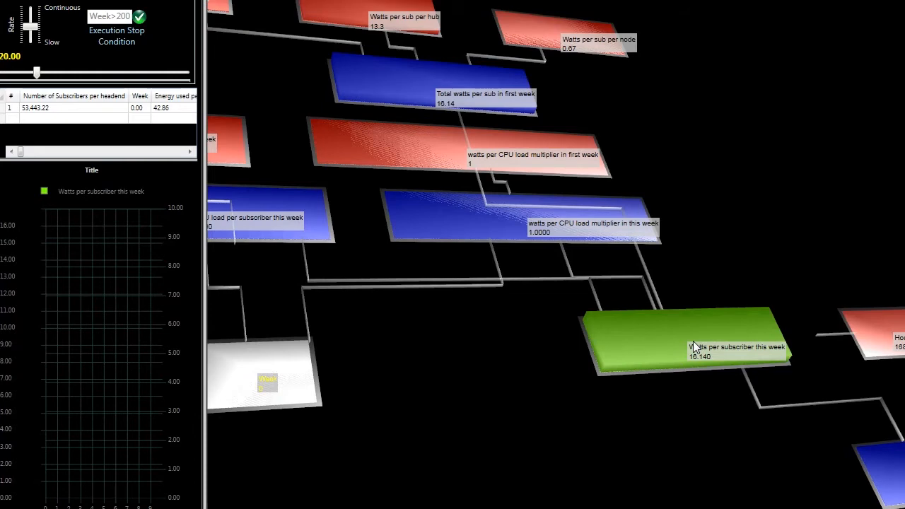
mouse_move(484, 424)
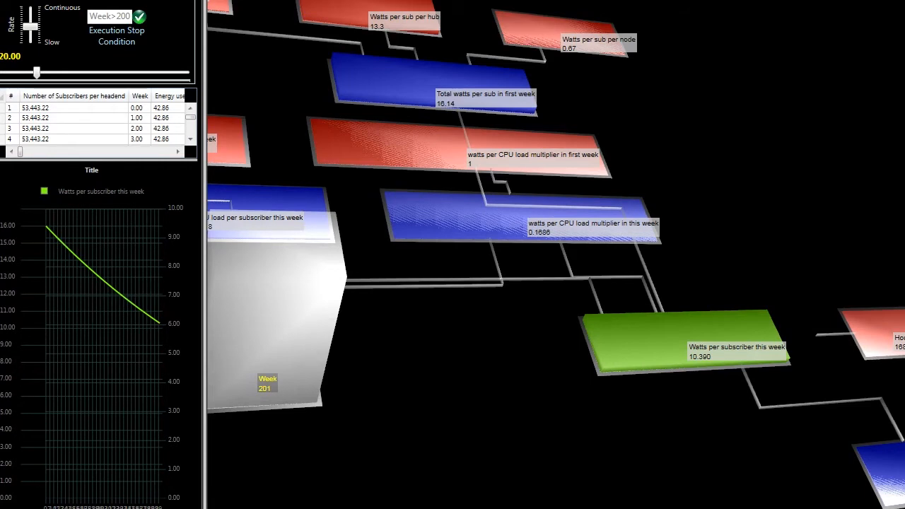
mouse_move(285, 181)
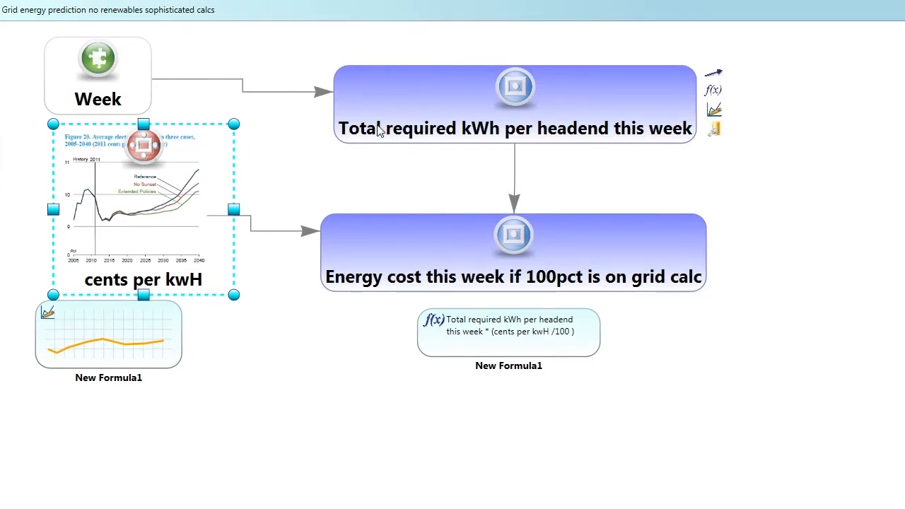
mouse_move(489, 136)
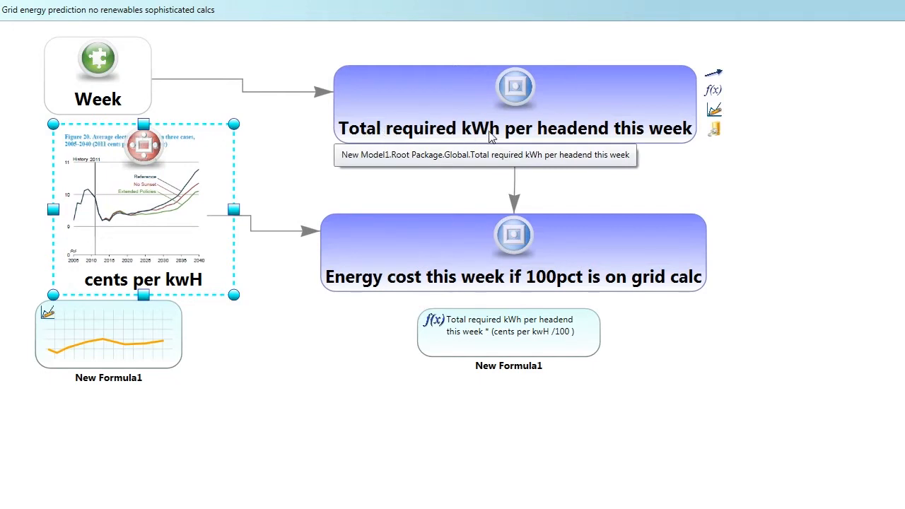
mouse_move(467, 111)
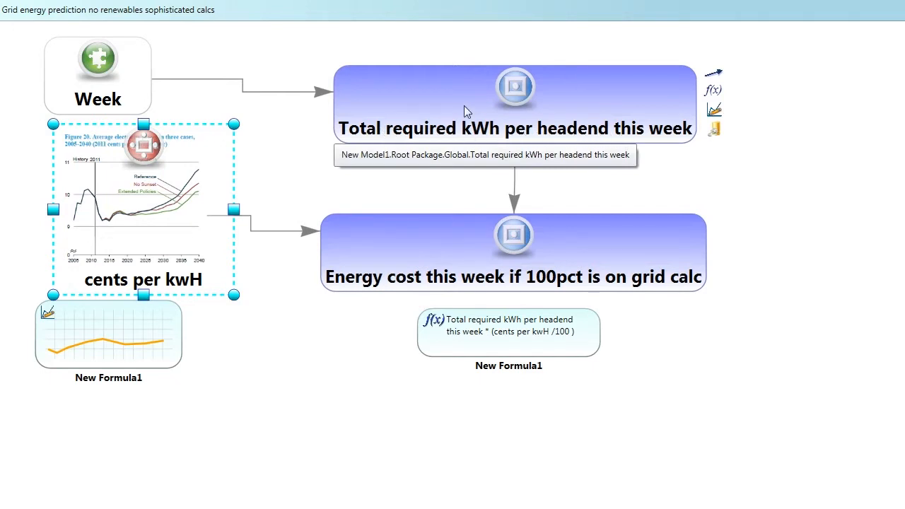
mouse_move(467, 112)
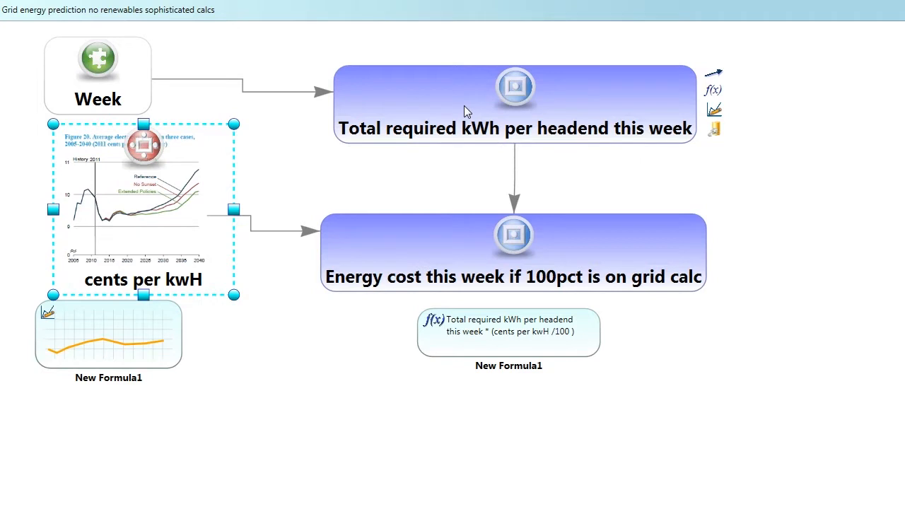
mouse_move(504, 133)
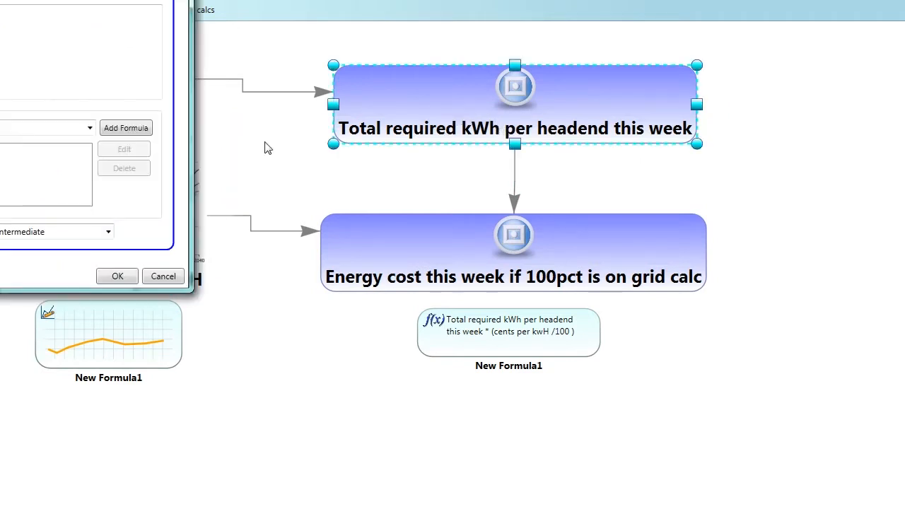
mouse_move(116, 218)
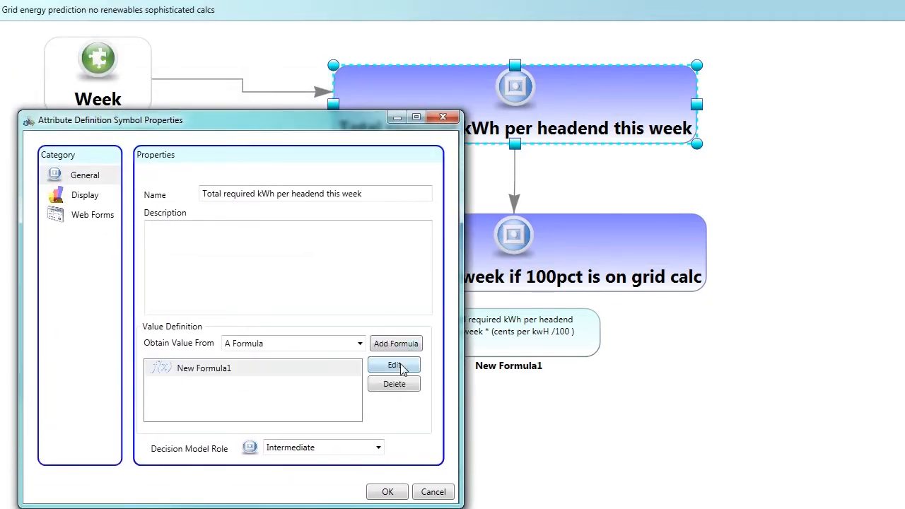
Review the subs-per-headend times kWh-per-subscriber formula and accept it unchanged
left_click(393, 365)
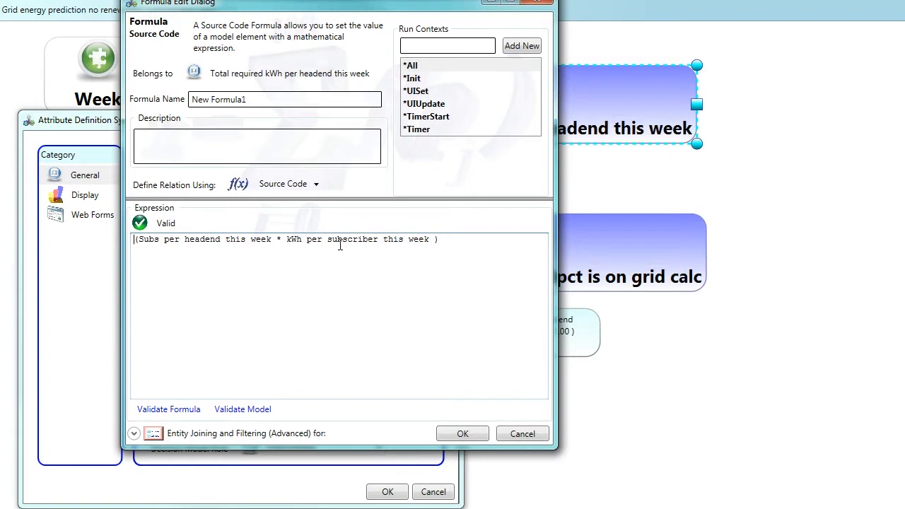
mouse_move(212, 240)
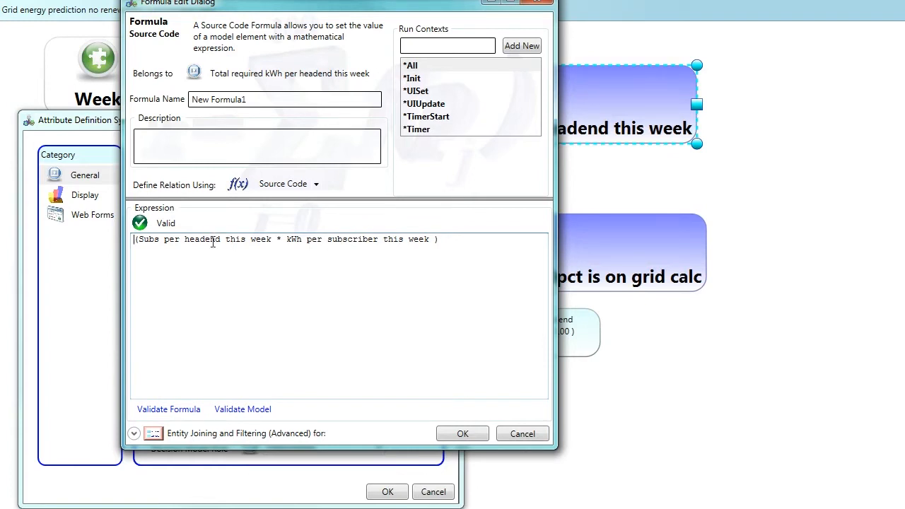
mouse_move(345, 218)
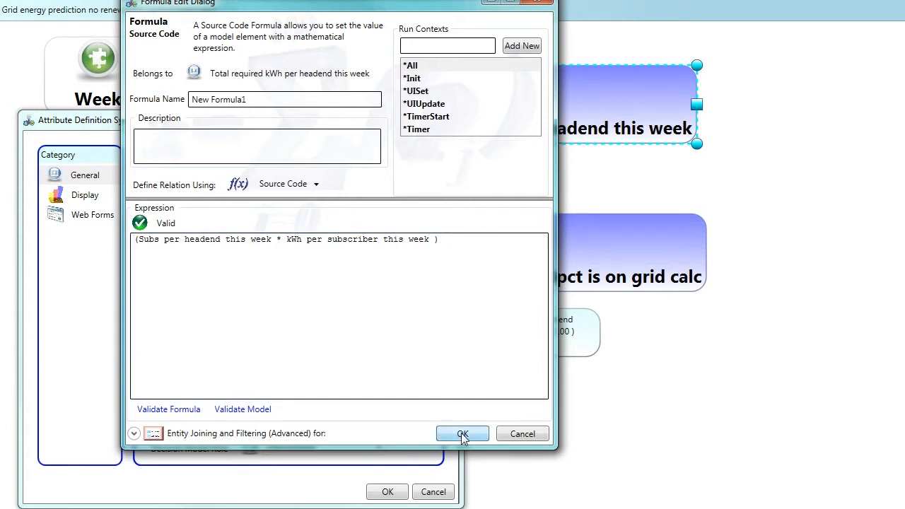
left_click(462, 433)
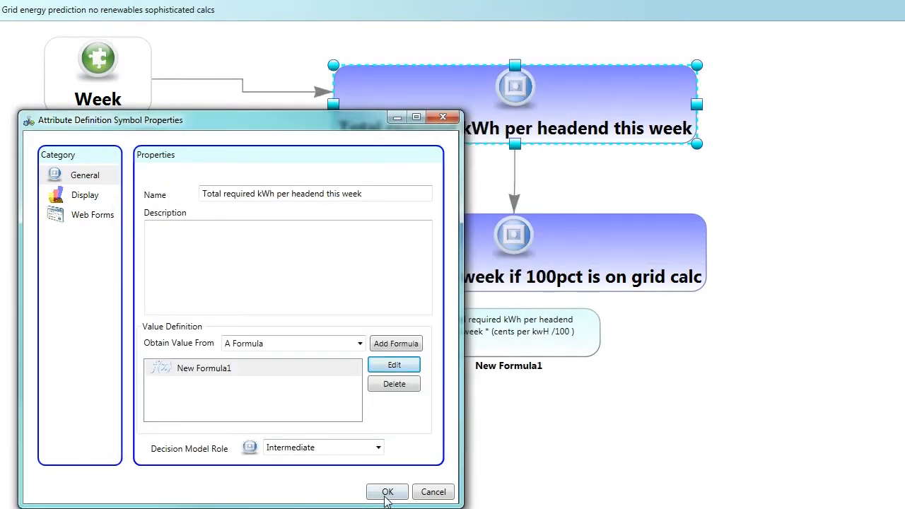
left_click(388, 492)
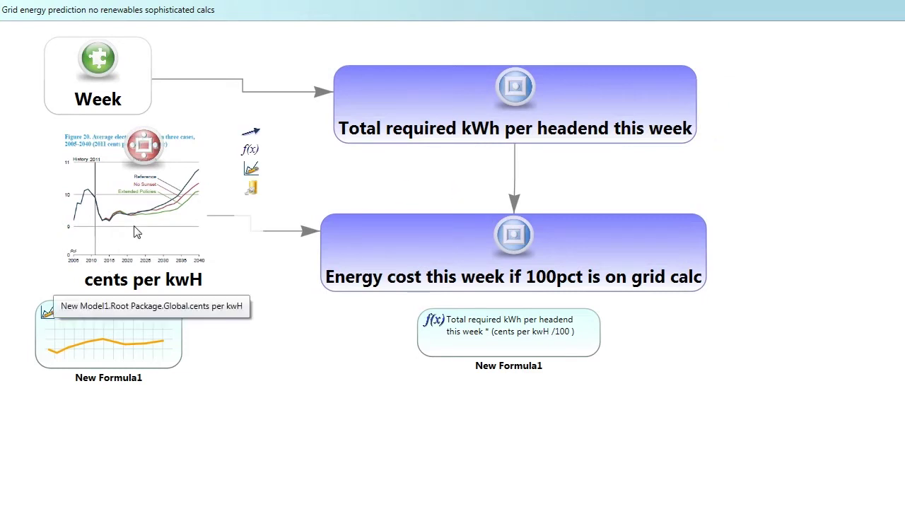
Give cents per kWh the Figure 20 price-projection image and view its New Formula1 sketchgraph
left_click(132, 205)
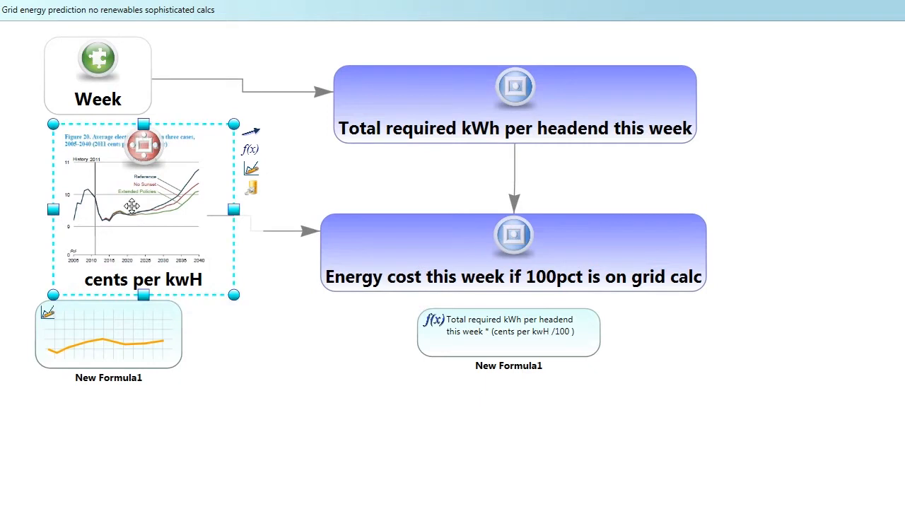
double_click(131, 205)
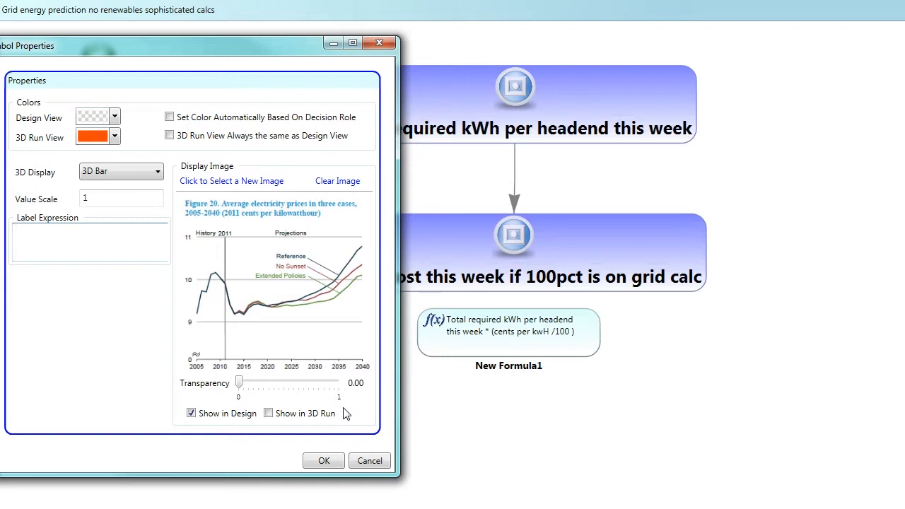
mouse_move(304, 356)
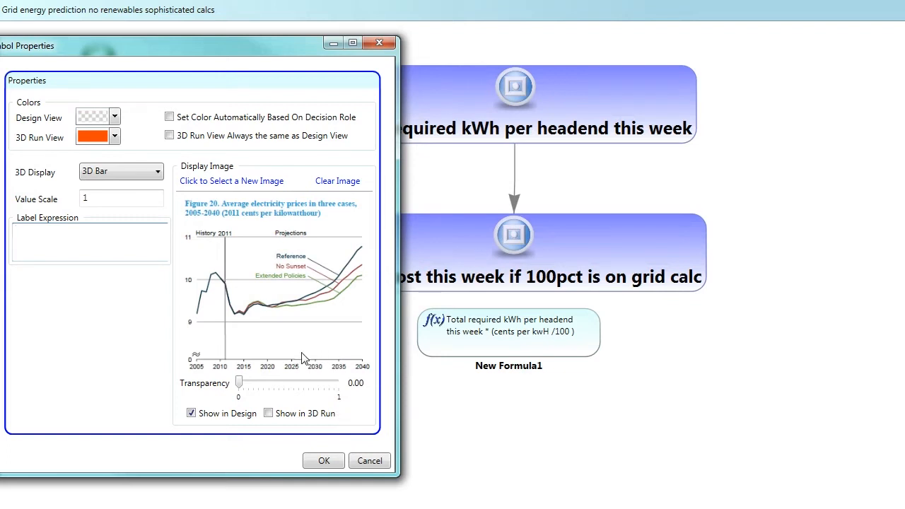
mouse_move(238, 320)
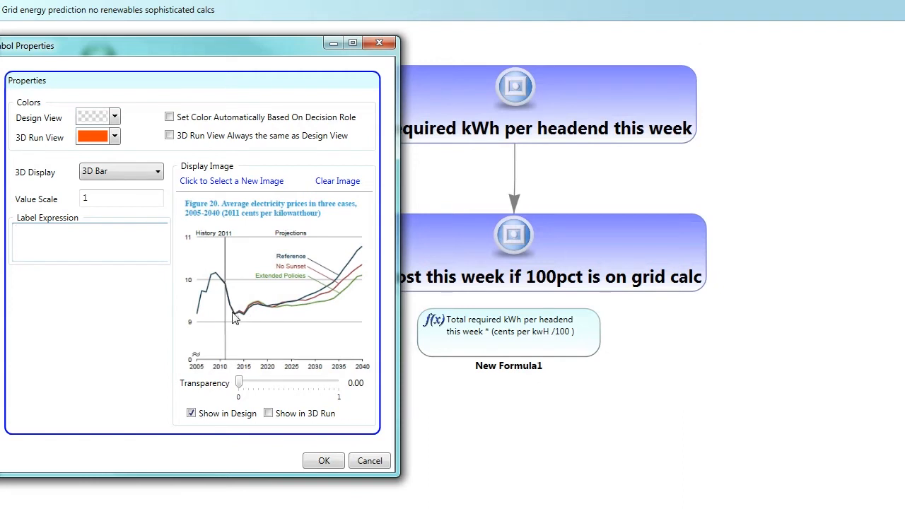
mouse_move(270, 308)
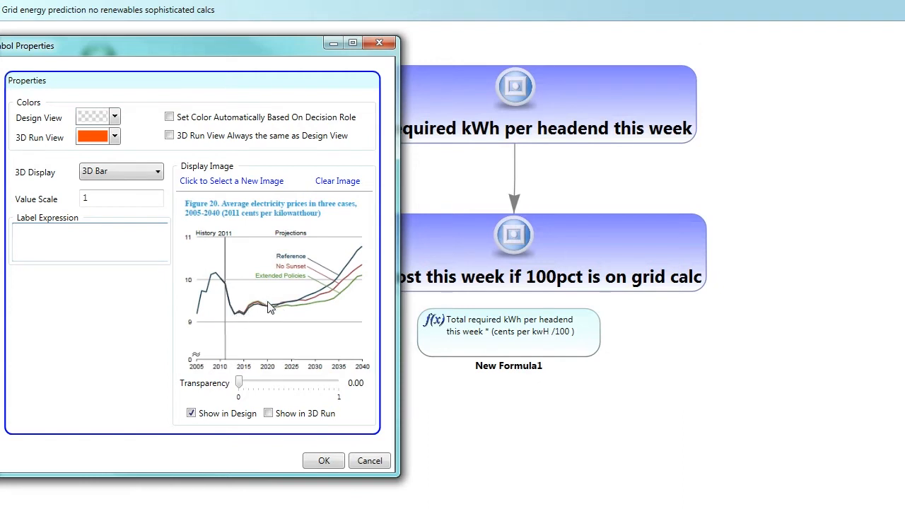
left_click(91, 234)
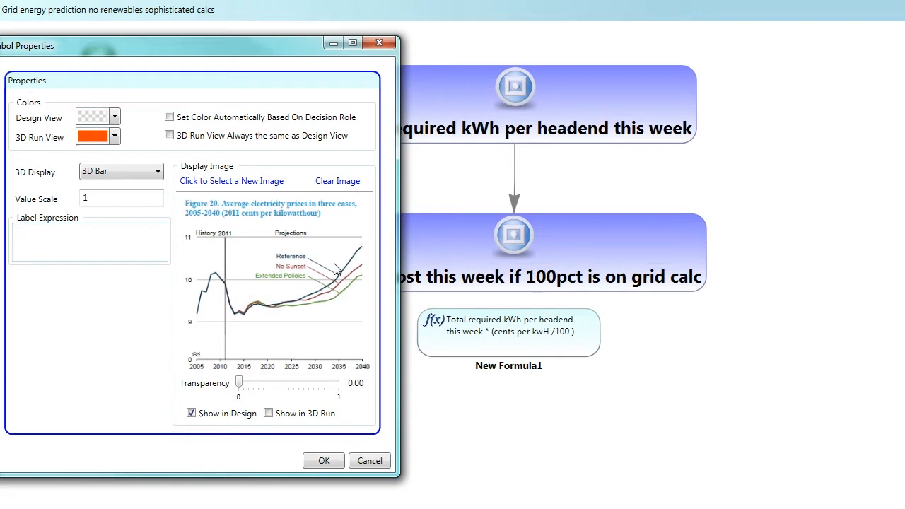
mouse_move(354, 295)
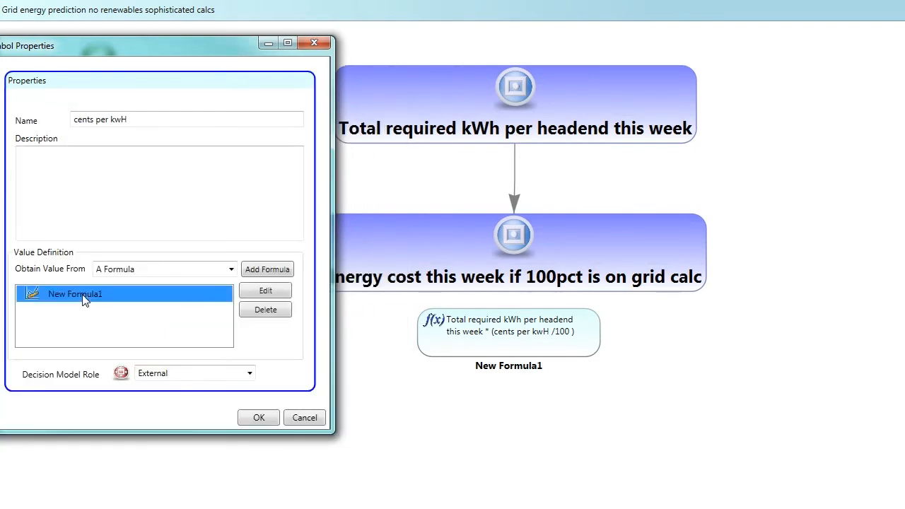
mouse_move(265, 291)
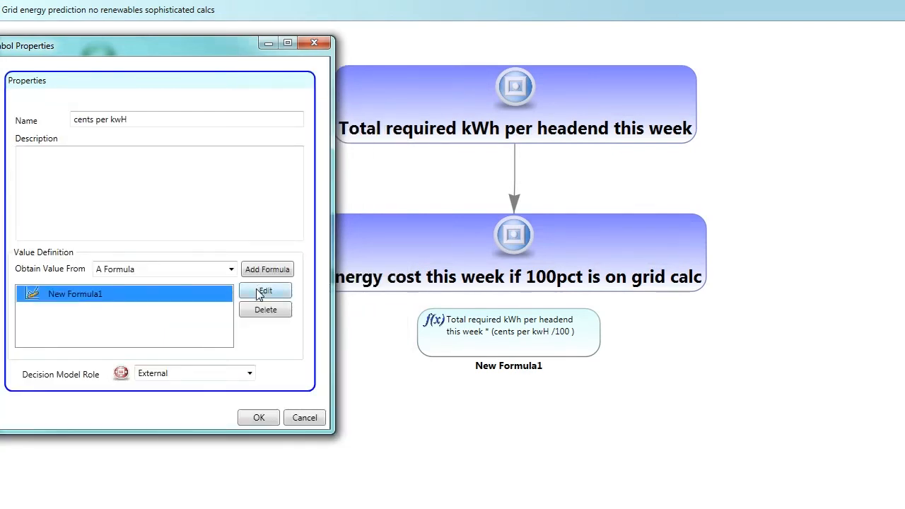
left_click(266, 291)
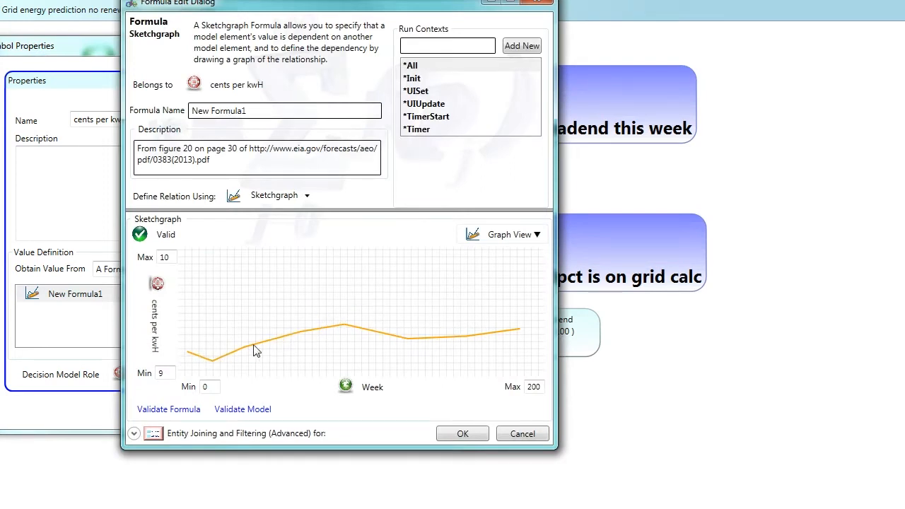
mouse_move(266, 362)
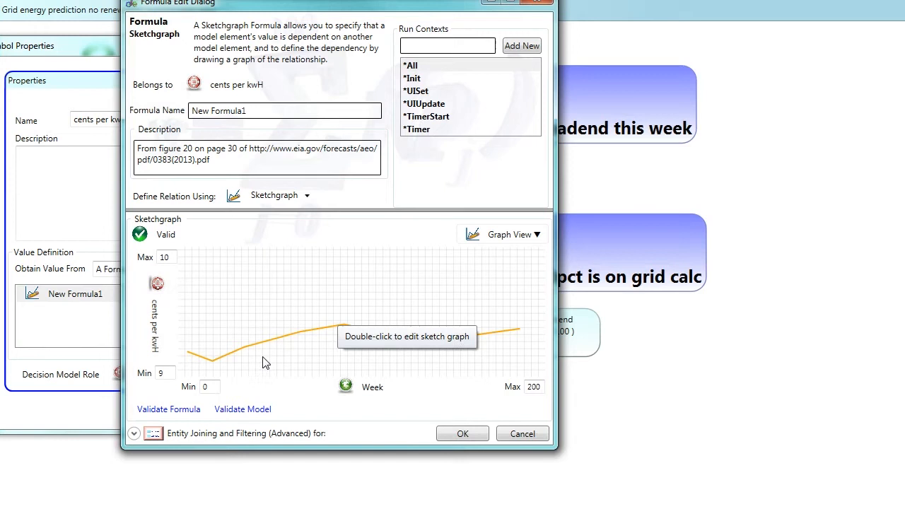
mouse_move(274, 365)
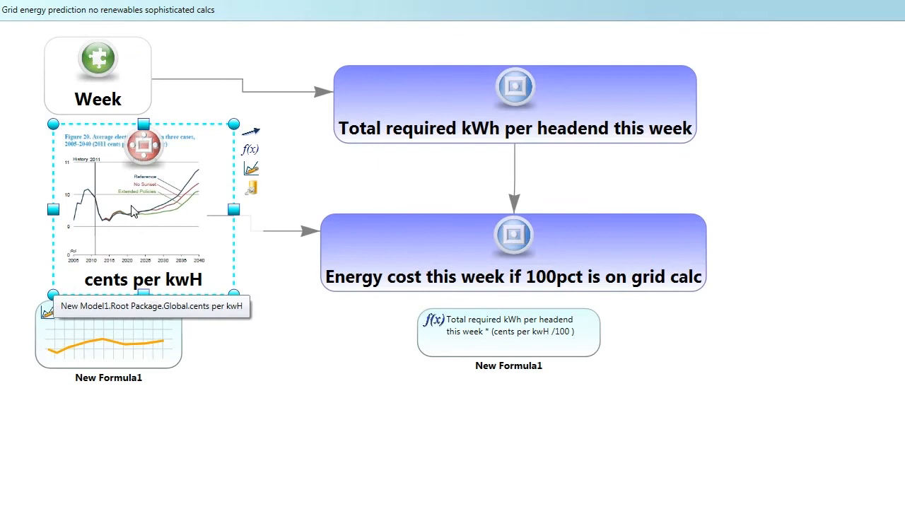
mouse_move(198, 184)
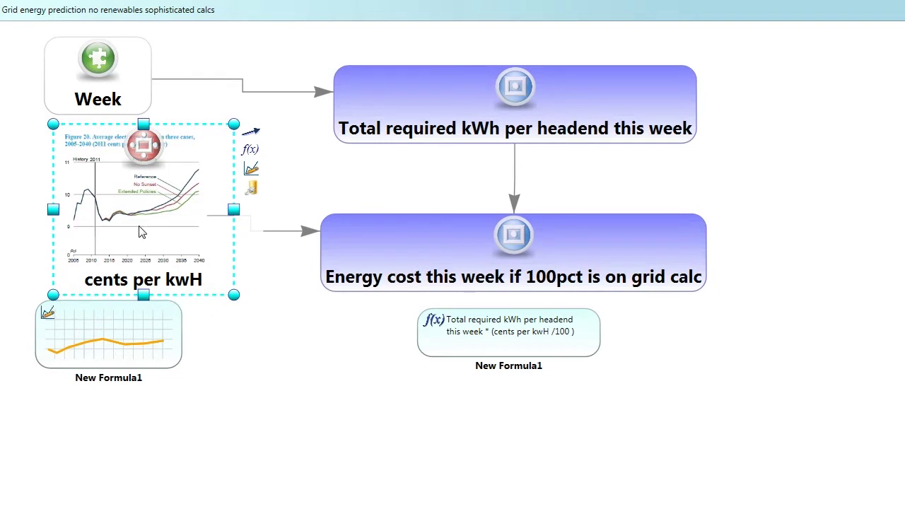
mouse_move(129, 219)
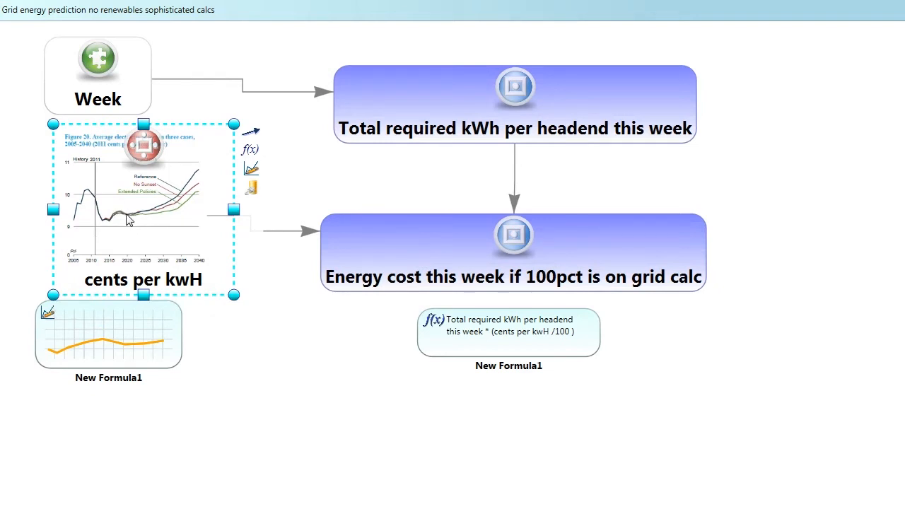
mouse_move(122, 215)
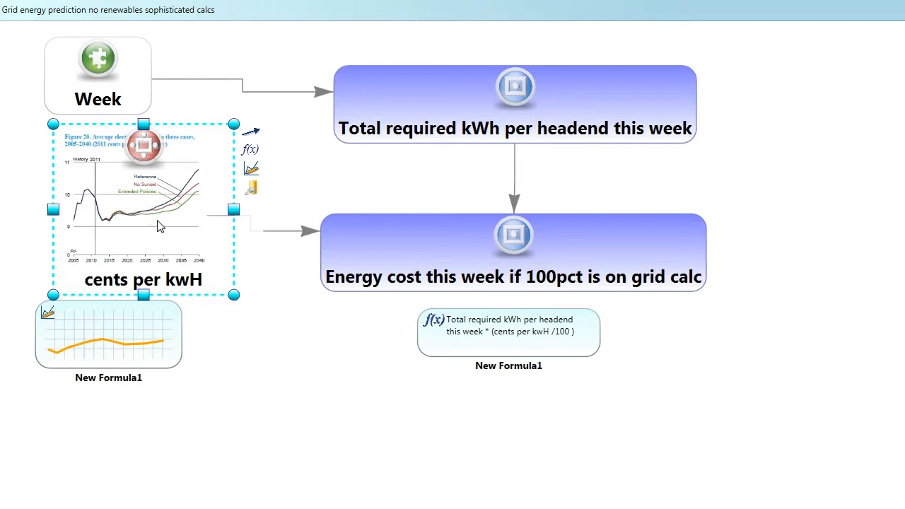
mouse_move(173, 205)
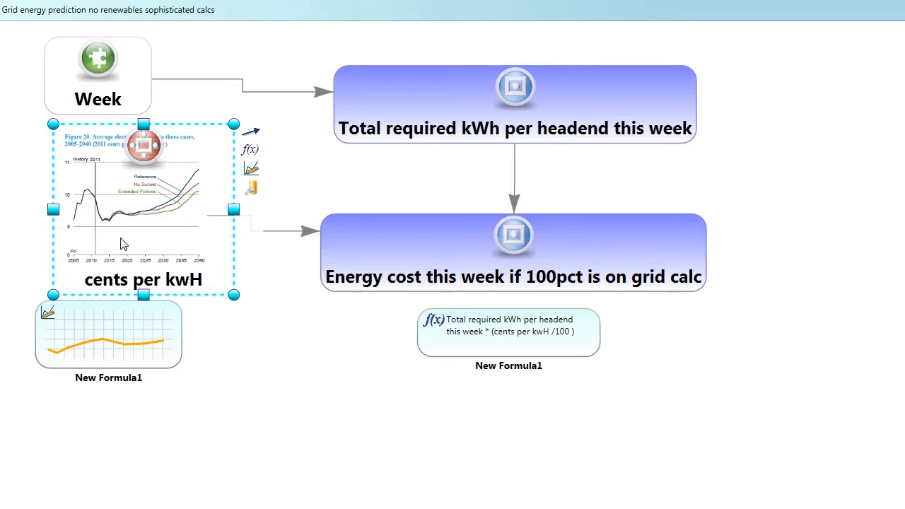
mouse_move(126, 254)
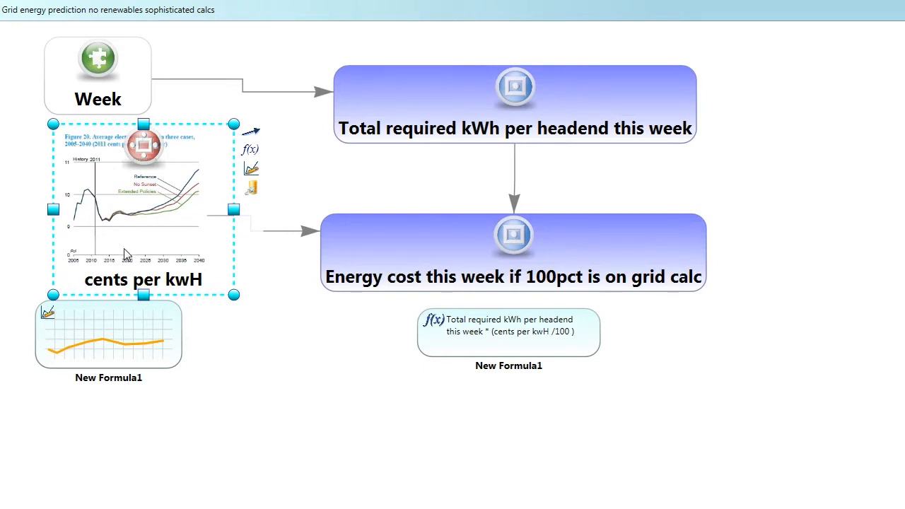
mouse_move(125, 211)
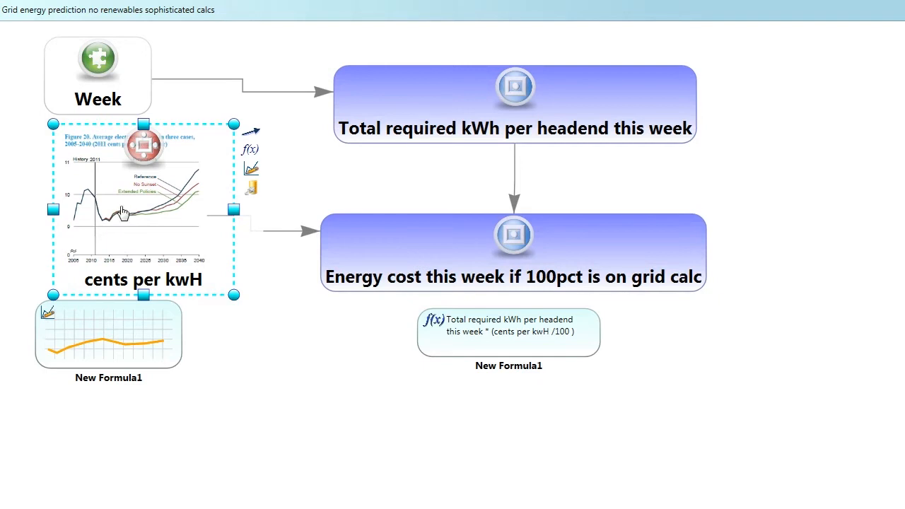
mouse_move(126, 221)
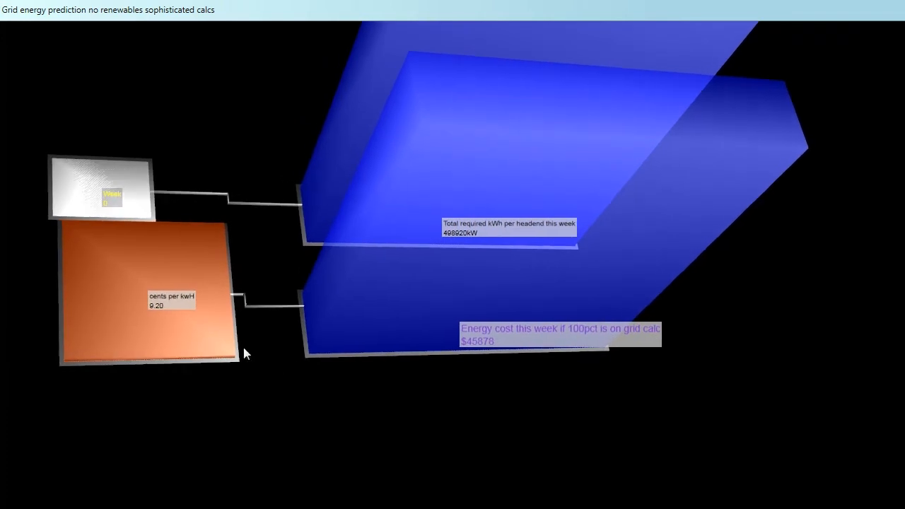
mouse_move(165, 316)
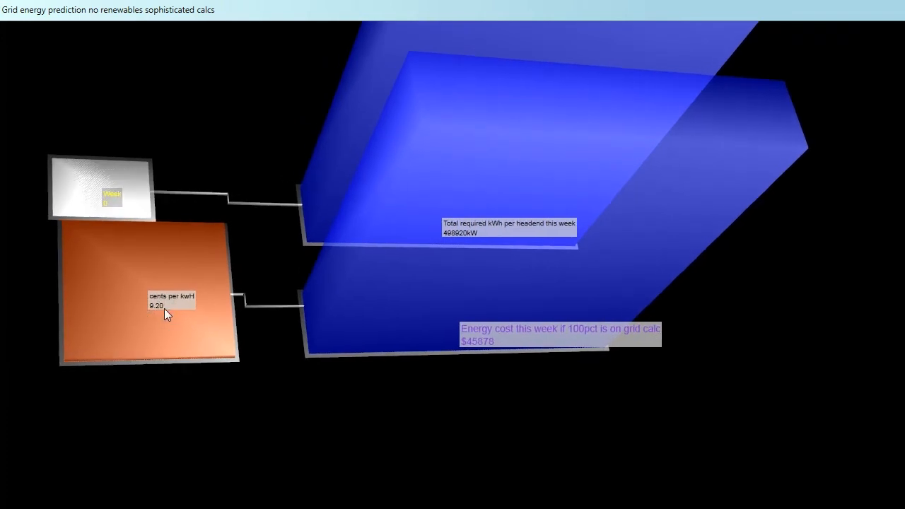
mouse_move(159, 315)
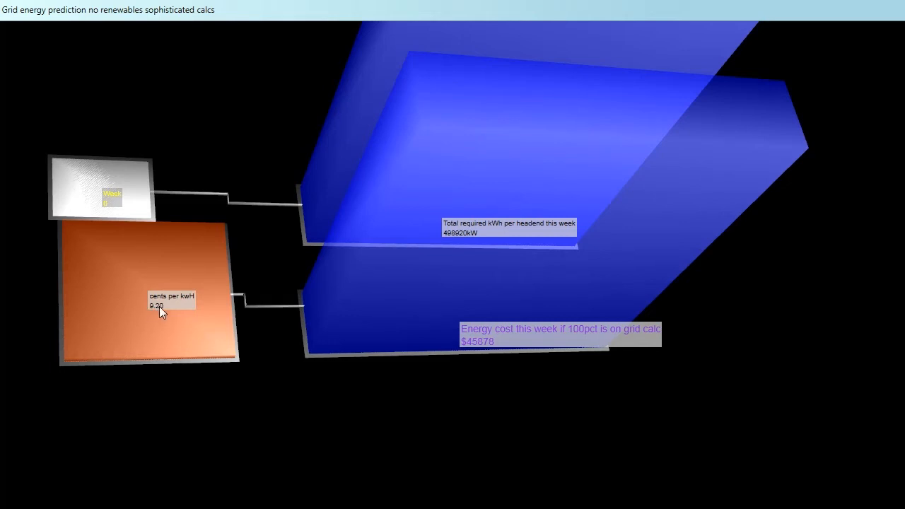
mouse_move(512, 353)
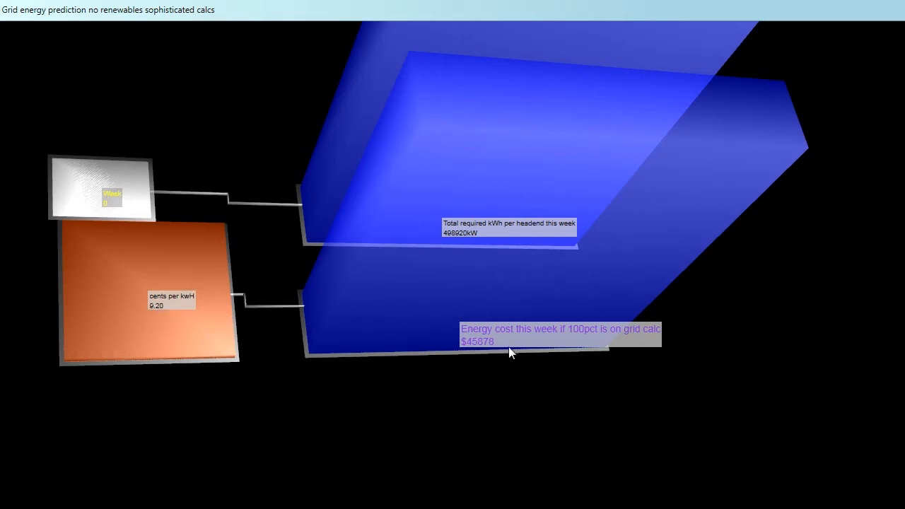
mouse_move(492, 360)
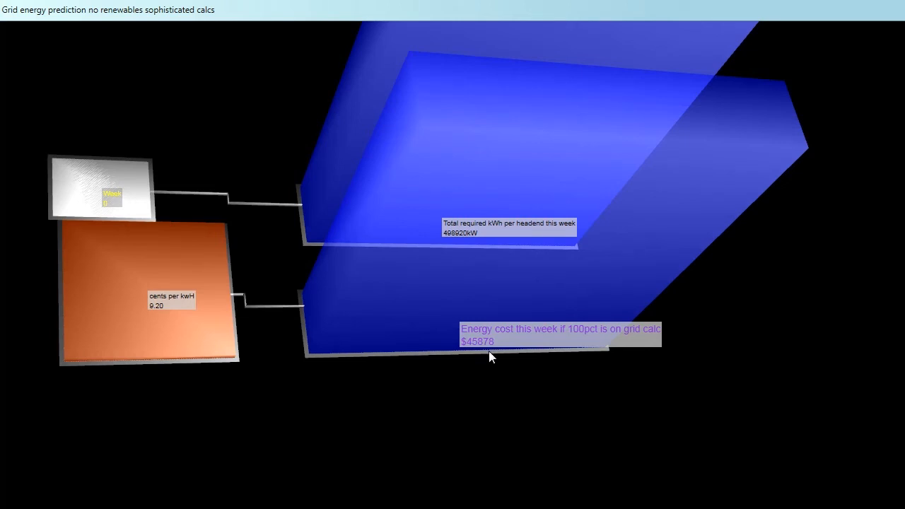
mouse_move(458, 239)
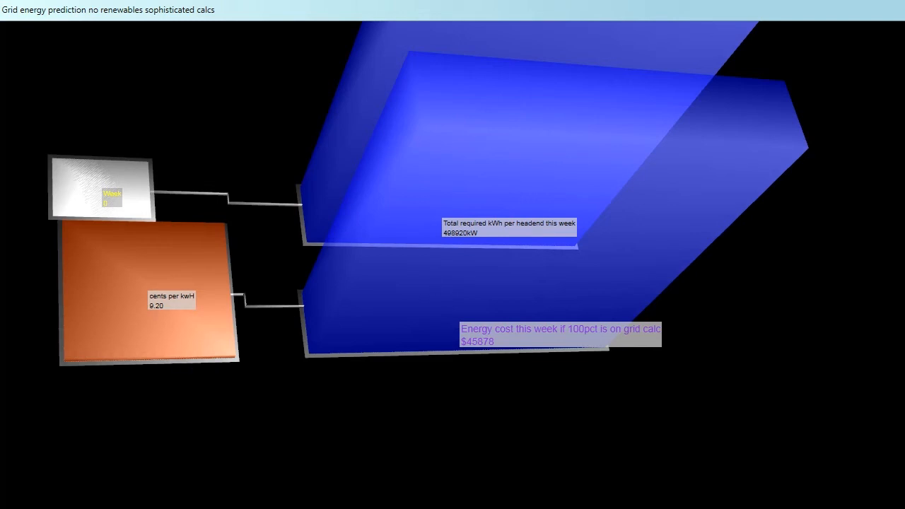
mouse_move(421, 319)
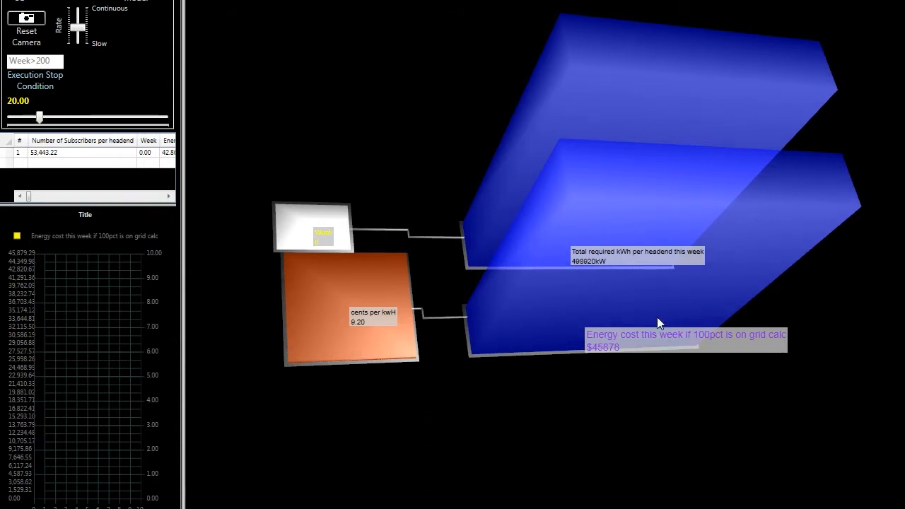
mouse_move(626, 348)
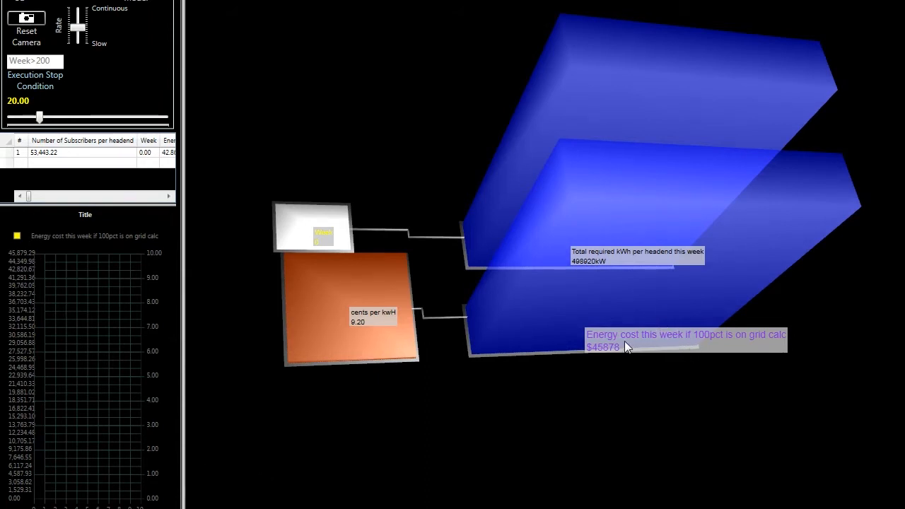
mouse_move(706, 351)
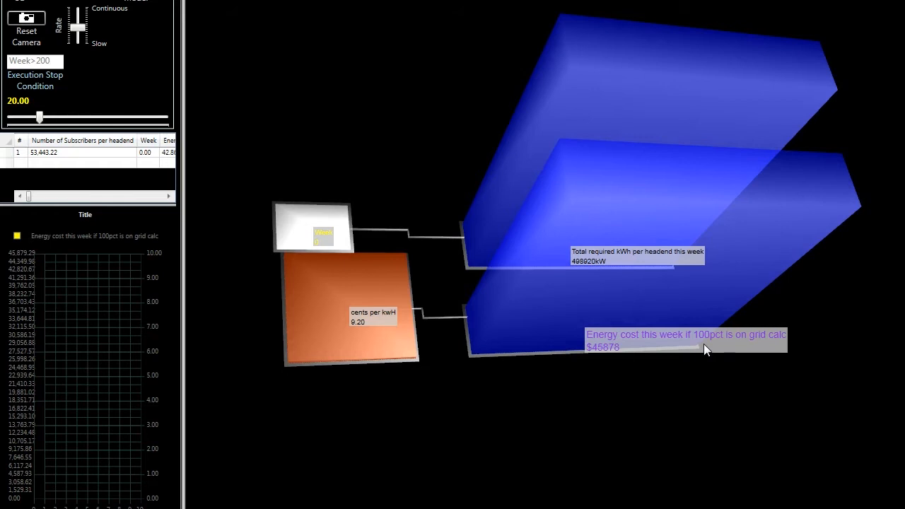
mouse_move(640, 357)
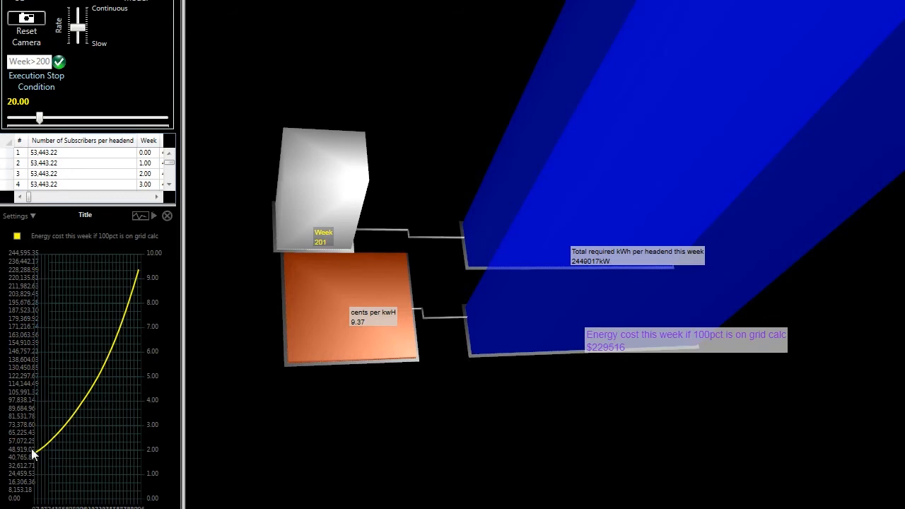
mouse_move(102, 368)
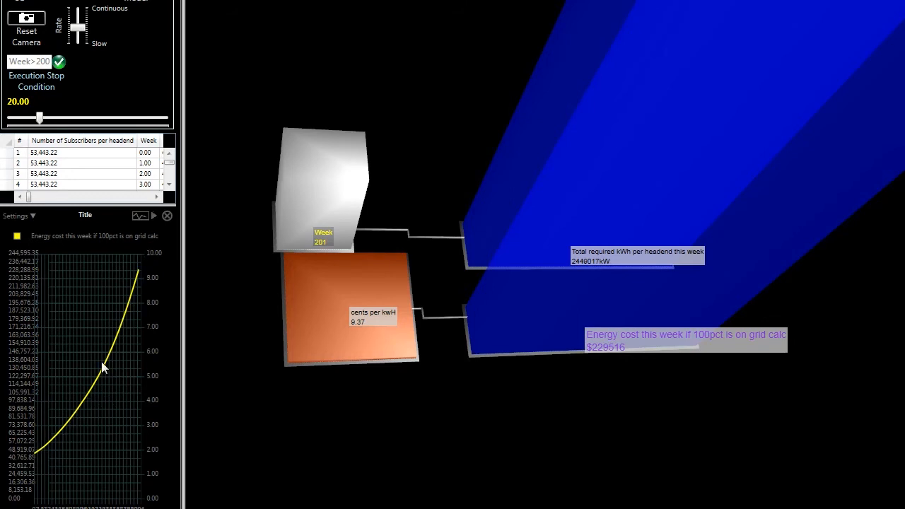
mouse_move(410, 456)
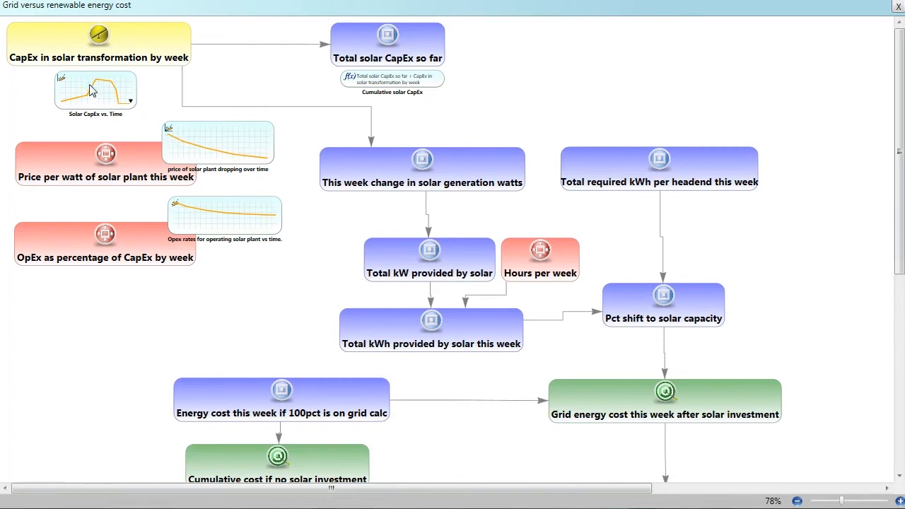
Select the Solar CapEx vs. Time formula in the Grid versus renewable cost diagram
left_click(97, 96)
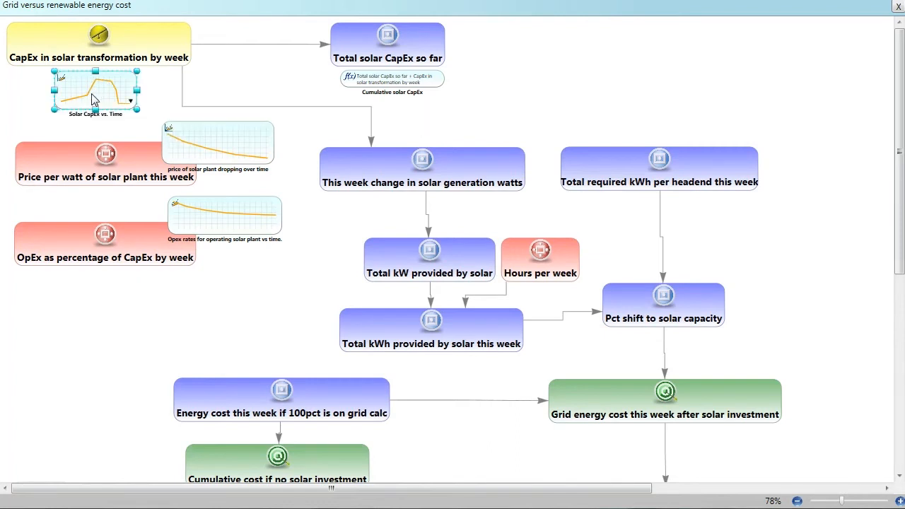
Bring the Solar CapEx vs. Time sketchgraph into its enlarged curve editor
double_click(92, 96)
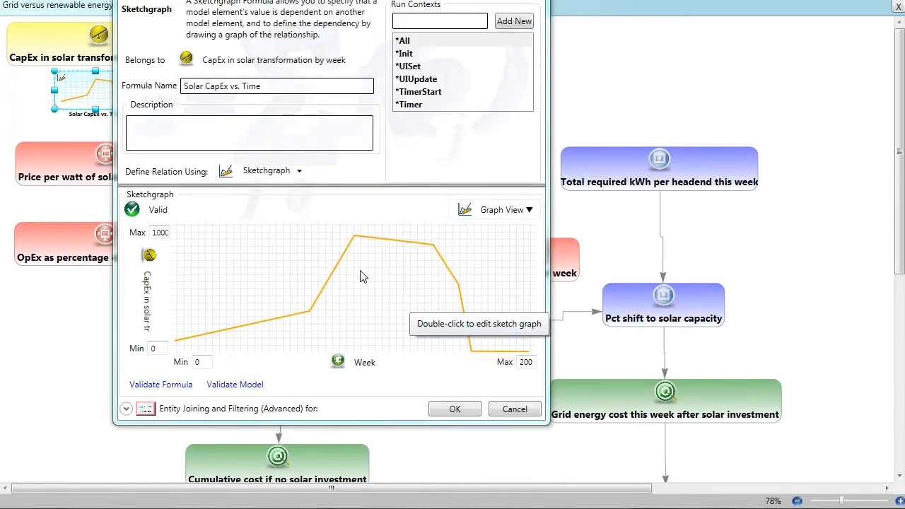
mouse_move(379, 325)
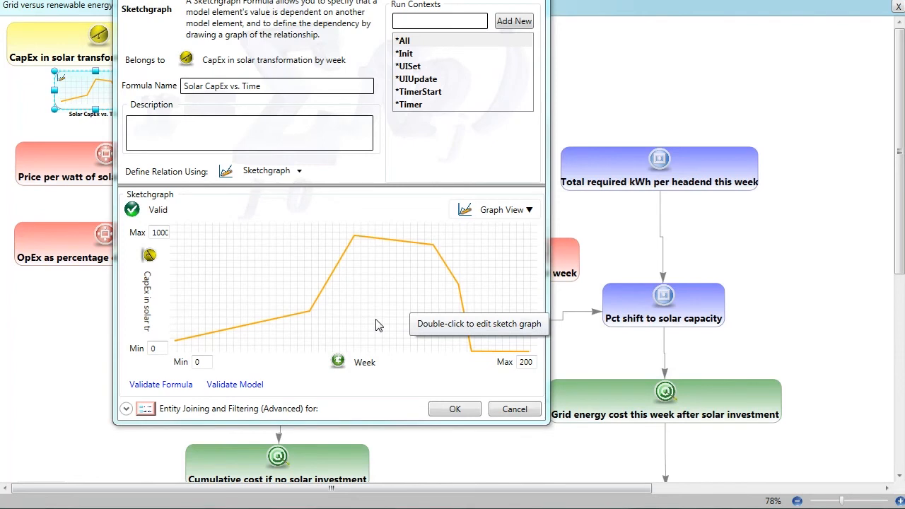
mouse_move(201, 347)
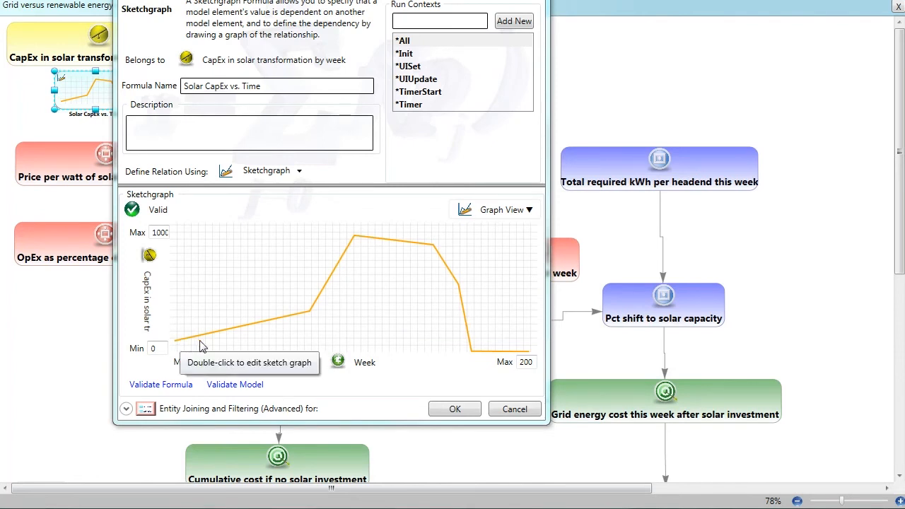
mouse_move(225, 344)
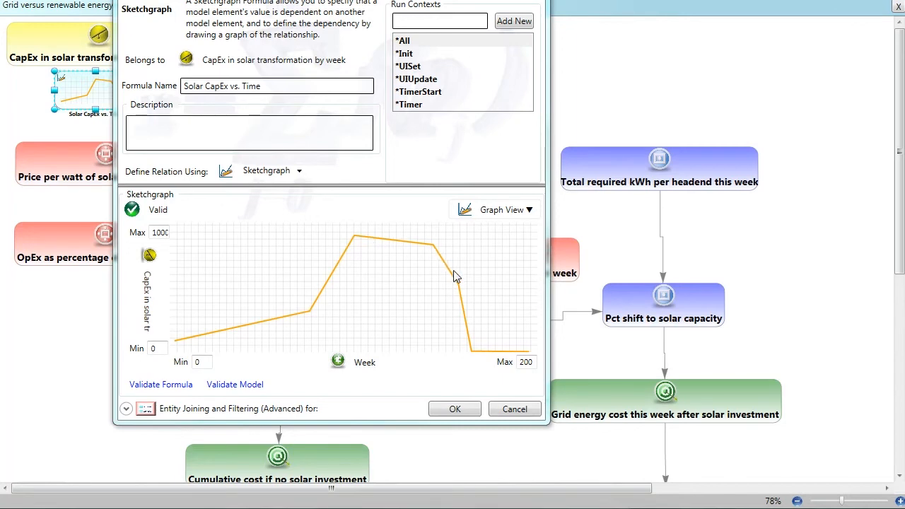
mouse_move(473, 355)
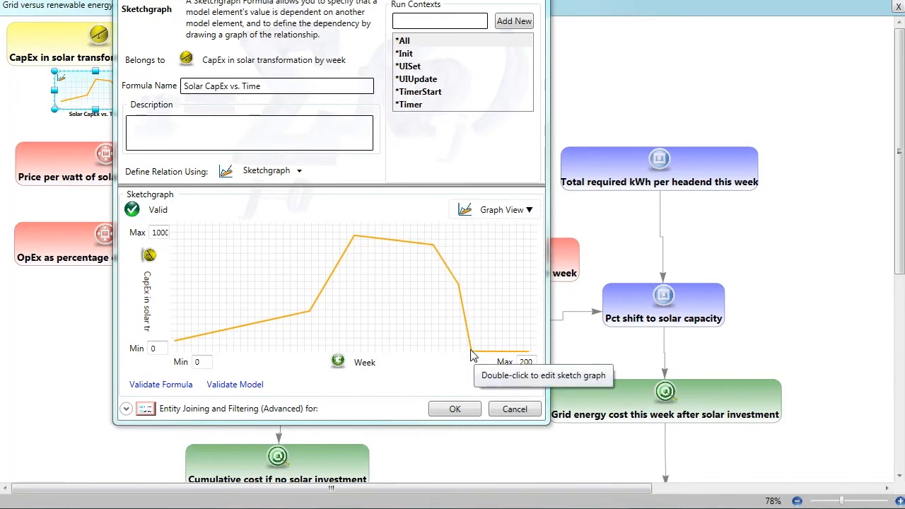
mouse_move(441, 364)
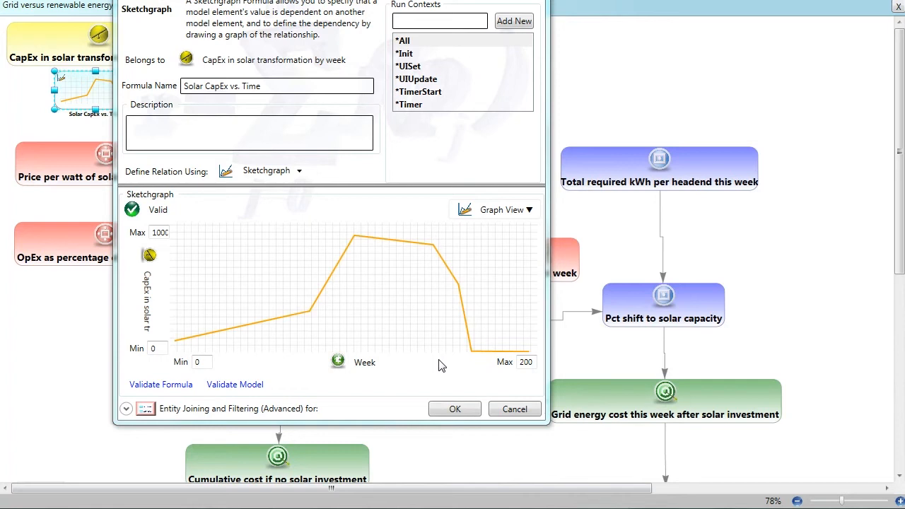
mouse_move(198, 334)
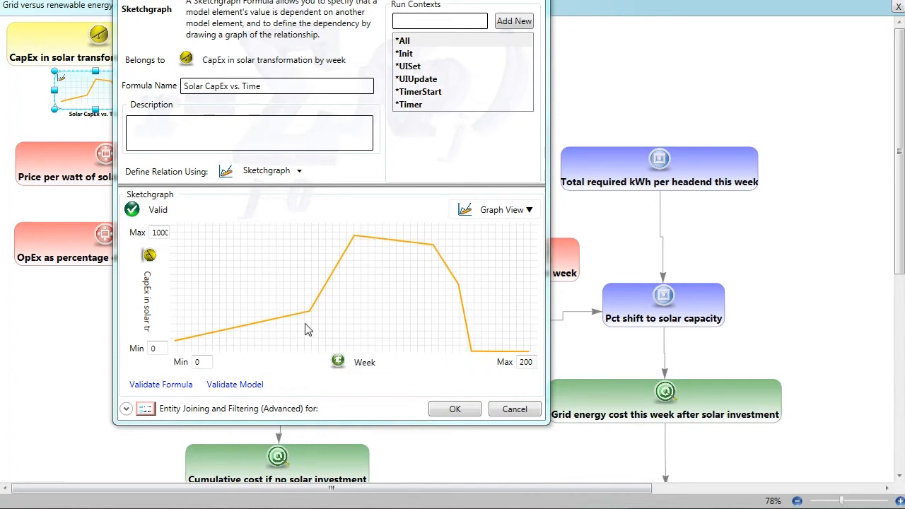
mouse_move(422, 380)
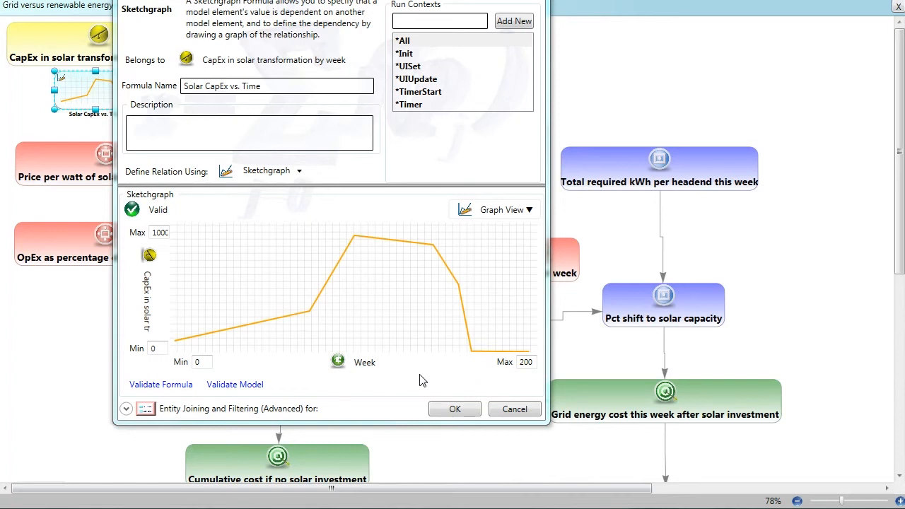
mouse_move(362, 297)
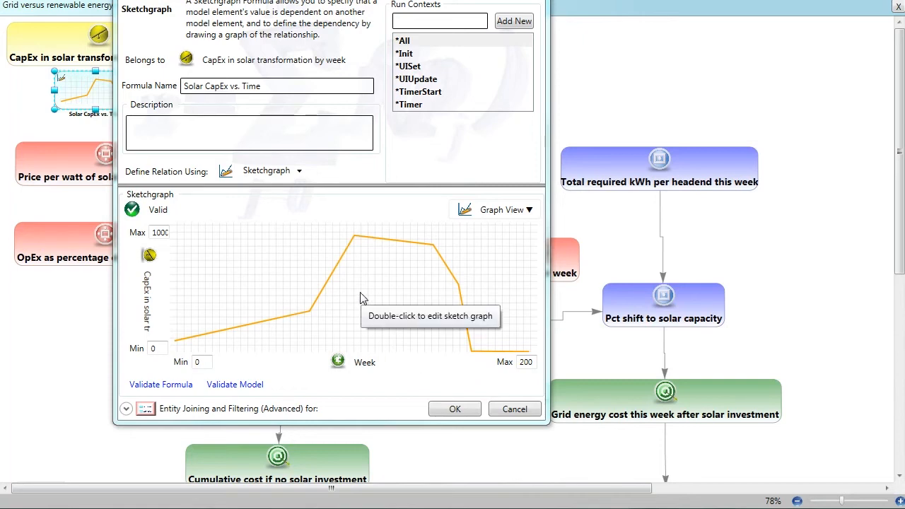
double_click(362, 299)
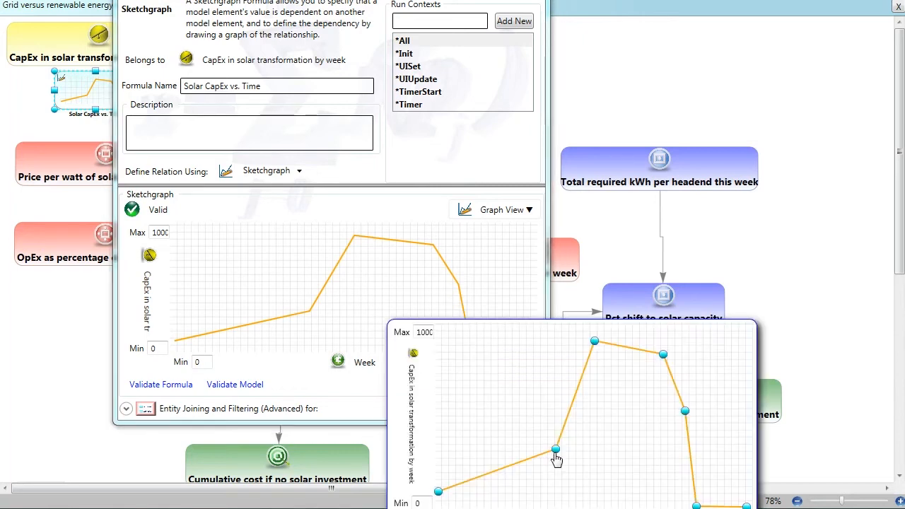
Raise the early CapEx point and shift the peak later, then accept the curve
left_click_drag(555, 450, 503, 399)
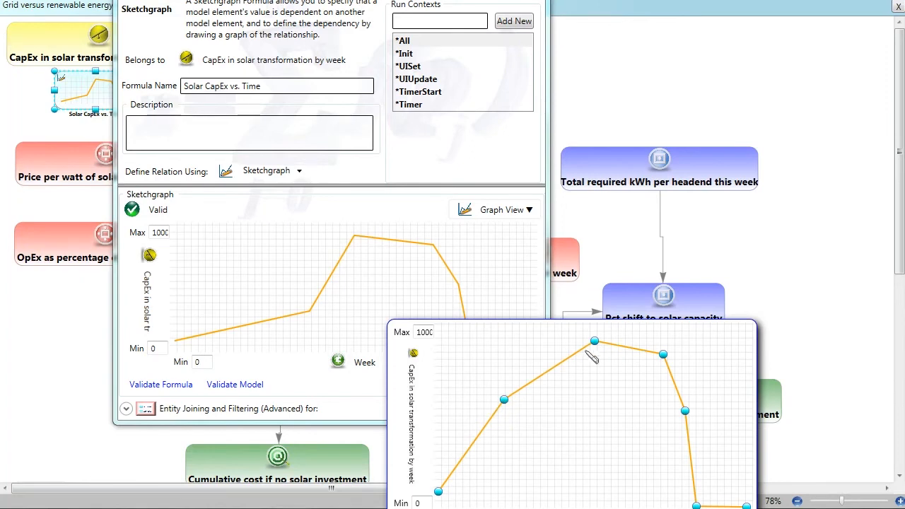
left_click_drag(594, 341, 662, 355)
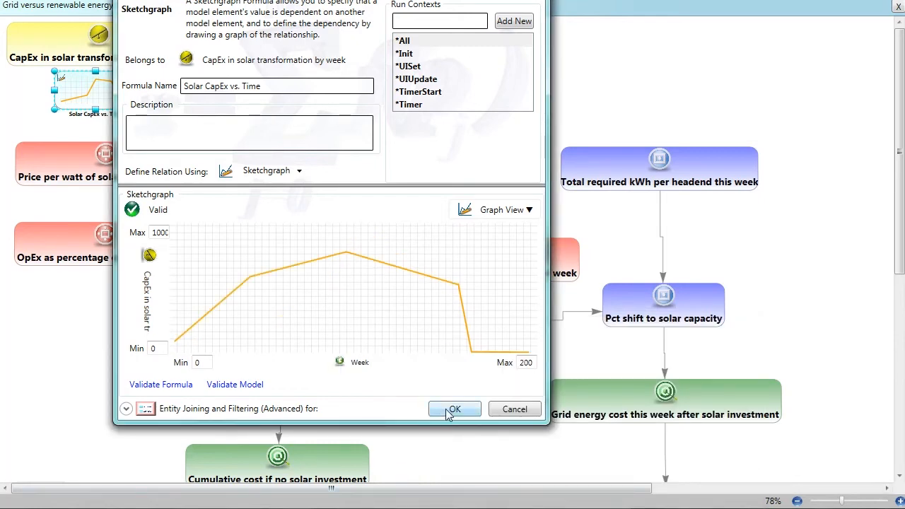
left_click(454, 409)
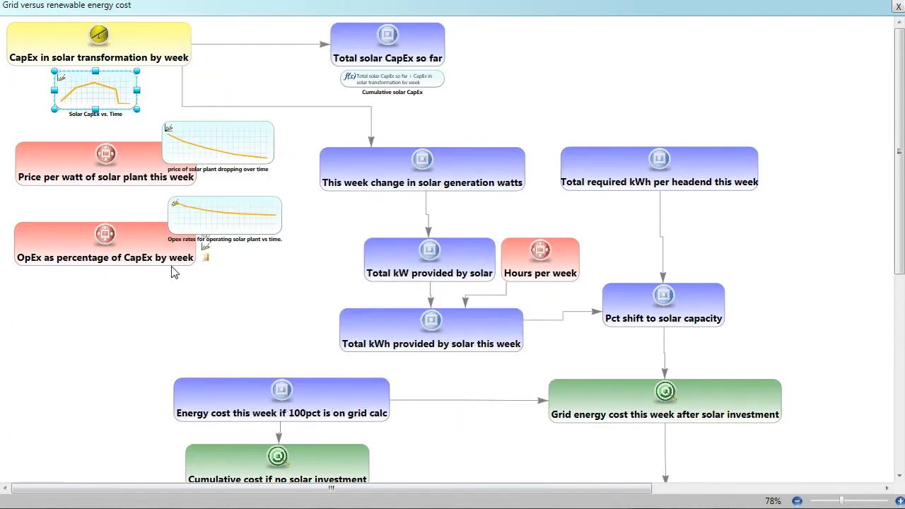
mouse_move(101, 76)
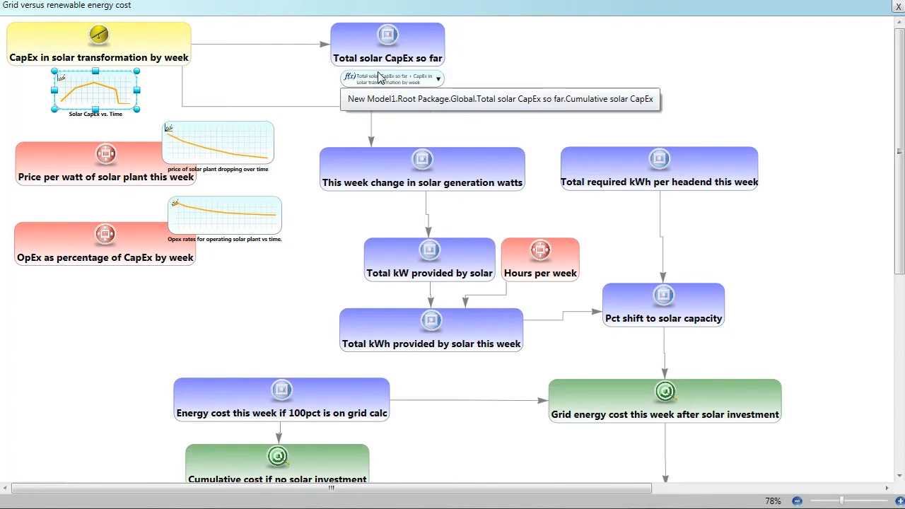
mouse_move(270, 99)
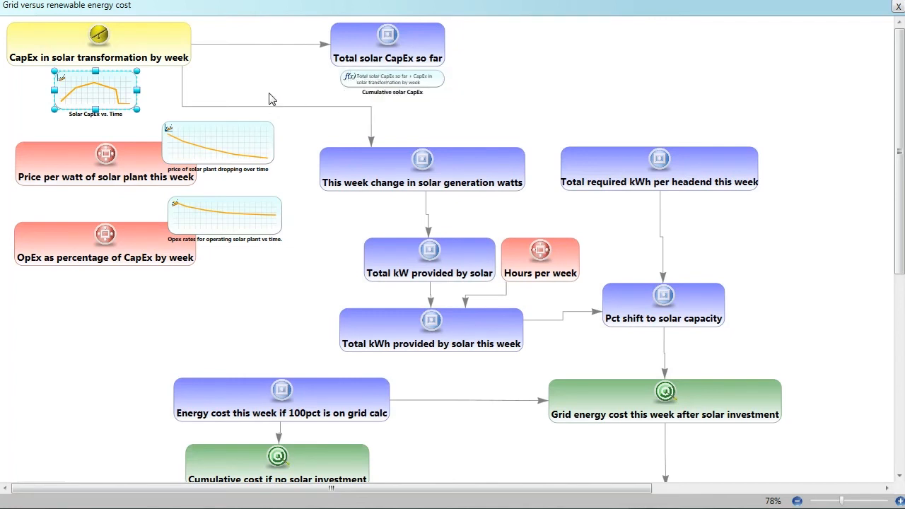
mouse_move(170, 142)
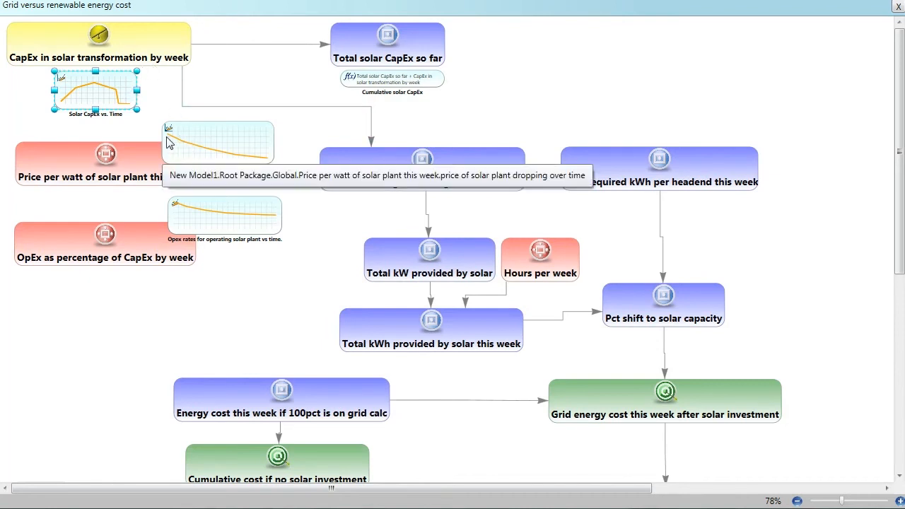
mouse_move(218, 149)
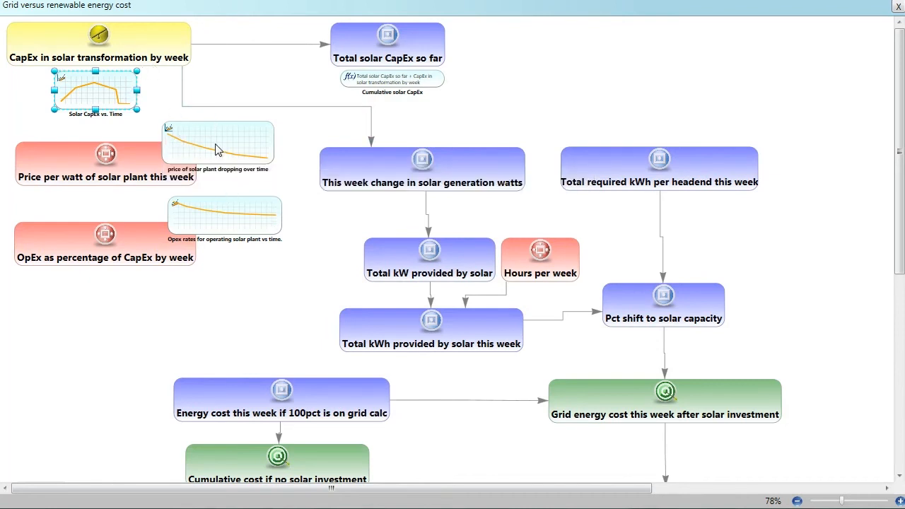
mouse_move(280, 142)
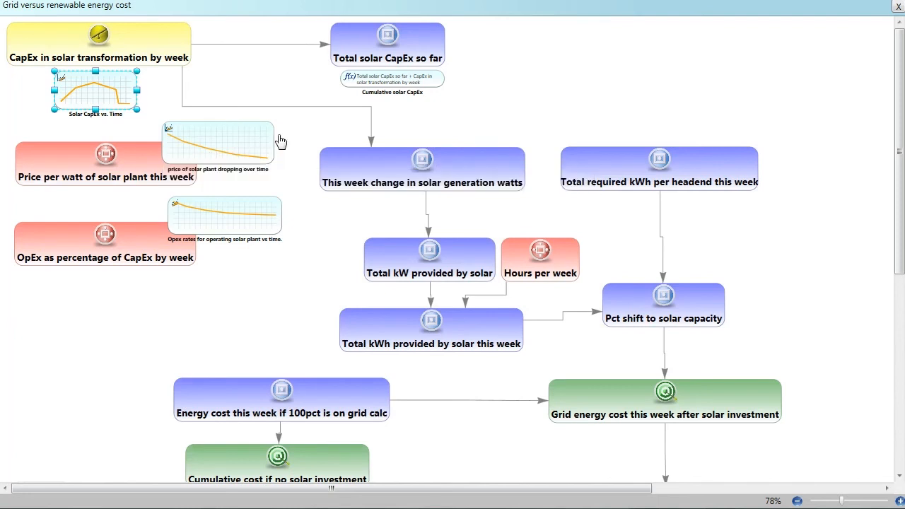
mouse_move(175, 139)
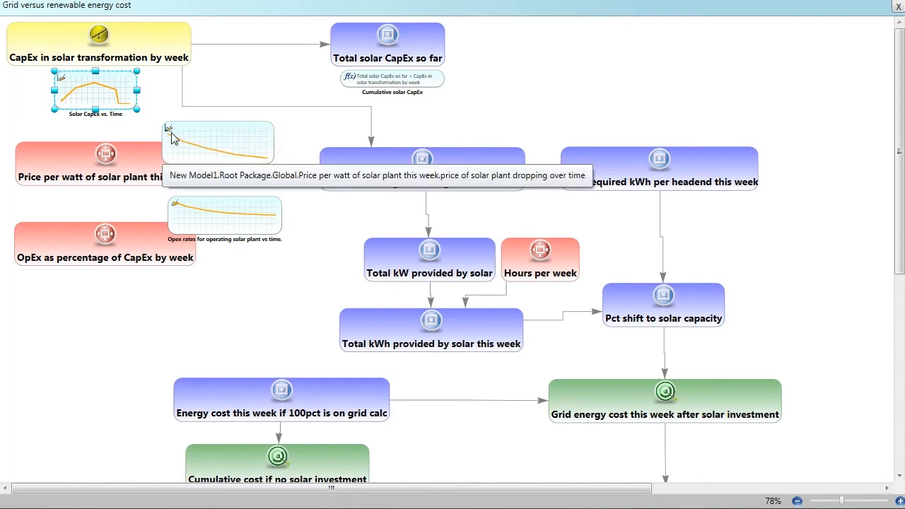
mouse_move(240, 158)
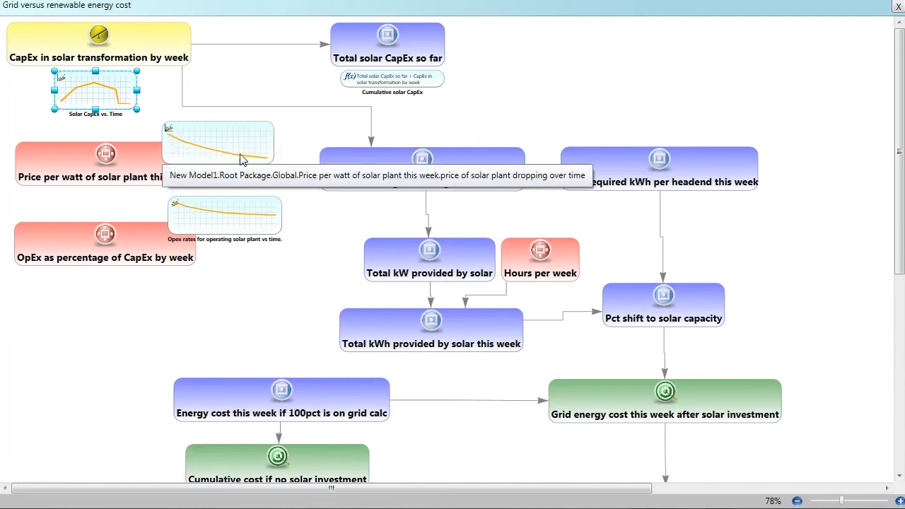
mouse_move(96, 98)
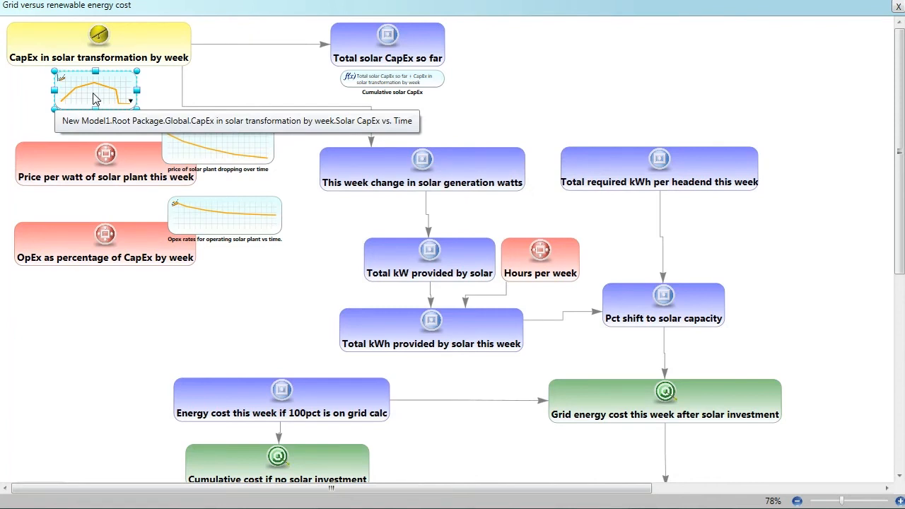
mouse_move(139, 314)
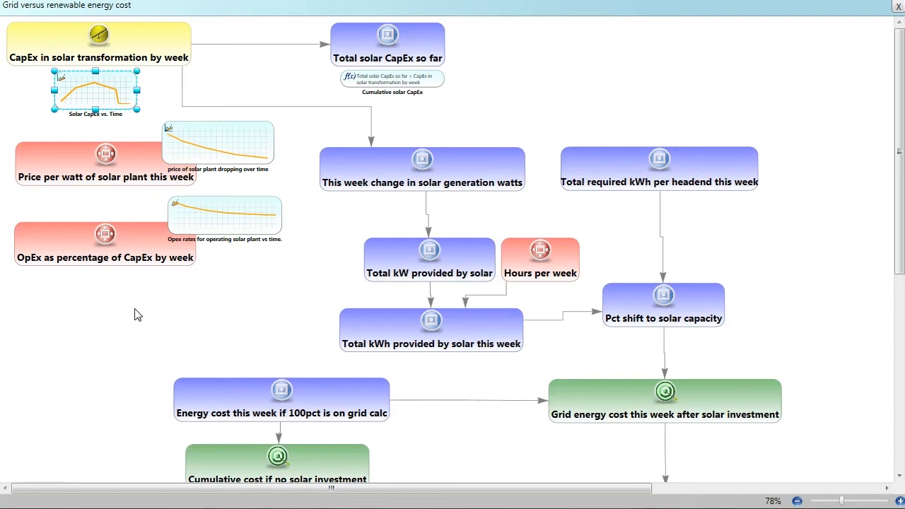
mouse_move(226, 227)
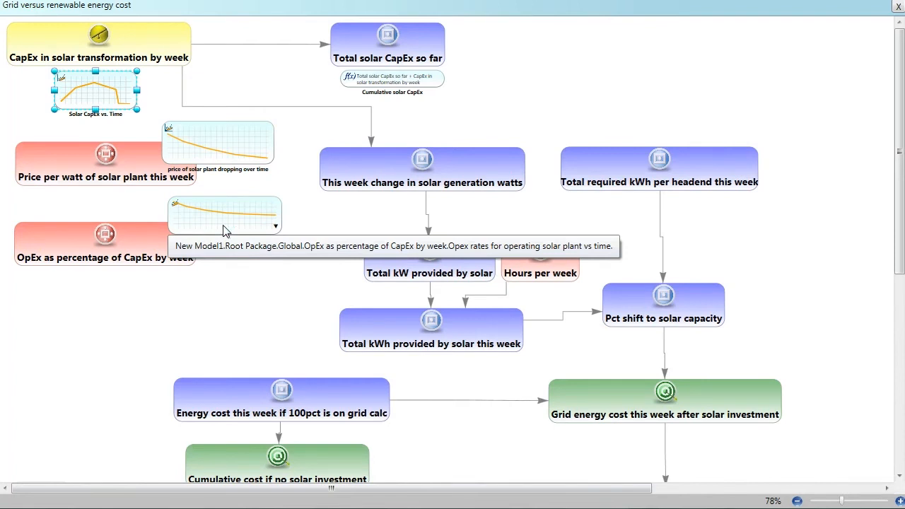
mouse_move(249, 299)
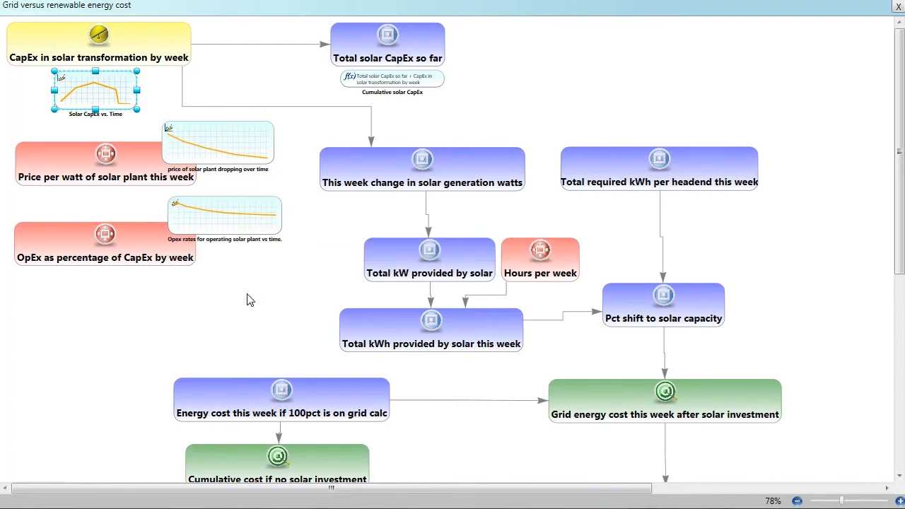
mouse_move(212, 215)
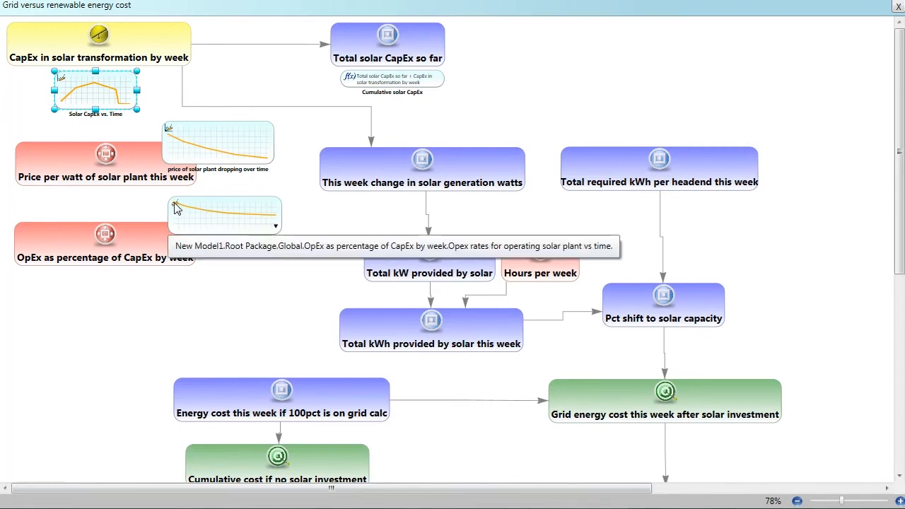
mouse_move(220, 228)
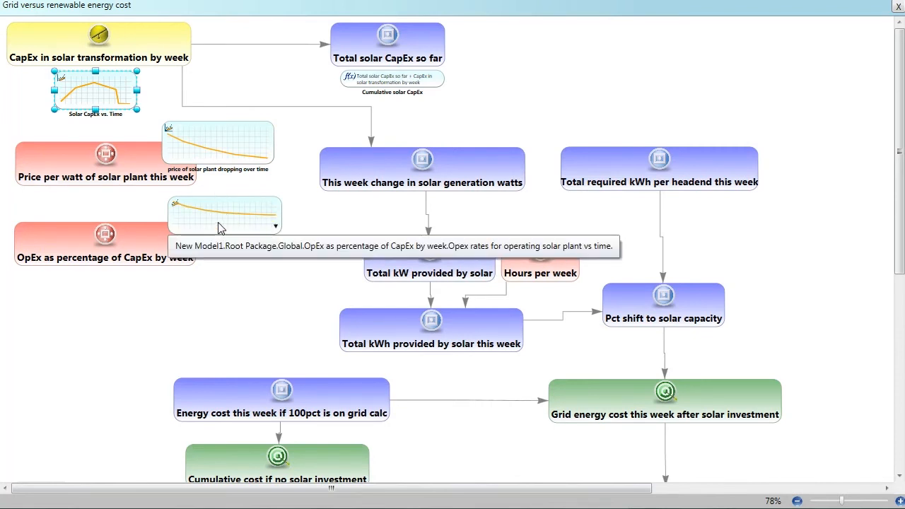
mouse_move(269, 221)
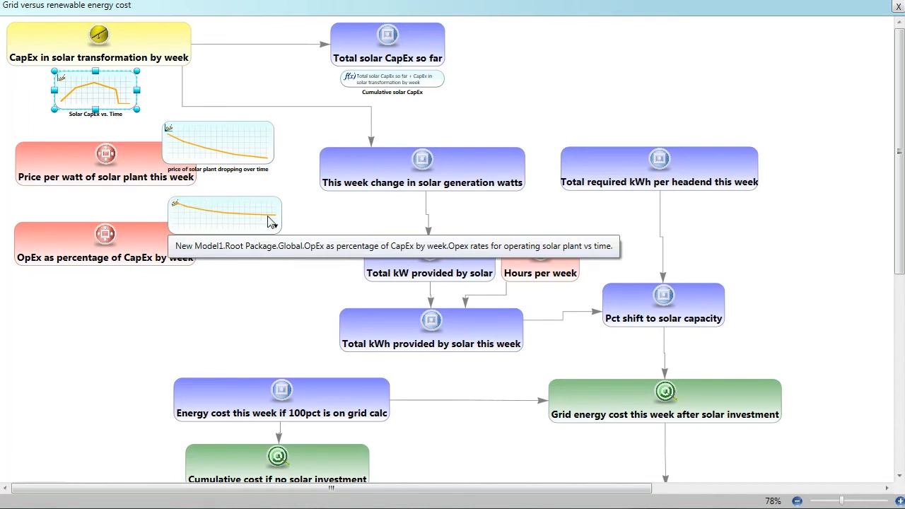
mouse_move(244, 317)
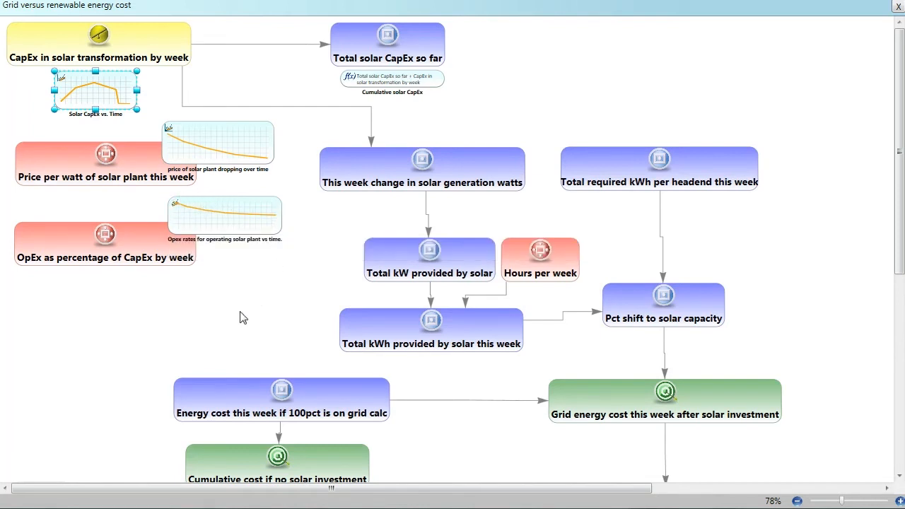
mouse_move(243, 325)
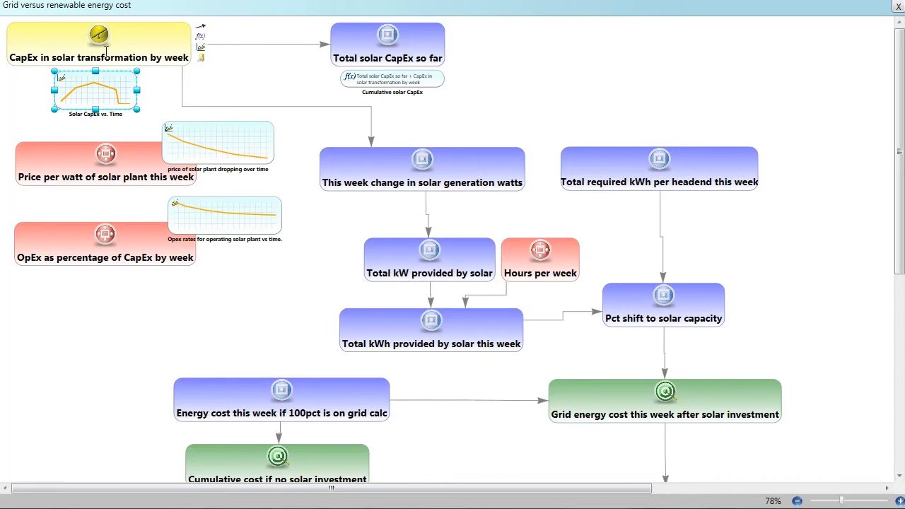
mouse_move(304, 137)
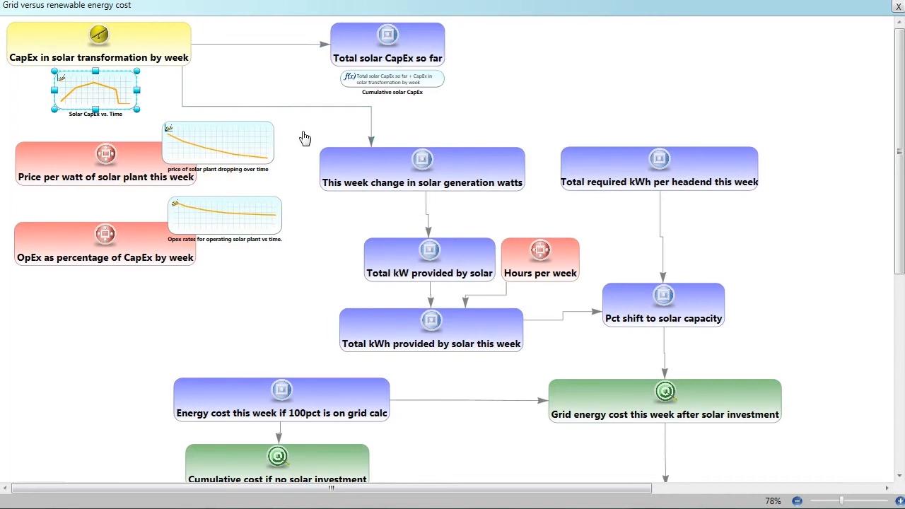
mouse_move(361, 232)
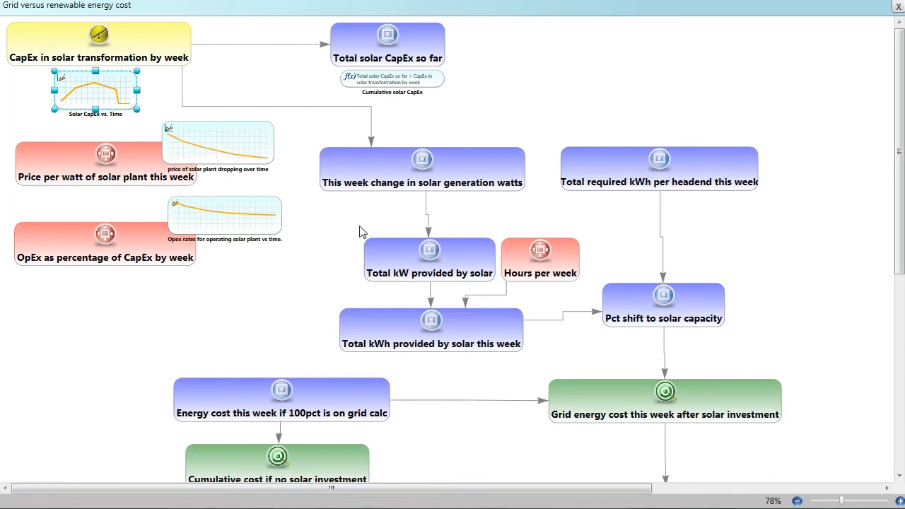
mouse_move(366, 224)
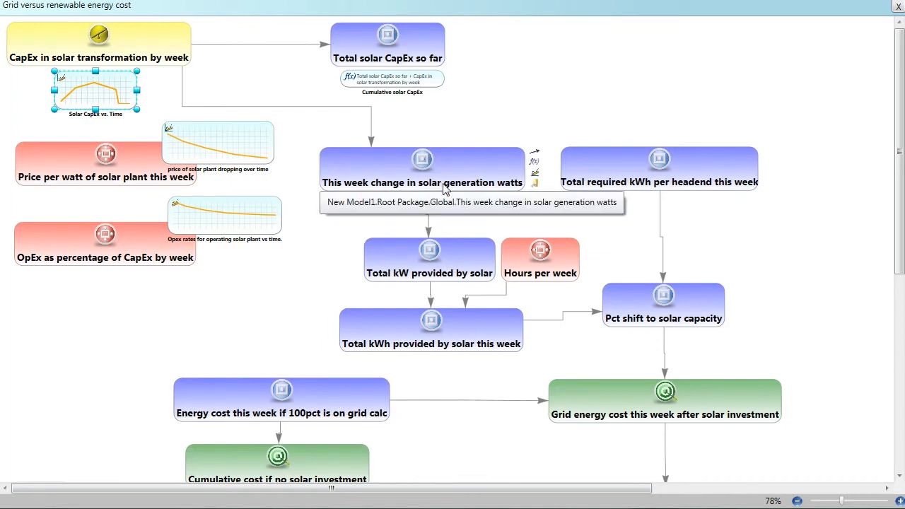
mouse_move(451, 185)
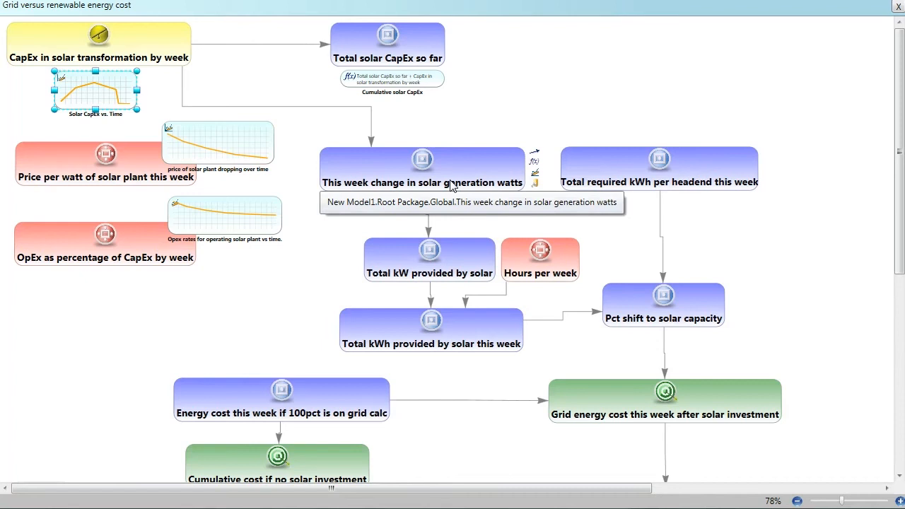
mouse_move(453, 184)
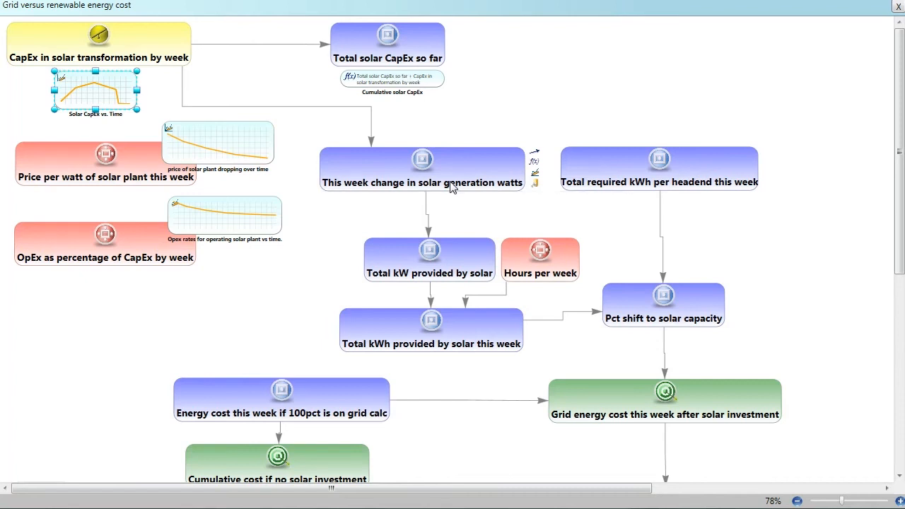
mouse_move(457, 197)
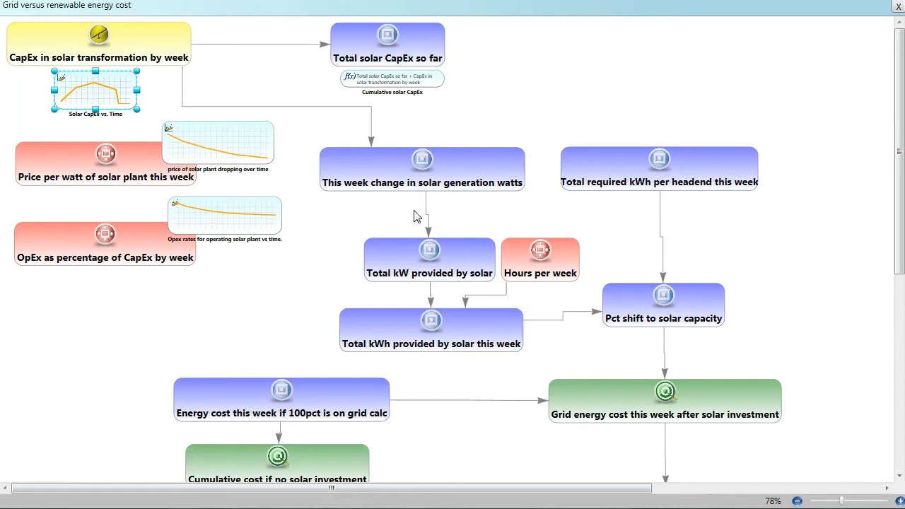
mouse_move(403, 288)
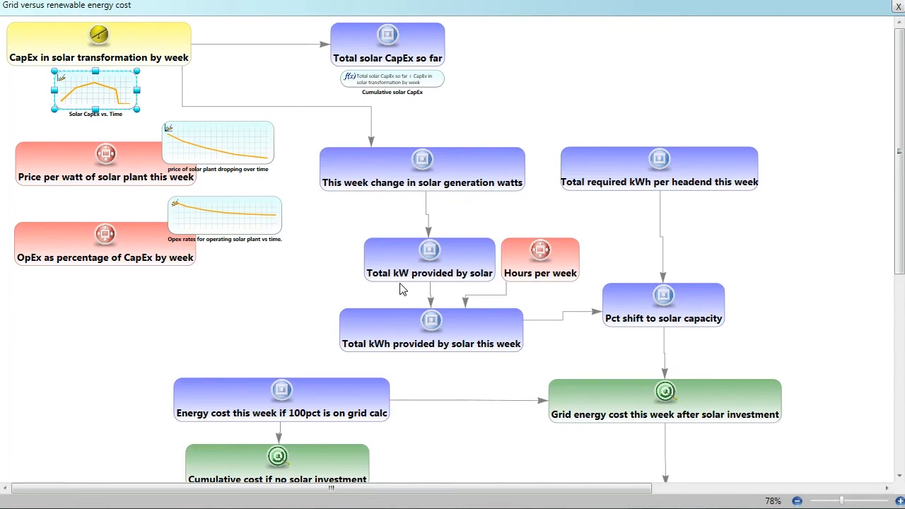
mouse_move(467, 386)
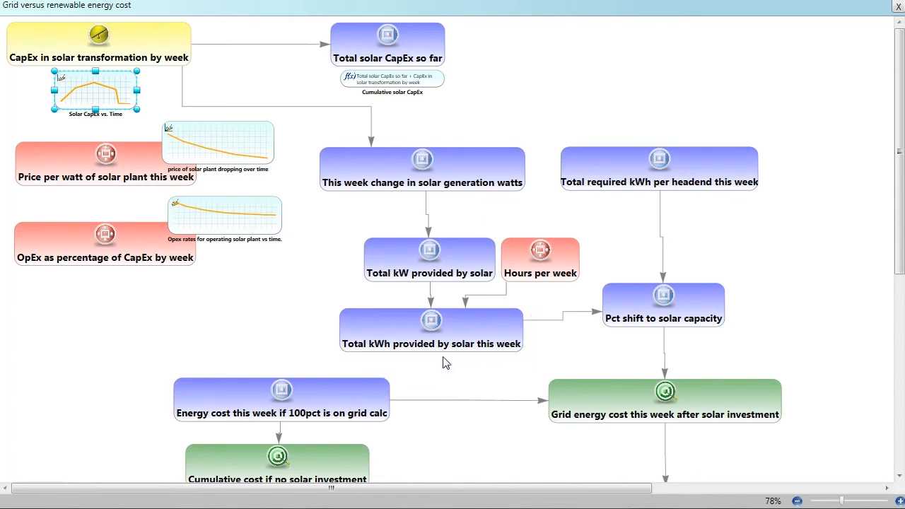
mouse_move(479, 333)
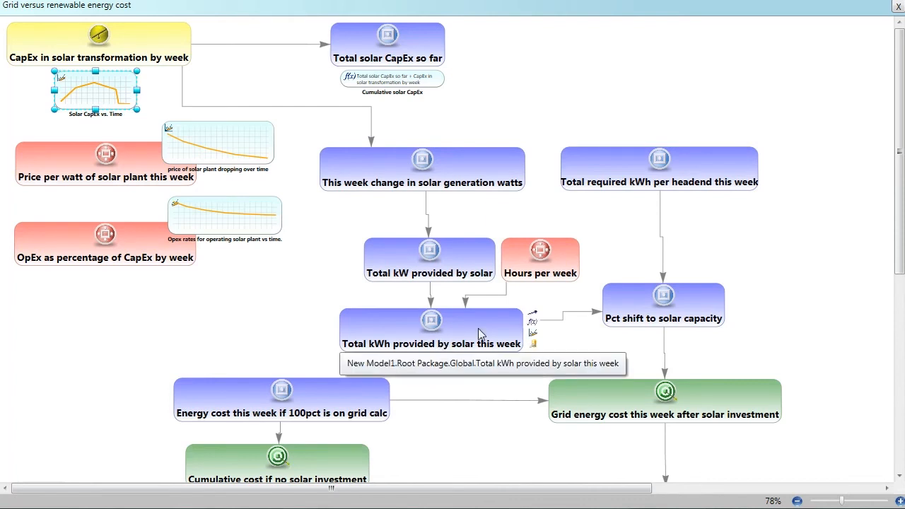
mouse_move(642, 187)
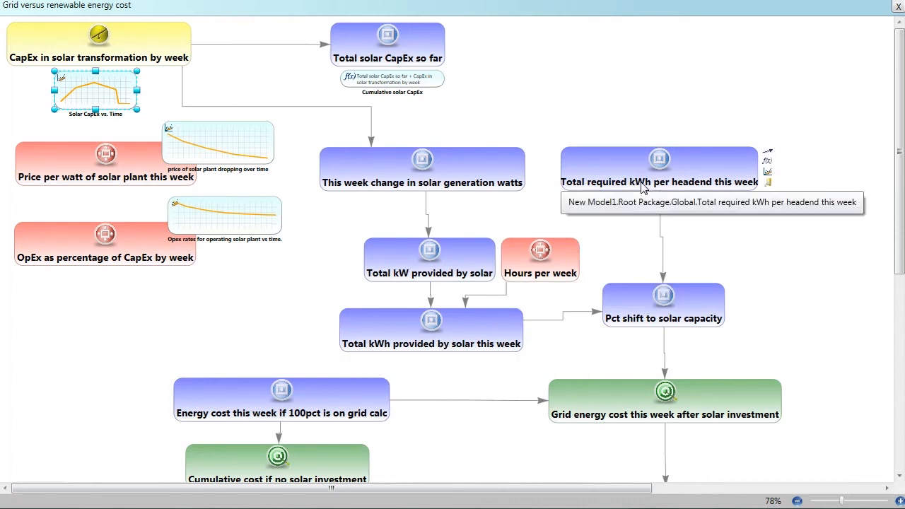
mouse_move(642, 201)
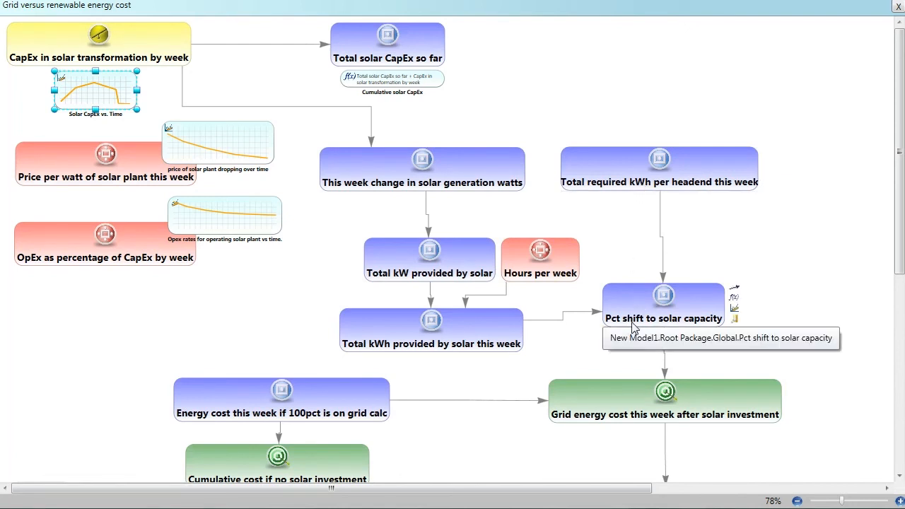
mouse_move(647, 325)
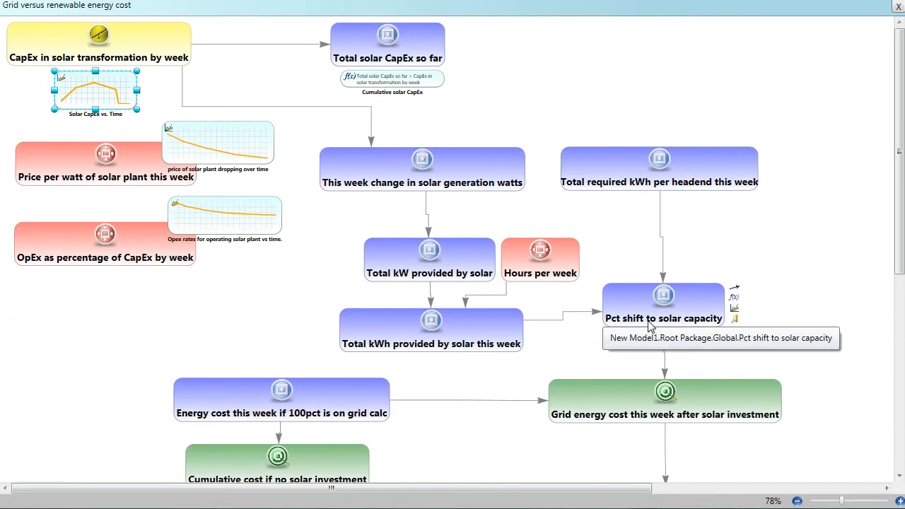
mouse_move(653, 280)
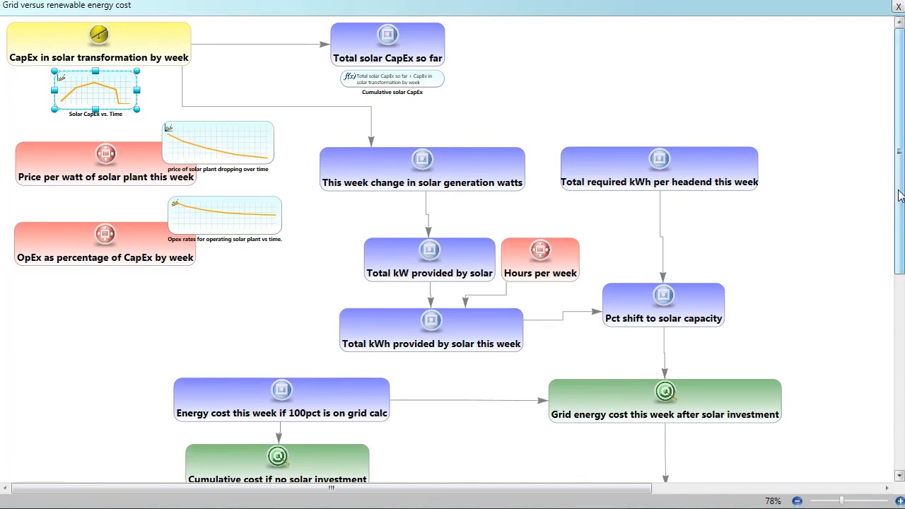
scroll("down", 3)
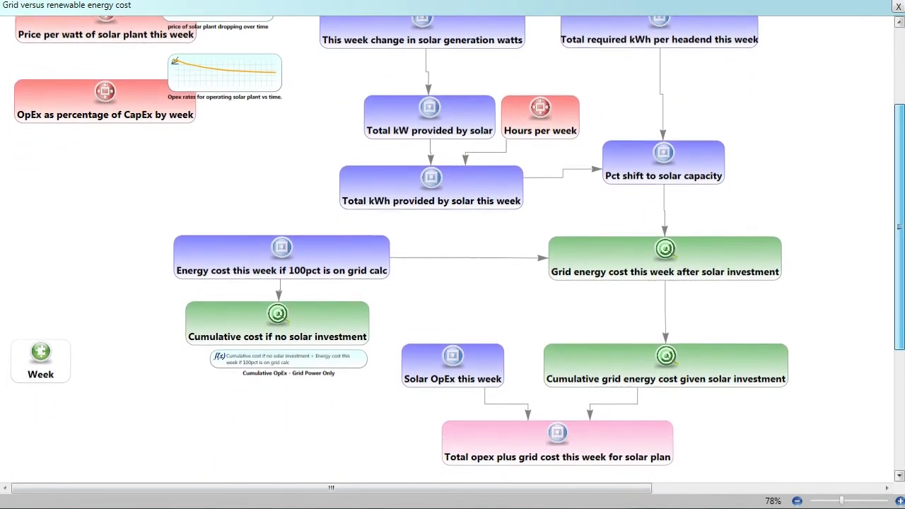
Scroll the cost diagram down to the cumulative and total cost nodes
scroll("down", 3)
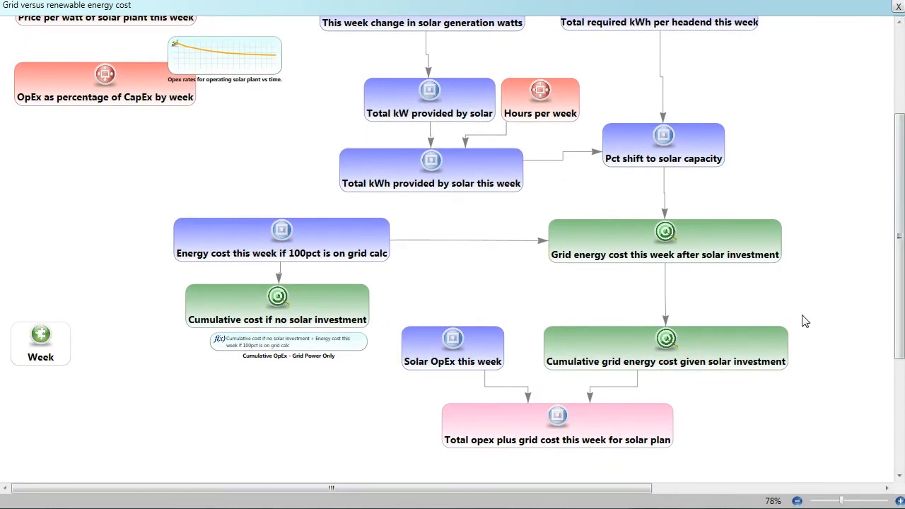
mouse_move(809, 309)
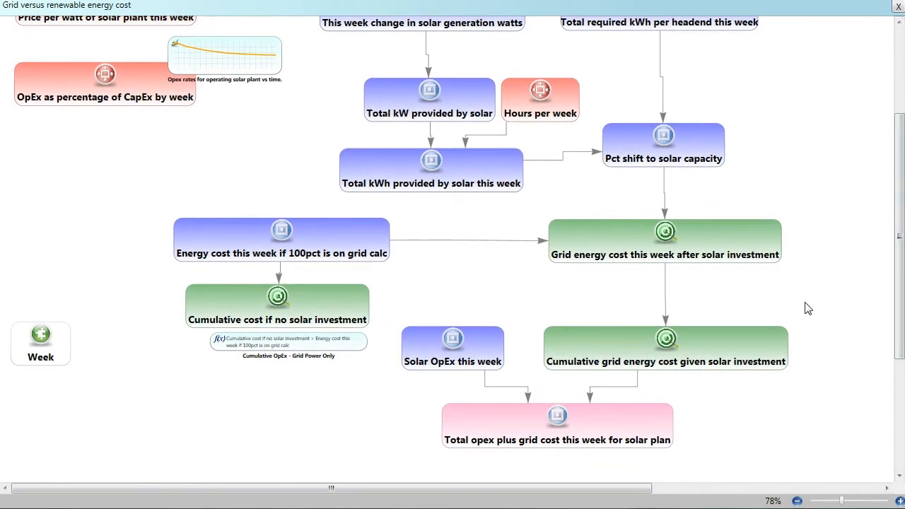
mouse_move(797, 307)
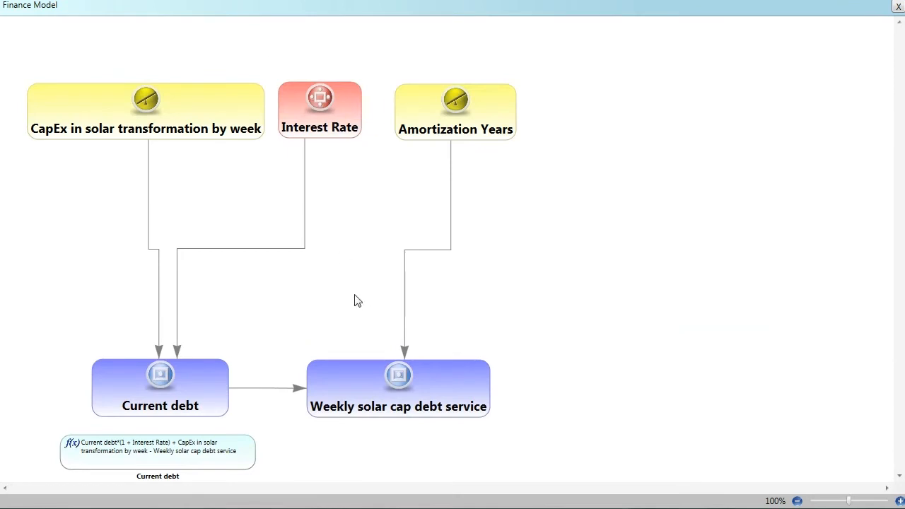
mouse_move(329, 325)
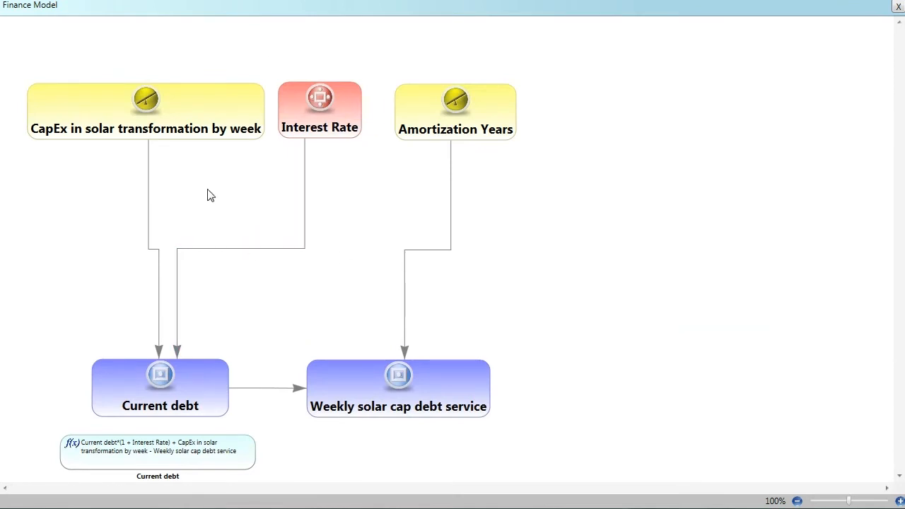
mouse_move(138, 77)
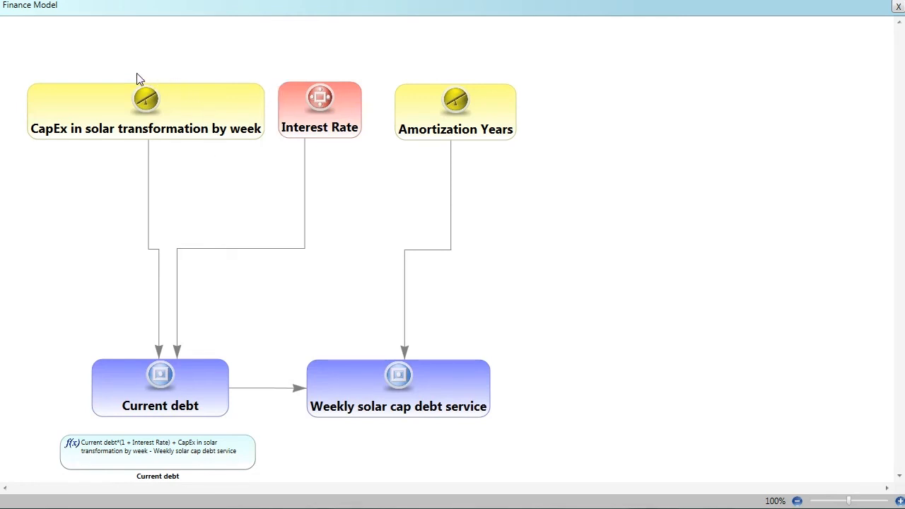
mouse_move(154, 129)
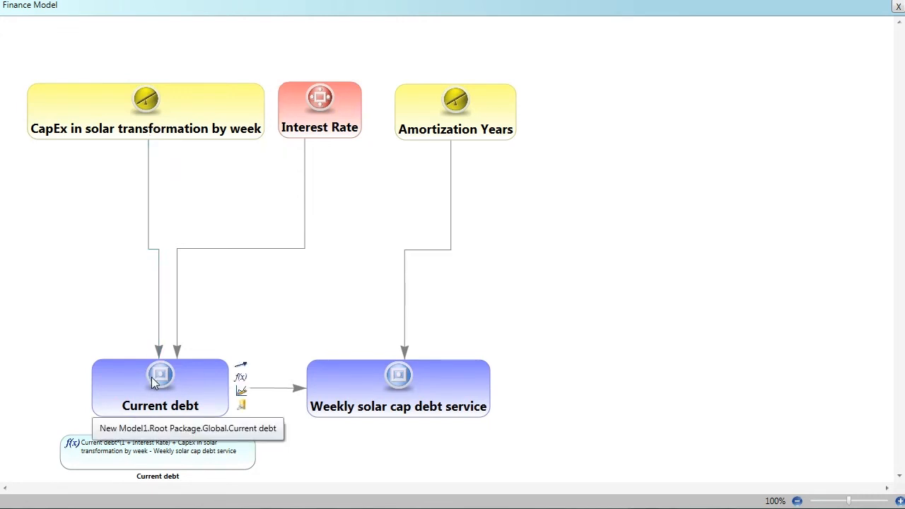
mouse_move(206, 240)
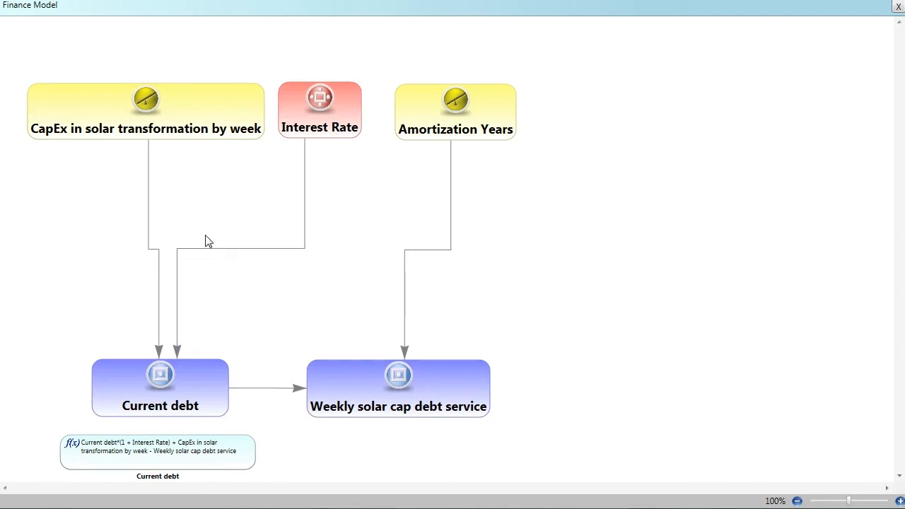
mouse_move(210, 305)
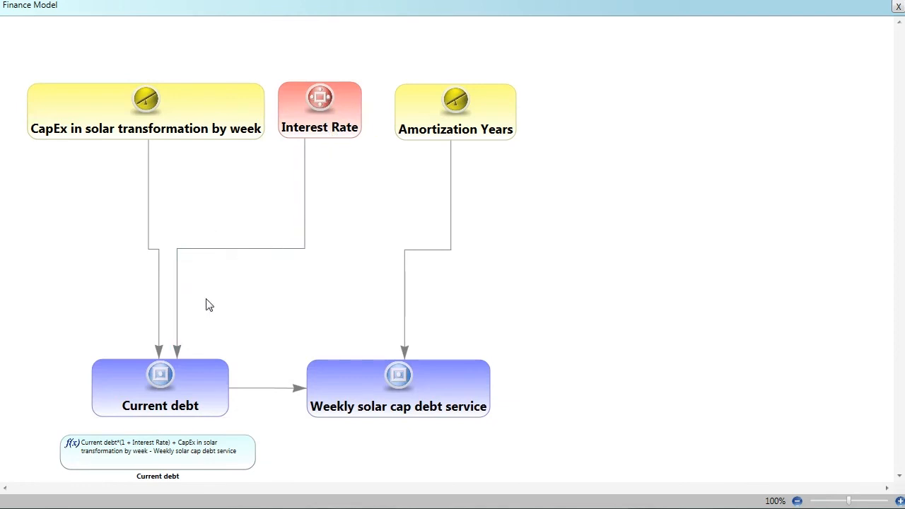
mouse_move(201, 297)
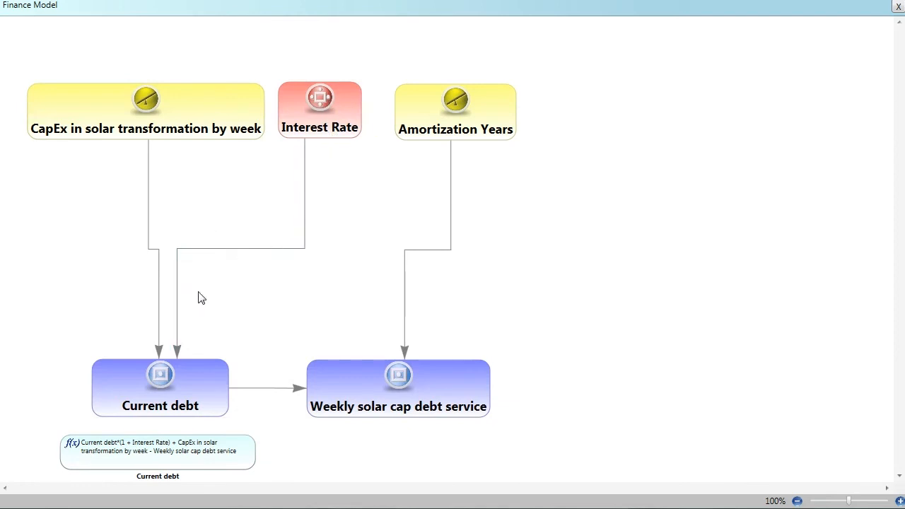
mouse_move(444, 134)
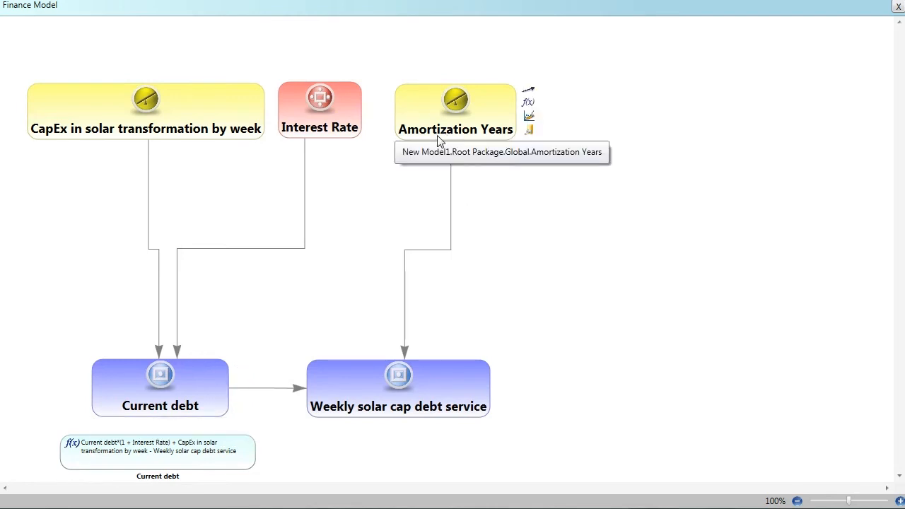
mouse_move(400, 407)
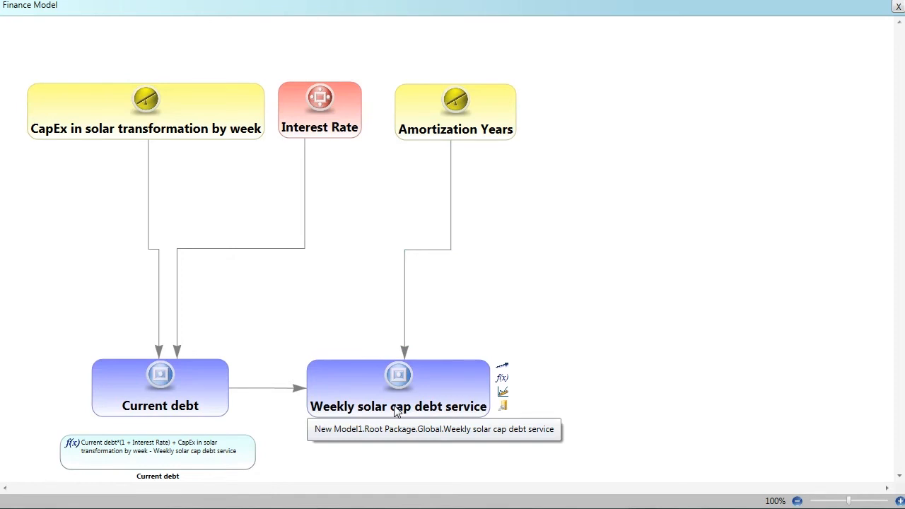
mouse_move(396, 410)
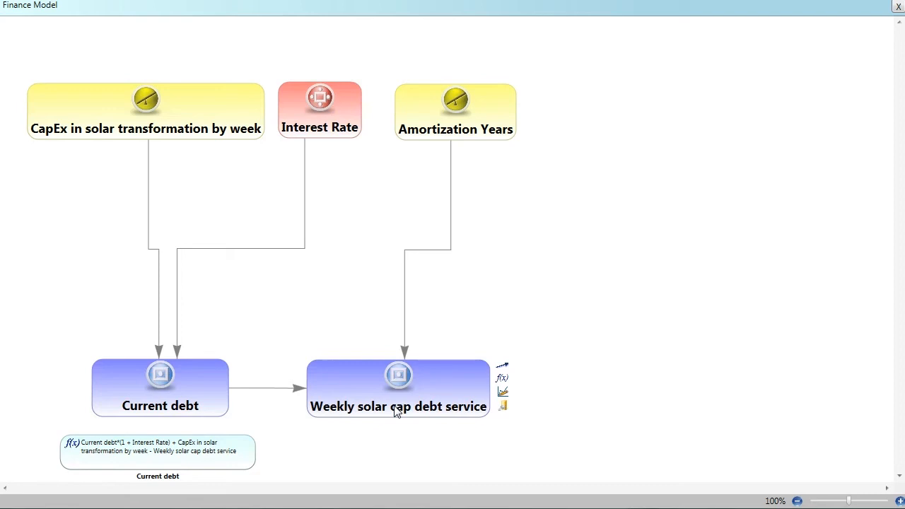
mouse_move(396, 409)
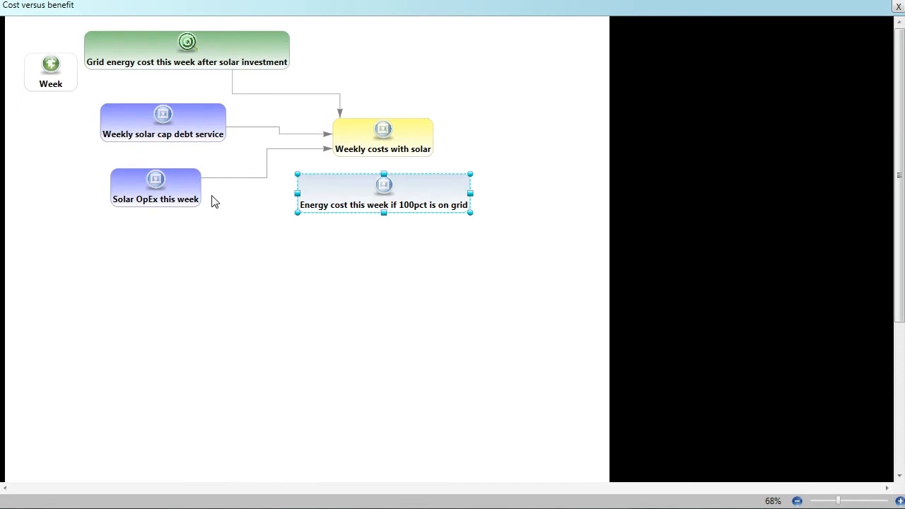
mouse_move(179, 278)
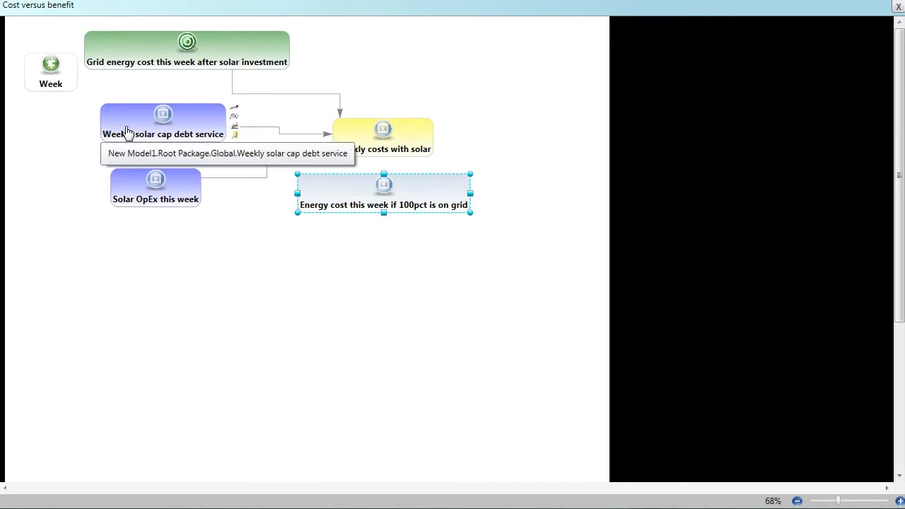
mouse_move(163, 144)
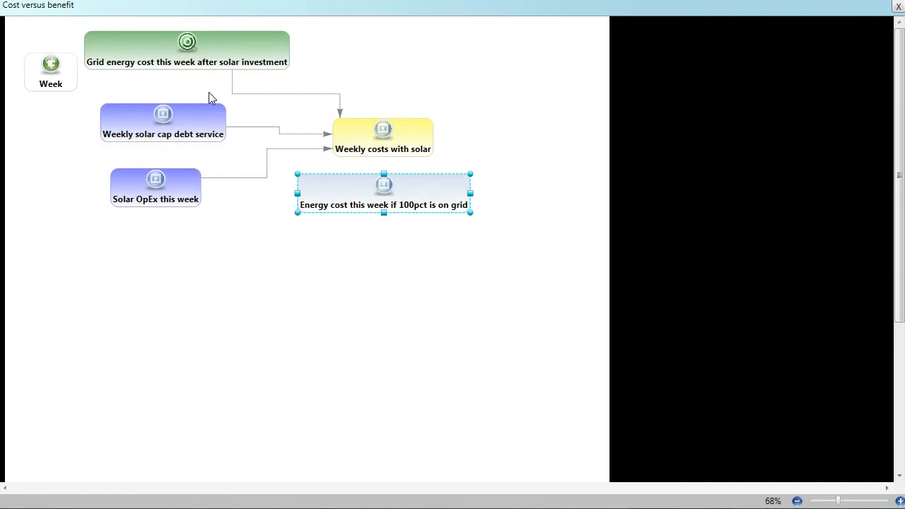
mouse_move(195, 69)
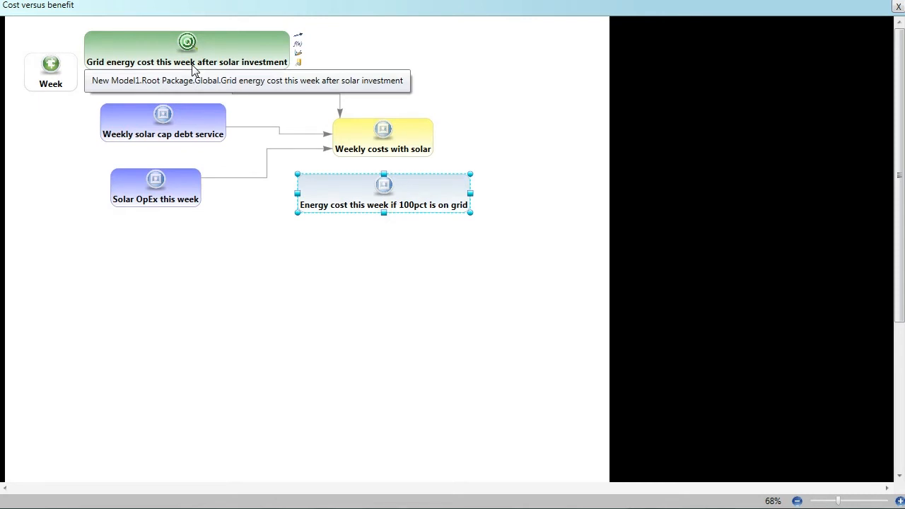
mouse_move(178, 68)
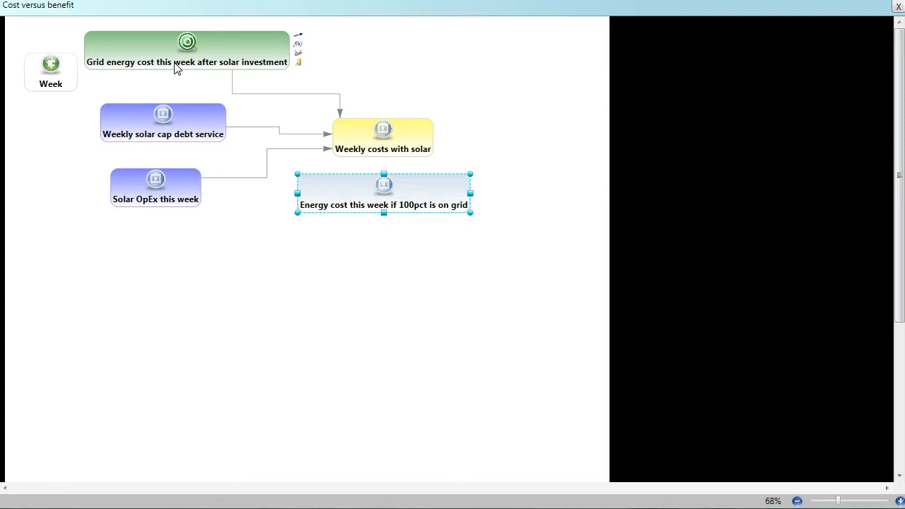
mouse_move(149, 58)
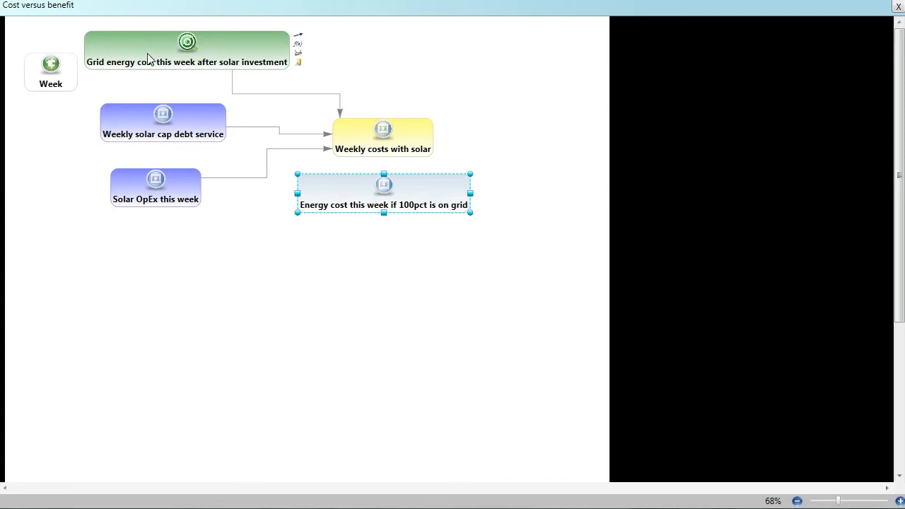
mouse_move(135, 203)
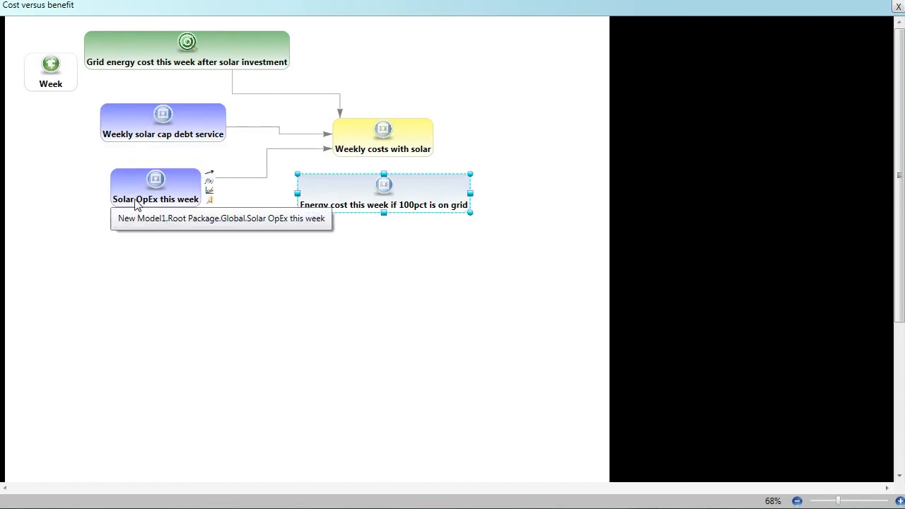
mouse_move(130, 190)
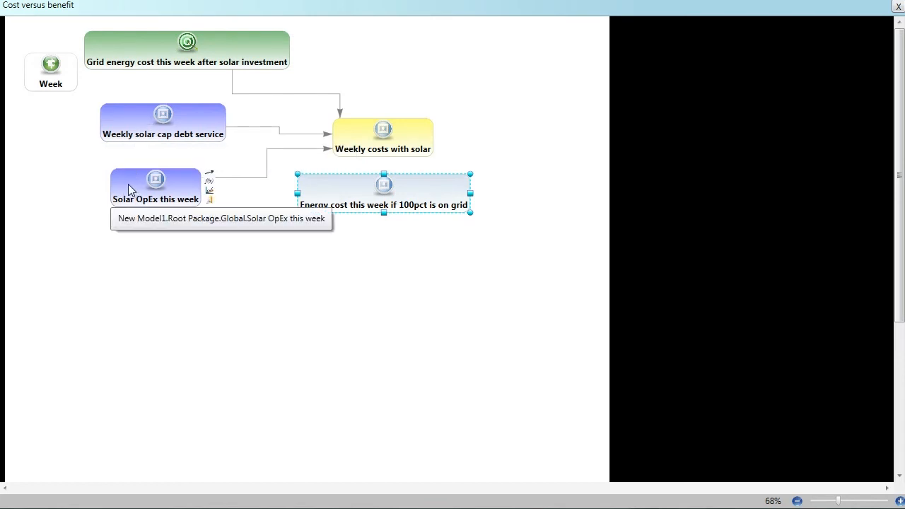
mouse_move(130, 190)
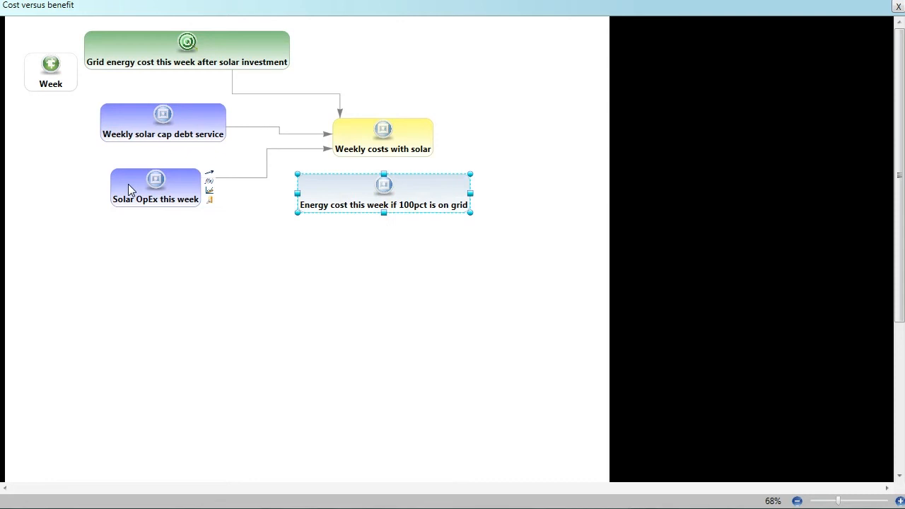
mouse_move(199, 246)
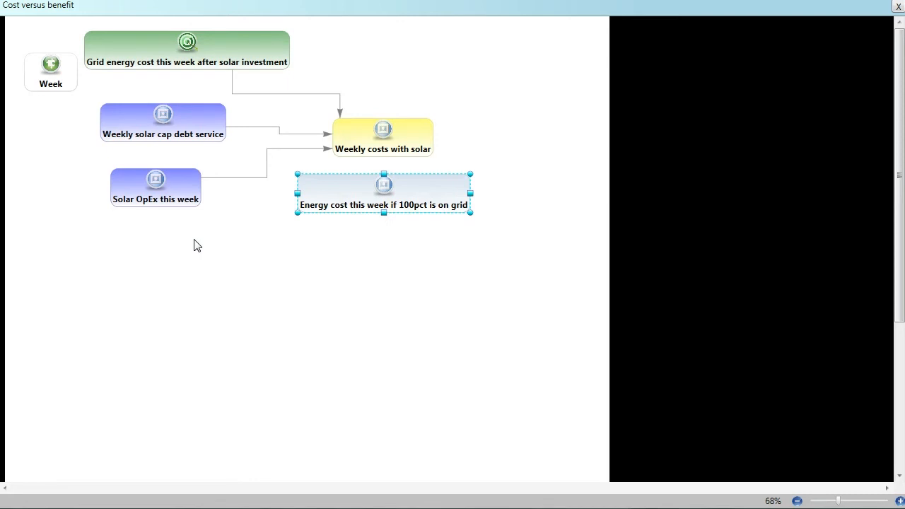
mouse_move(196, 116)
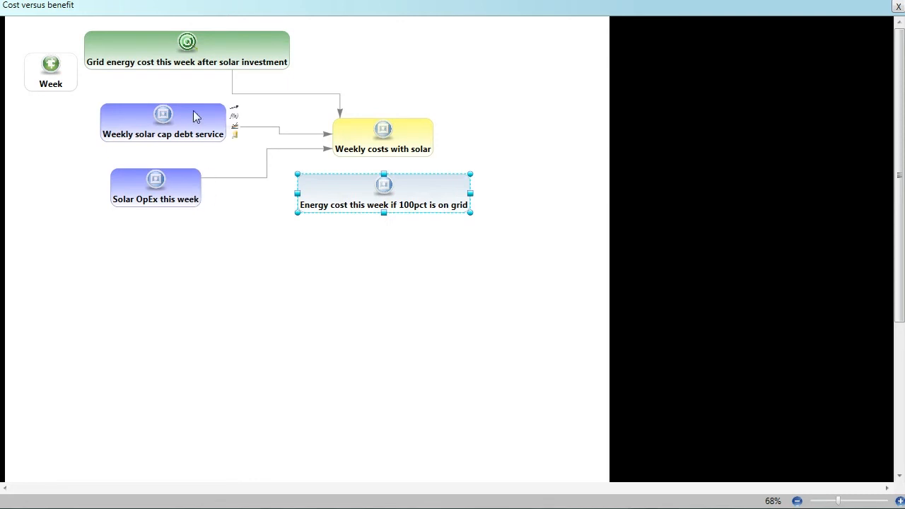
mouse_move(181, 131)
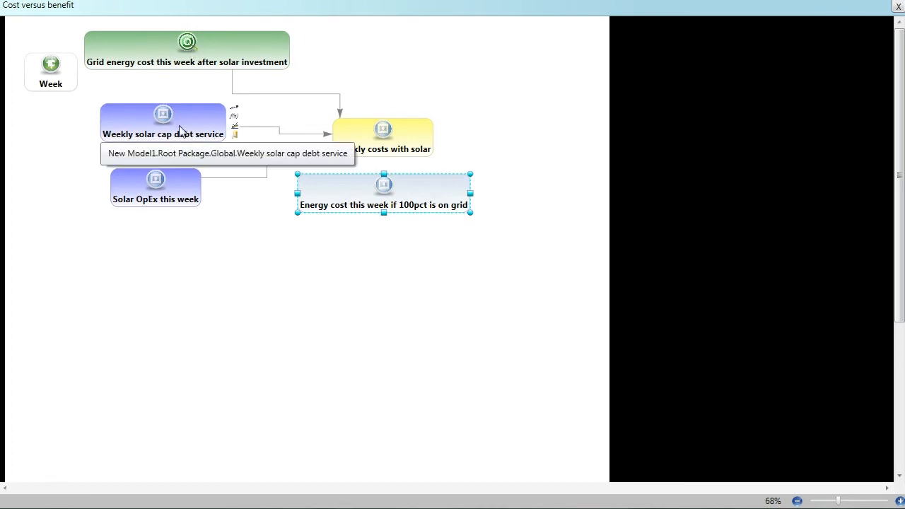
mouse_move(399, 137)
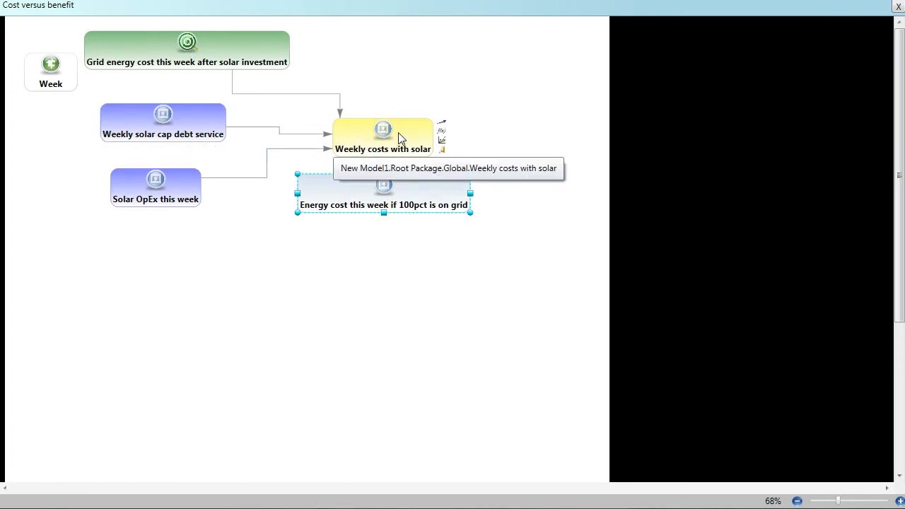
mouse_move(365, 143)
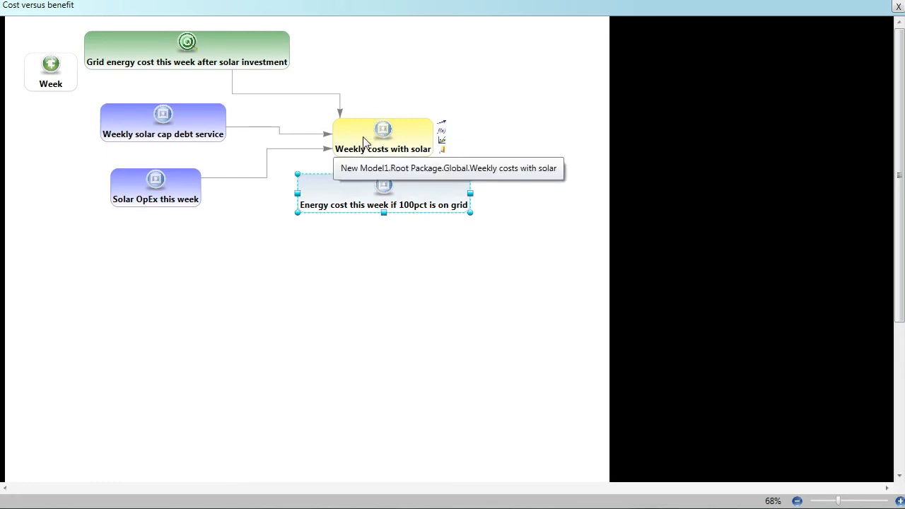
mouse_move(388, 93)
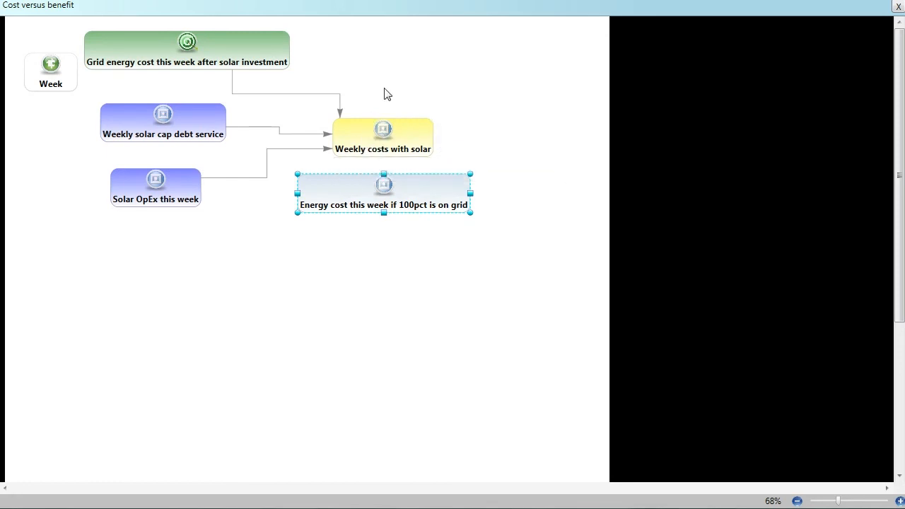
mouse_move(388, 133)
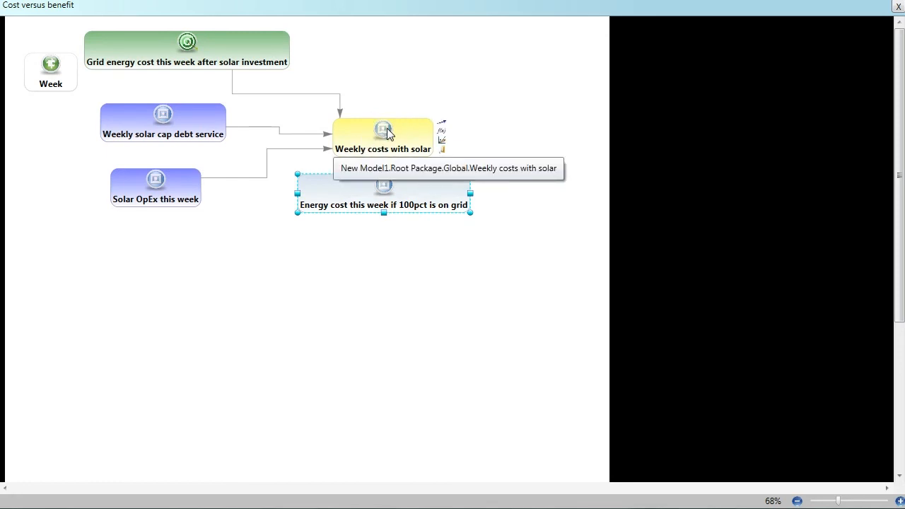
mouse_move(418, 223)
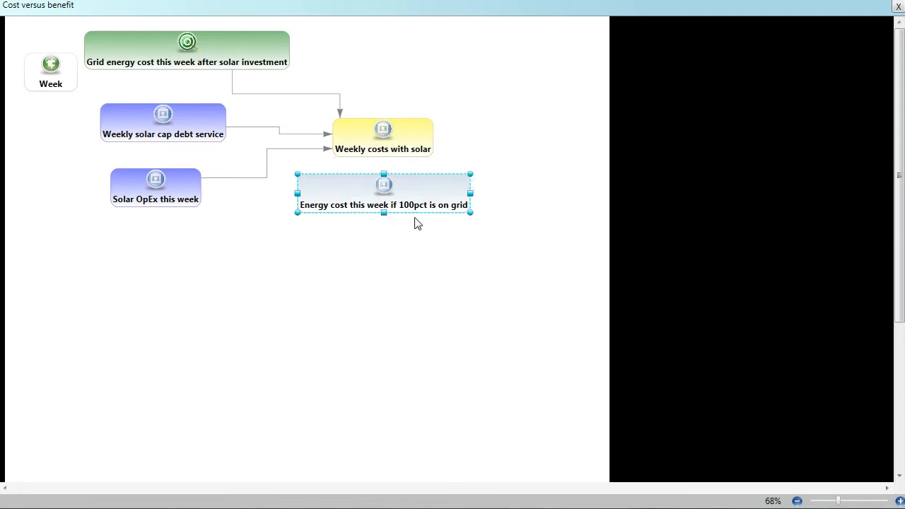
mouse_move(385, 150)
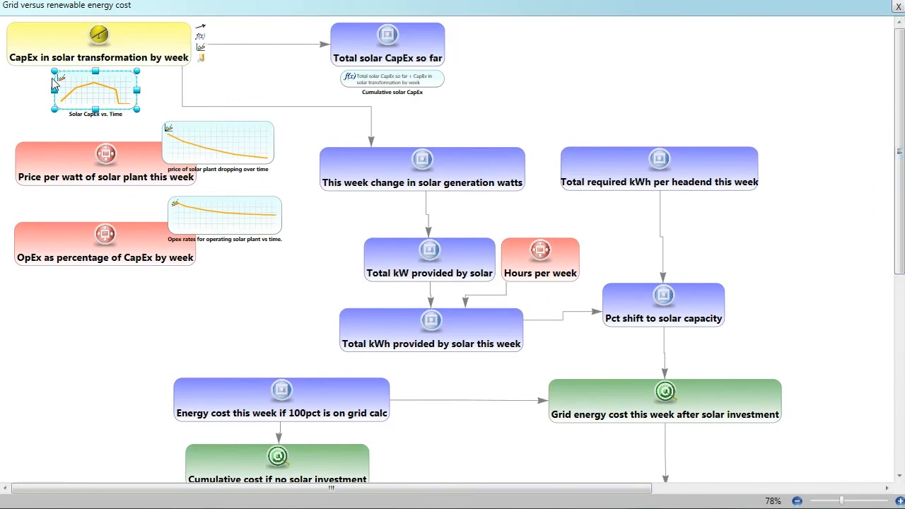
mouse_move(85, 91)
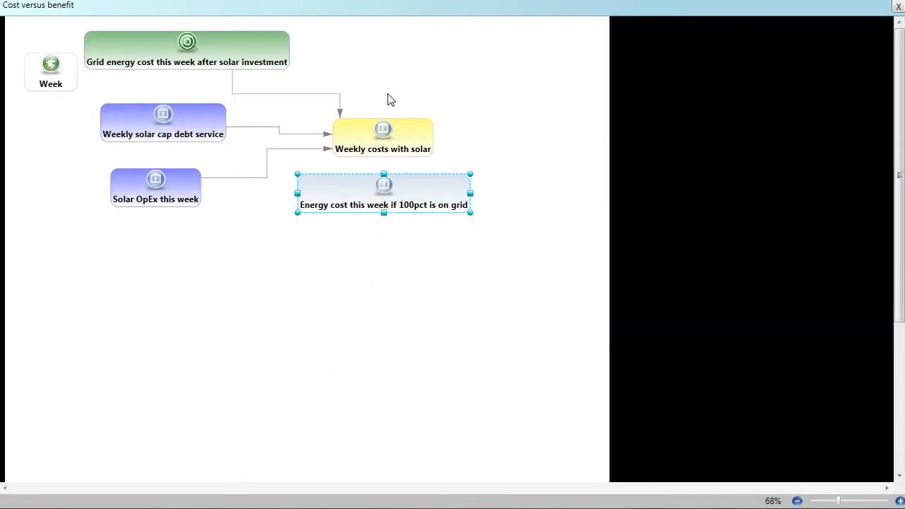
mouse_move(368, 144)
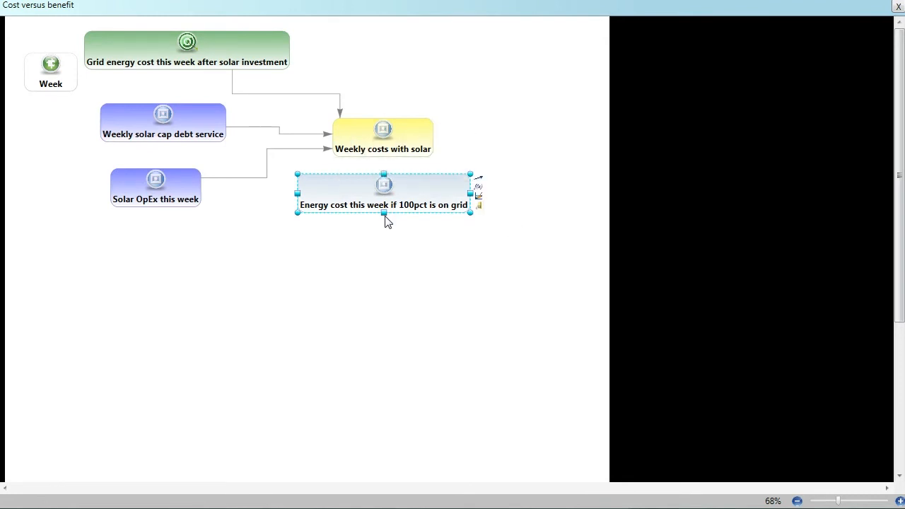
mouse_move(362, 192)
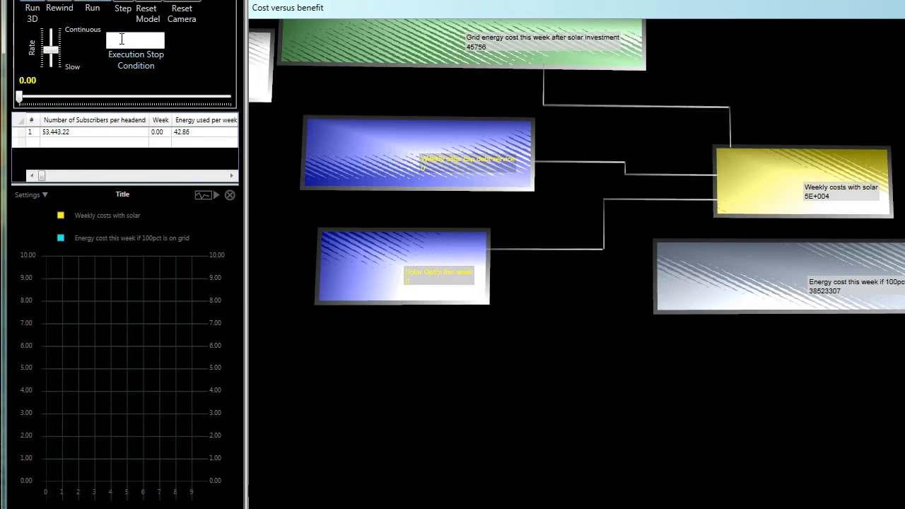
Set the stop condition to Week>200 and run the Cost versus benefit simulation
type("Week>200")
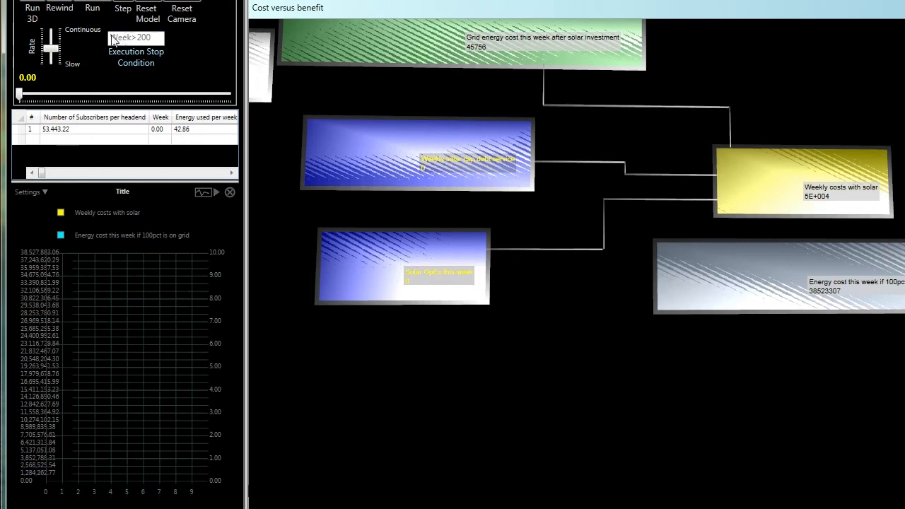
left_click(94, 9)
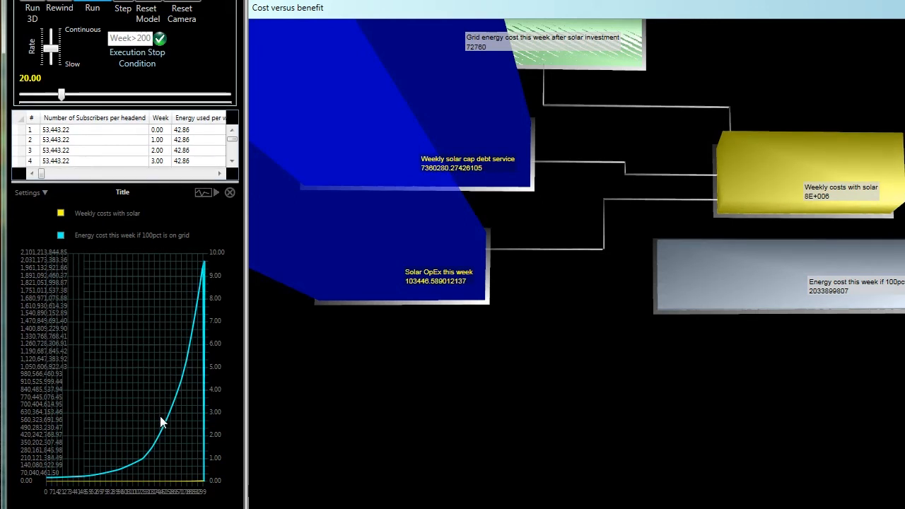
mouse_move(164, 412)
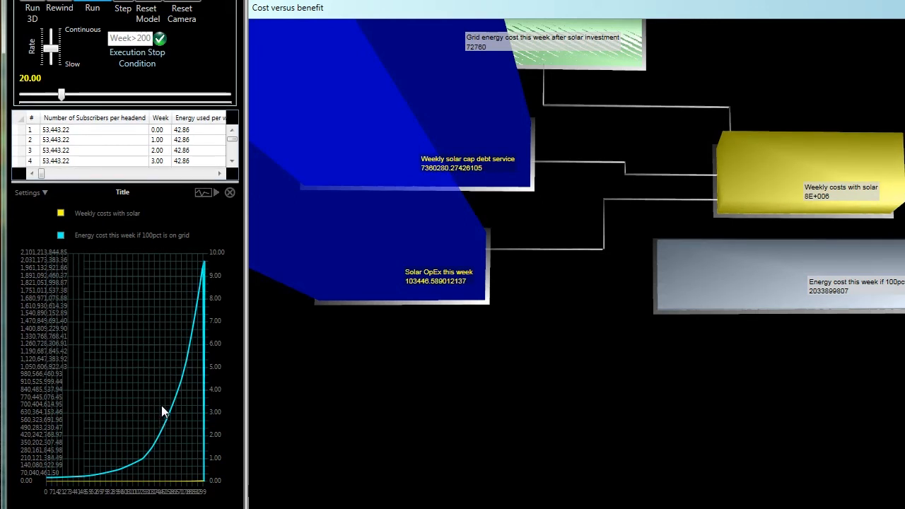
mouse_move(715, 304)
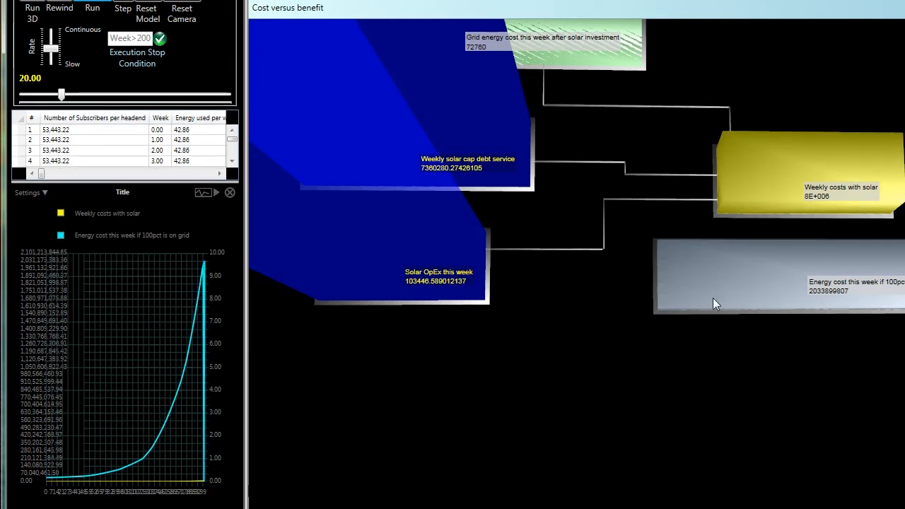
mouse_move(819, 217)
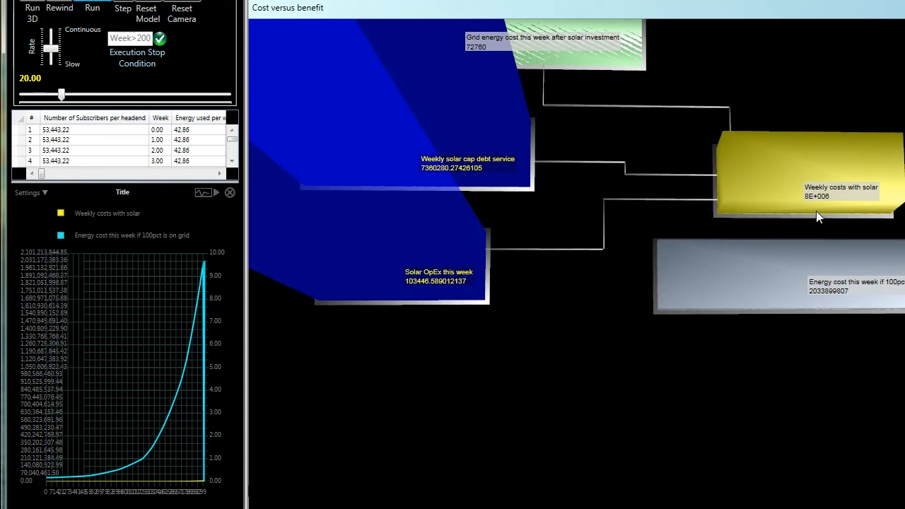
mouse_move(822, 210)
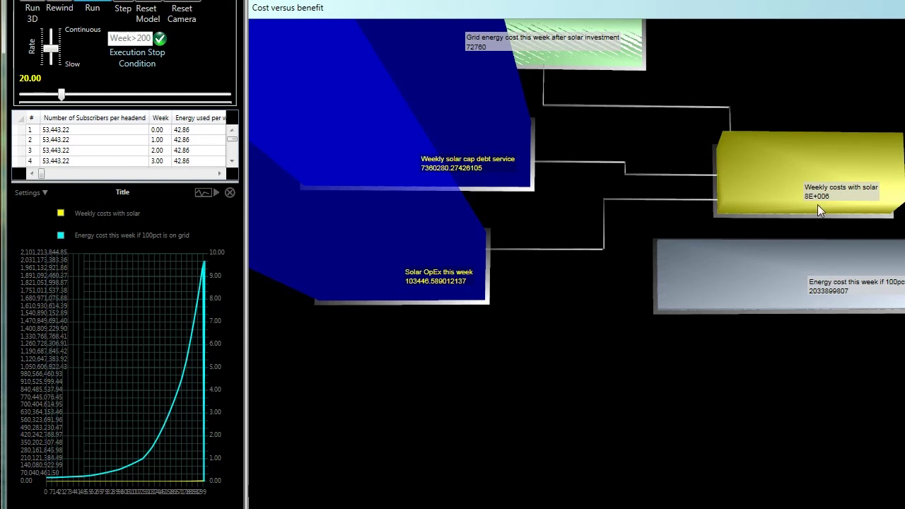
mouse_move(809, 203)
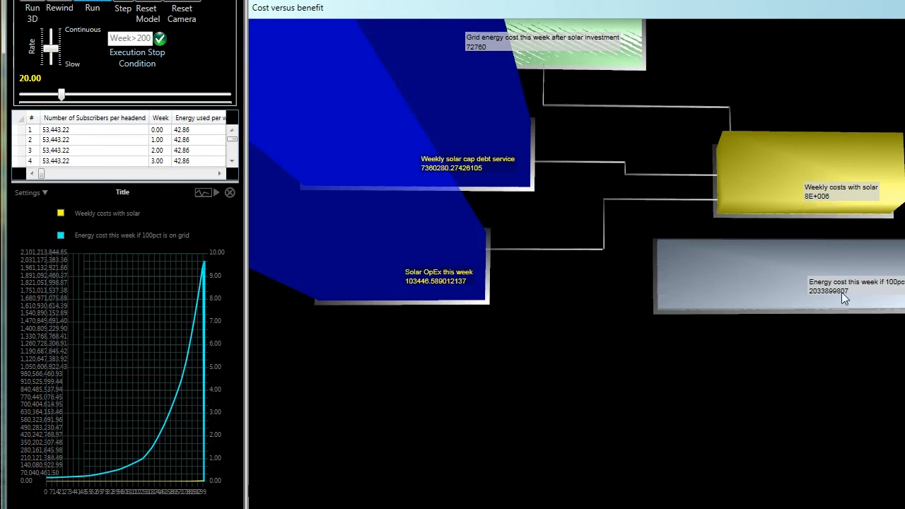
mouse_move(828, 304)
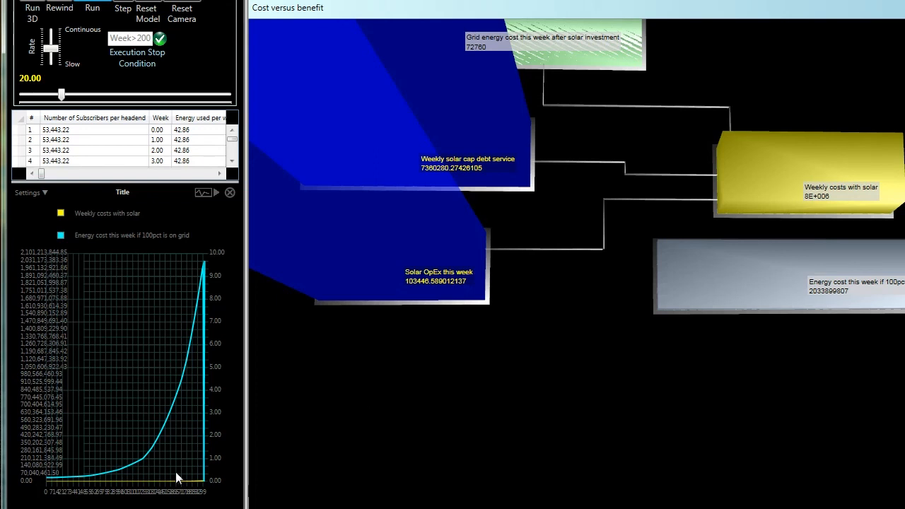
mouse_move(175, 444)
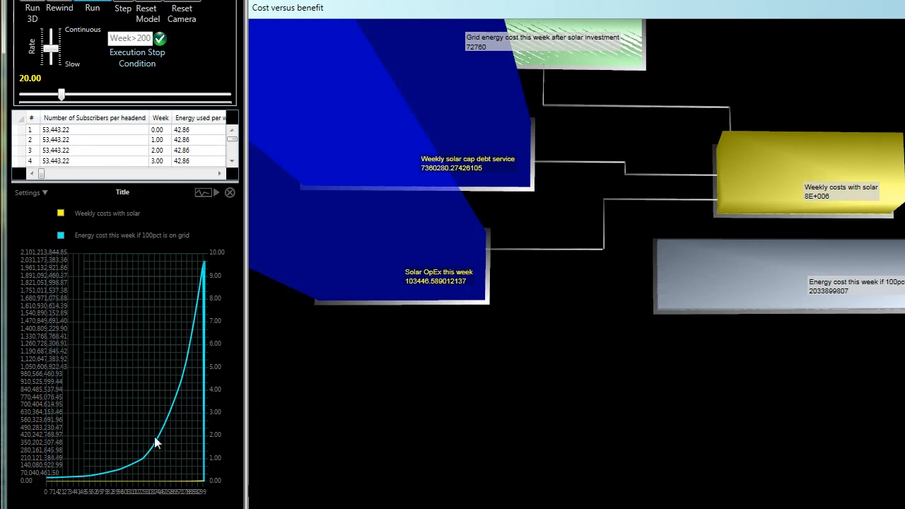
mouse_move(181, 473)
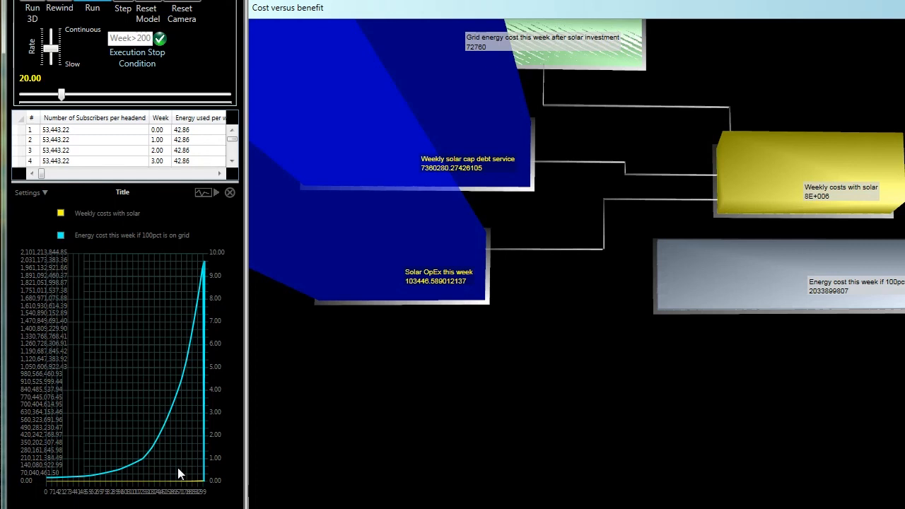
mouse_move(181, 459)
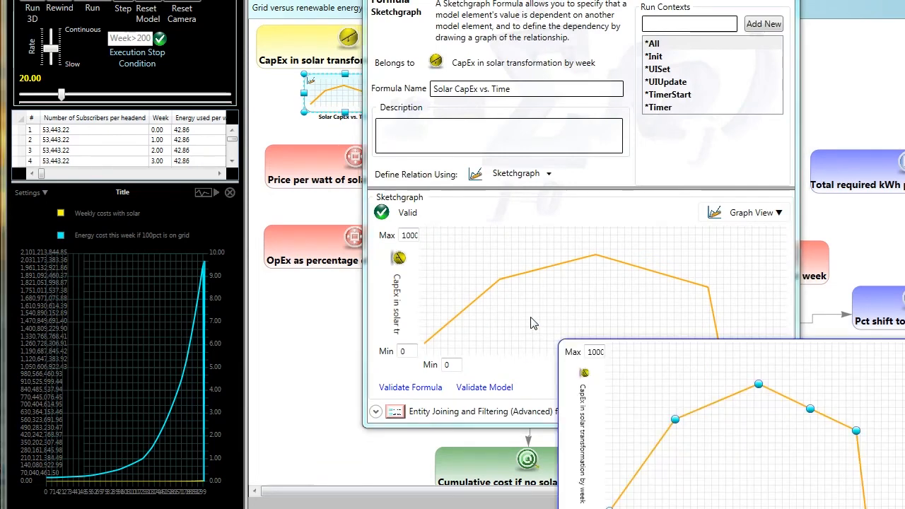
Drag the CapEx curve into a late sharp spike falling near zero, then accept it
left_click(693, 475)
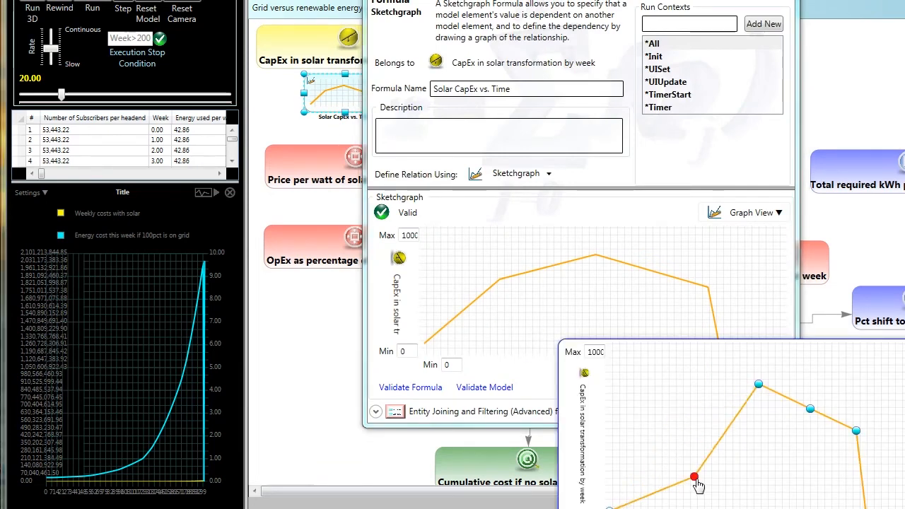
left_click_drag(693, 475, 783, 444)
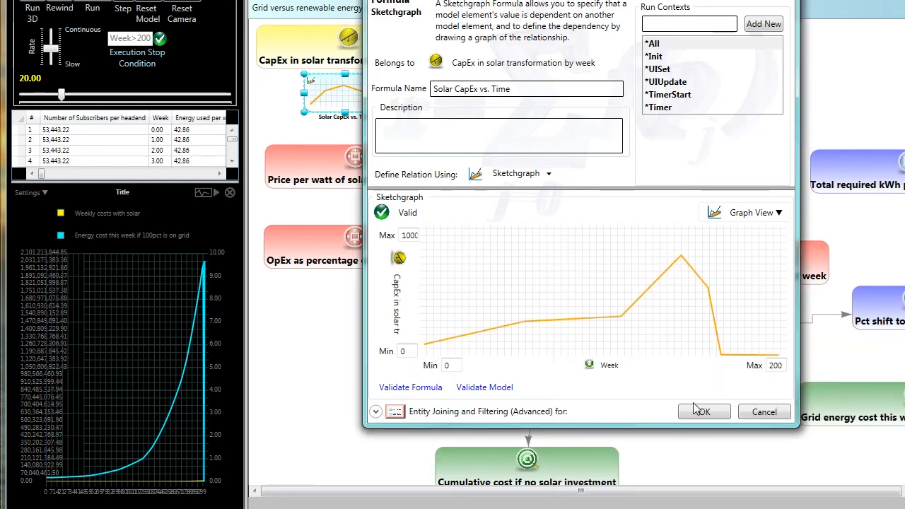
left_click(705, 410)
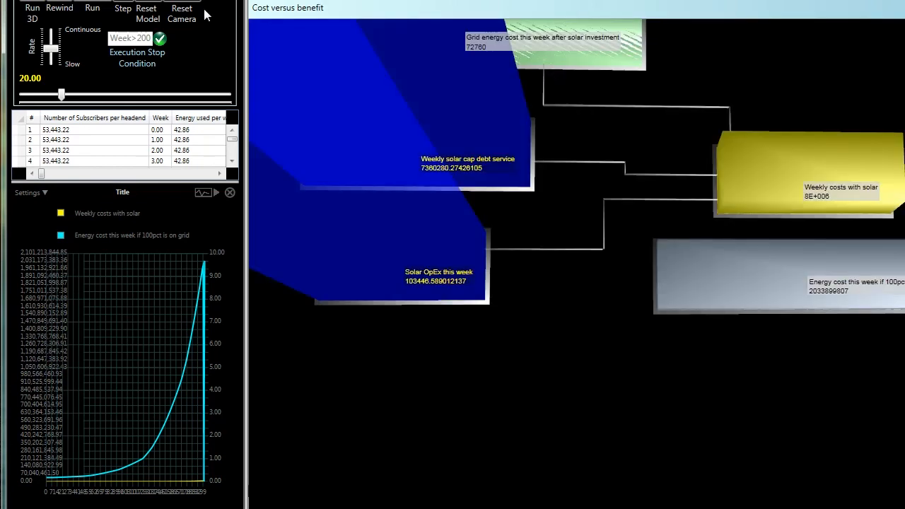
Rerun the simulation with the revised CapEx curve and orbit the 3D cost-versus-benefit blocks
left_click(145, 8)
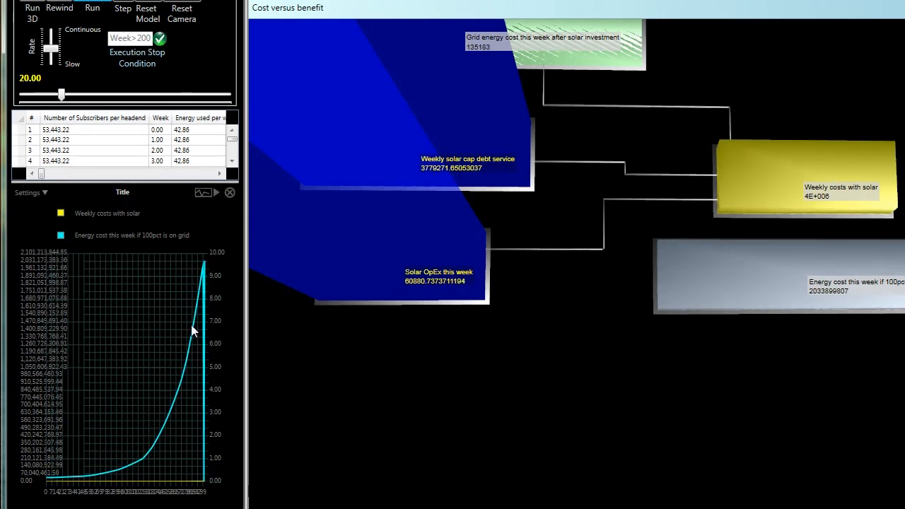
mouse_move(133, 481)
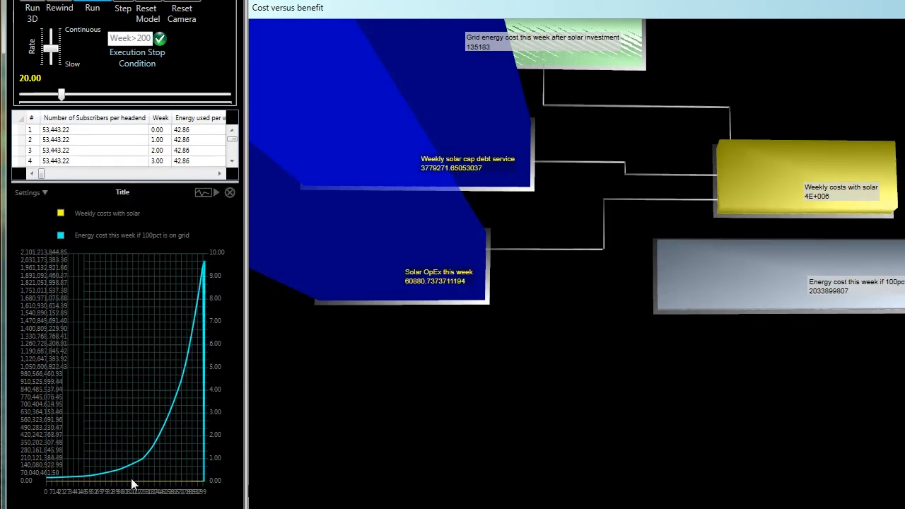
mouse_move(157, 475)
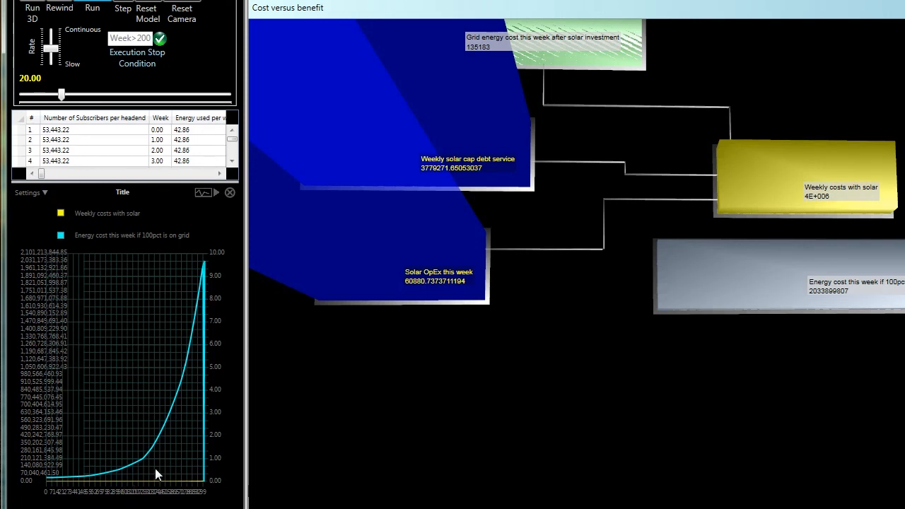
mouse_move(339, 384)
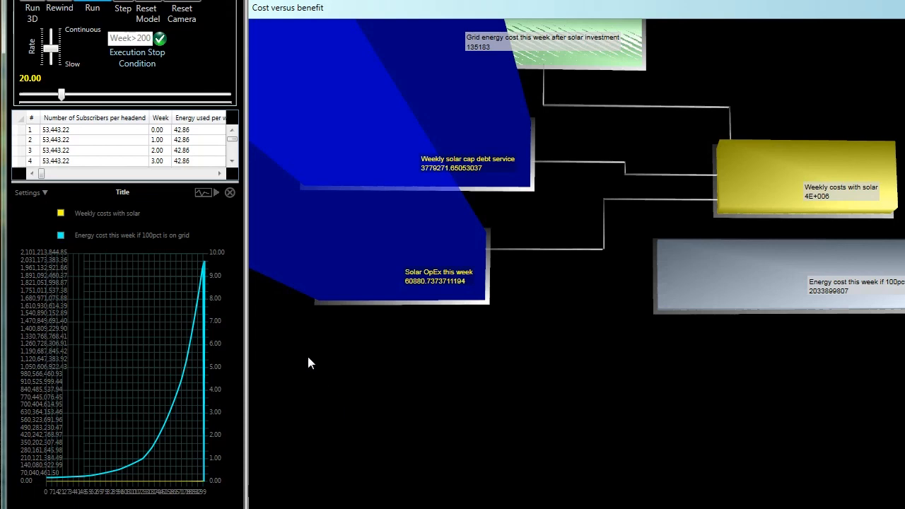
left_click_drag(308, 363, 518, 362)
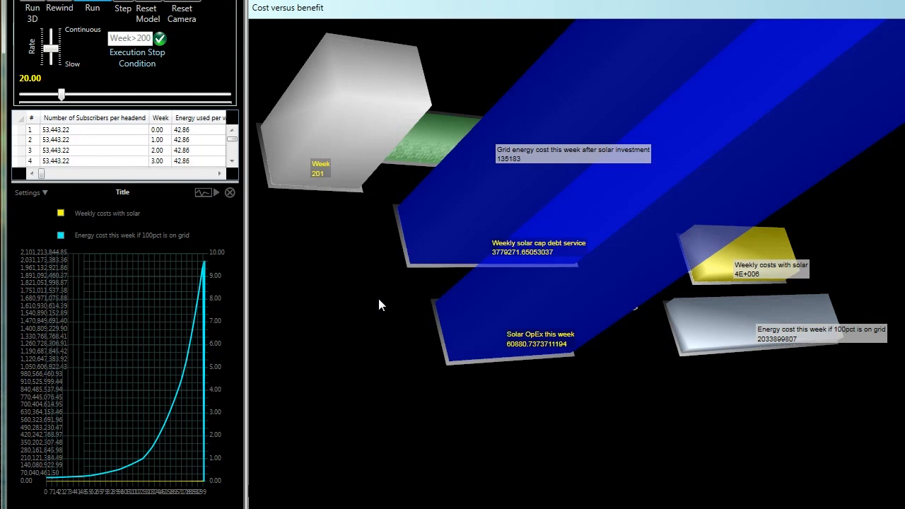
mouse_move(235, 9)
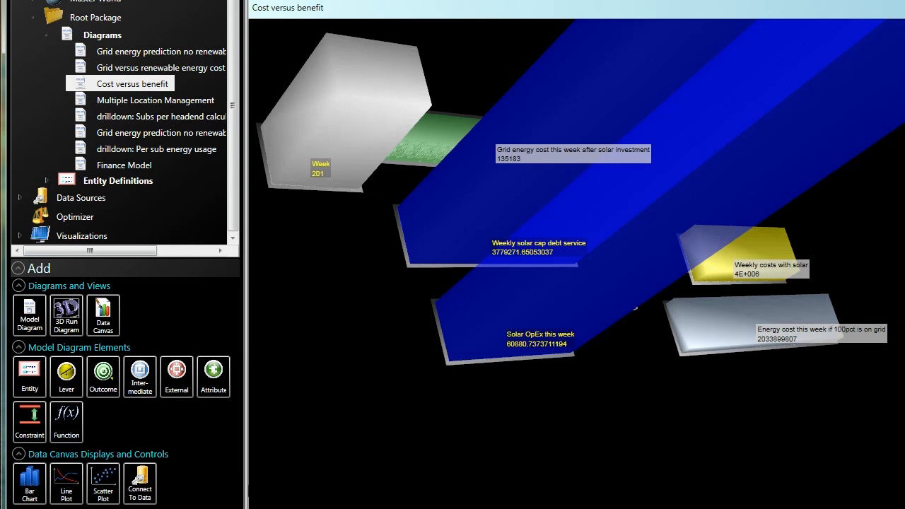
Show the Multiple Location Management diagram with Location #1's energy sources and outcomes
left_click(156, 99)
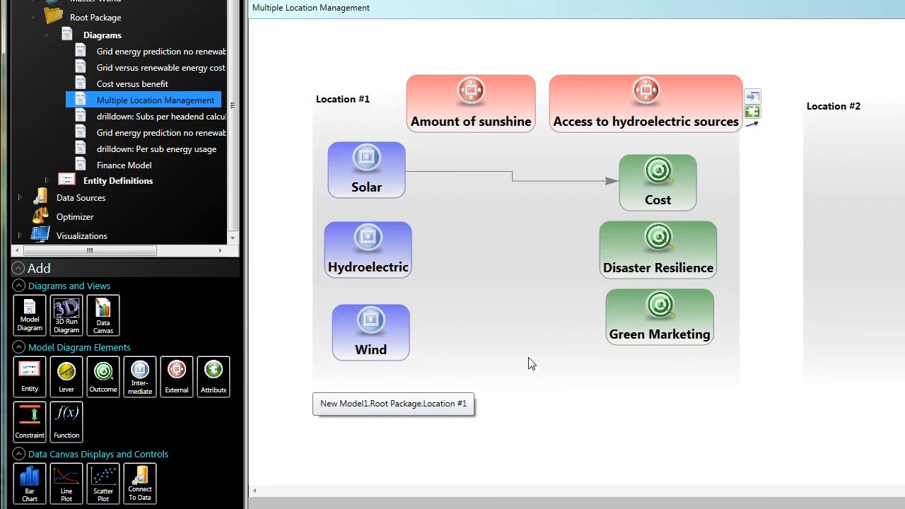
mouse_move(477, 219)
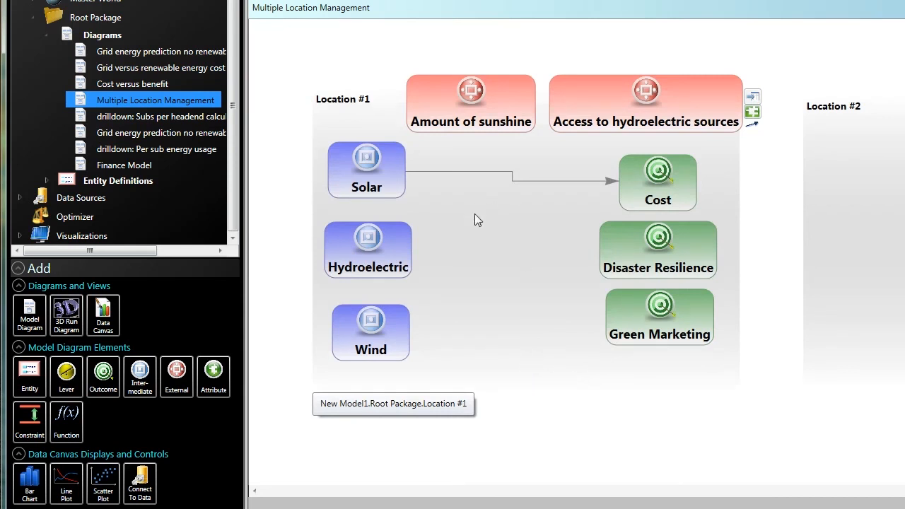
mouse_move(520, 305)
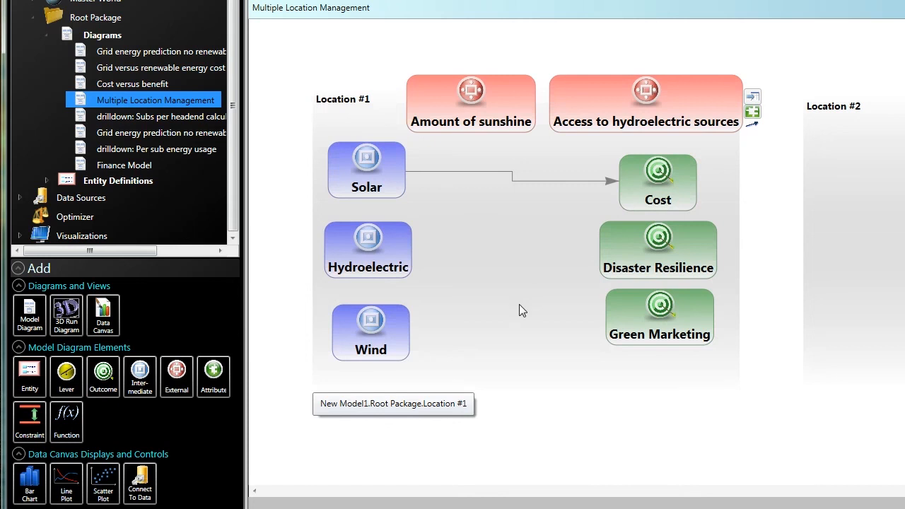
mouse_move(495, 133)
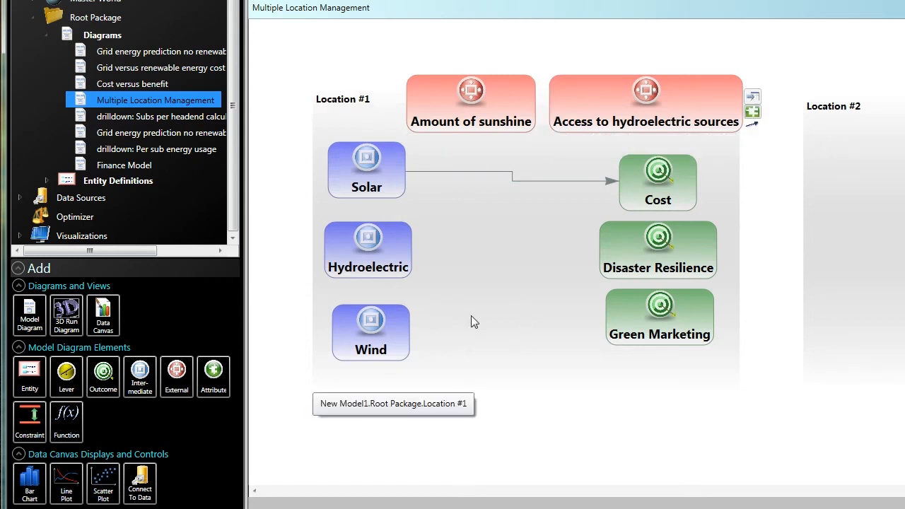
mouse_move(605, 131)
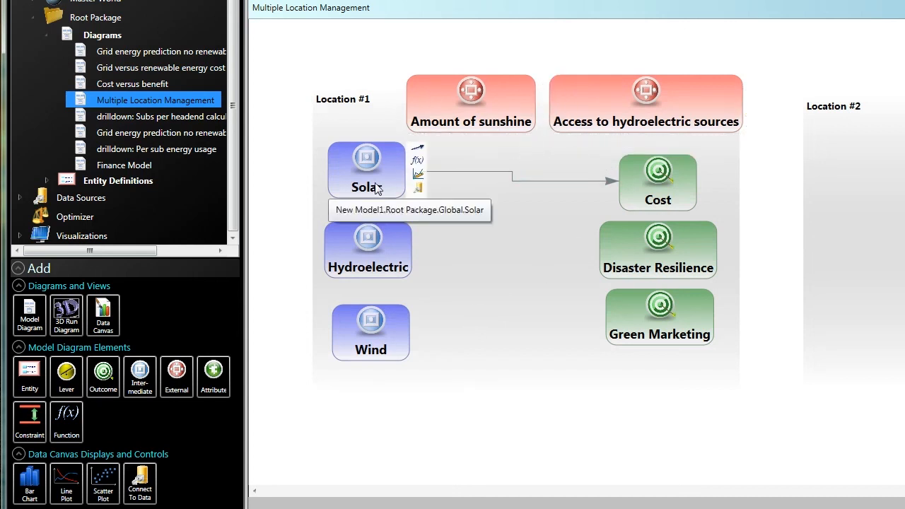
mouse_move(345, 247)
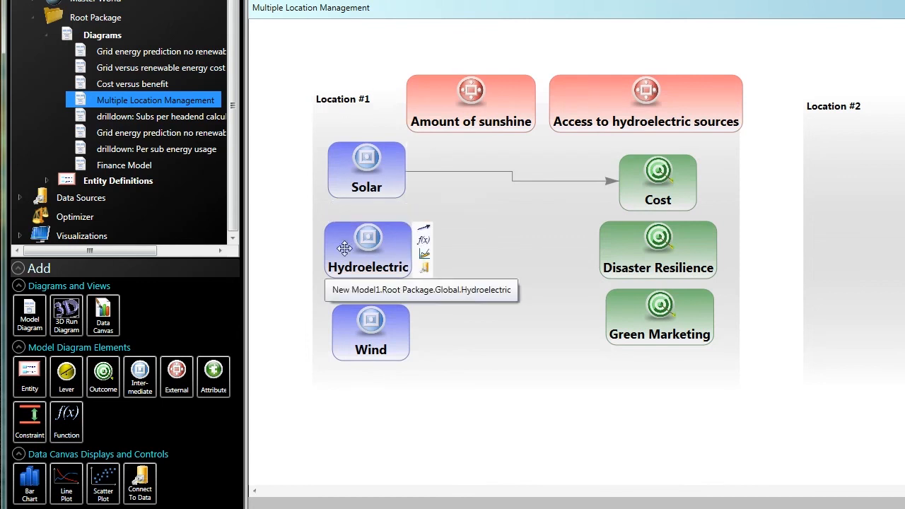
mouse_move(345, 174)
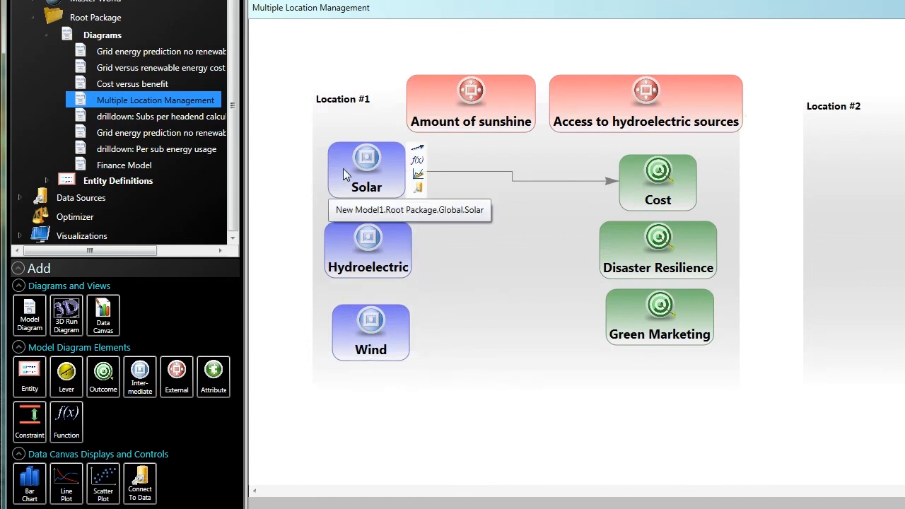
mouse_move(342, 249)
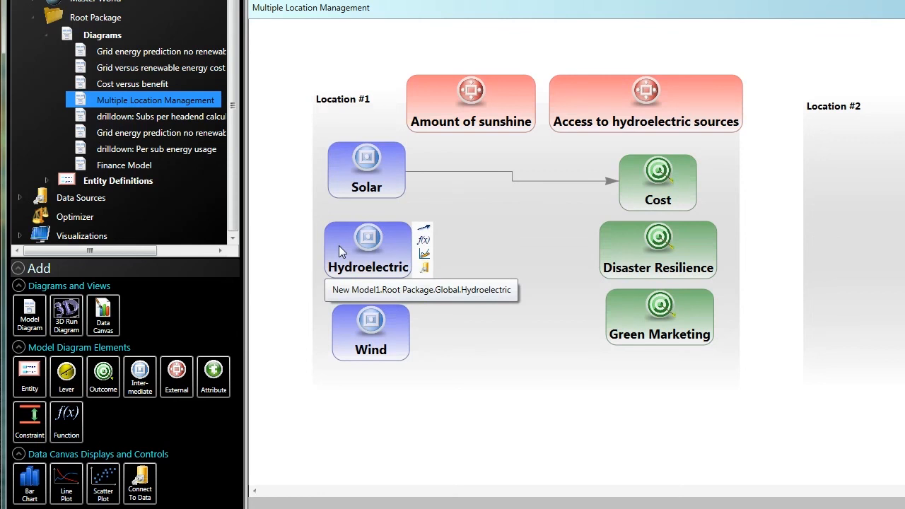
mouse_move(348, 332)
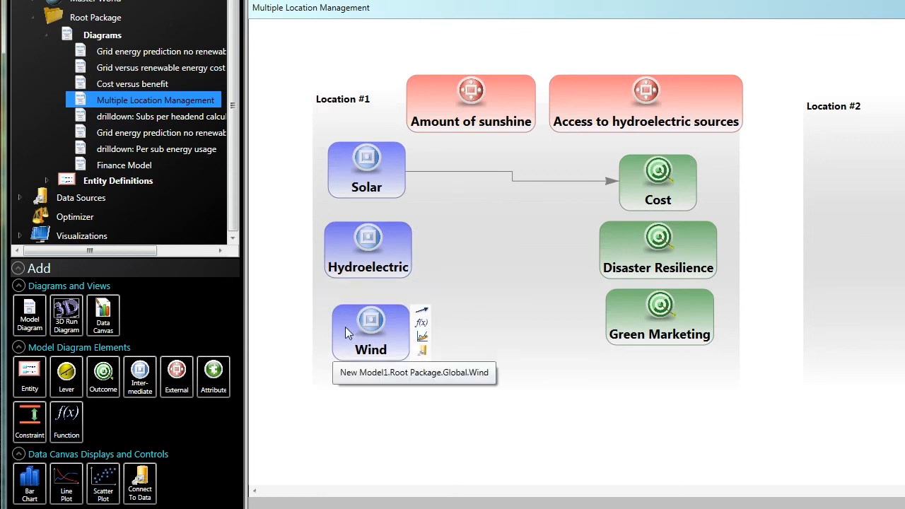
mouse_move(549, 74)
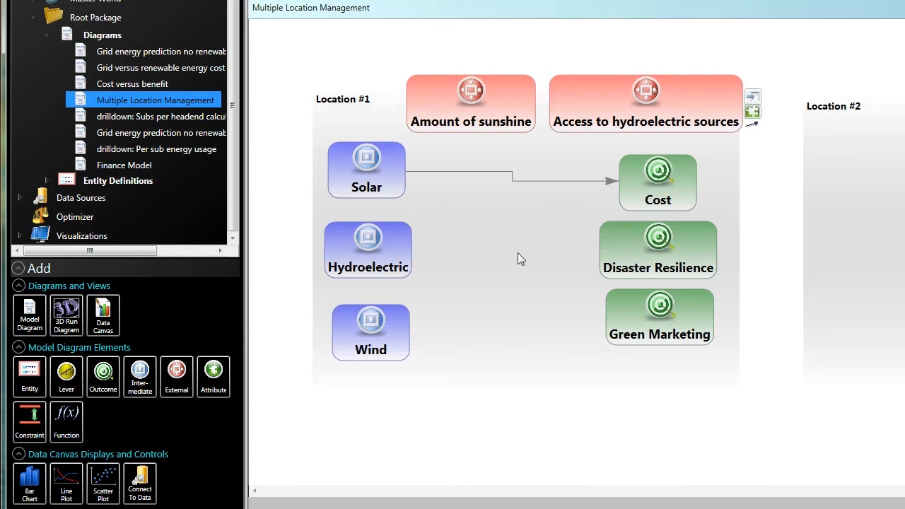
mouse_move(670, 196)
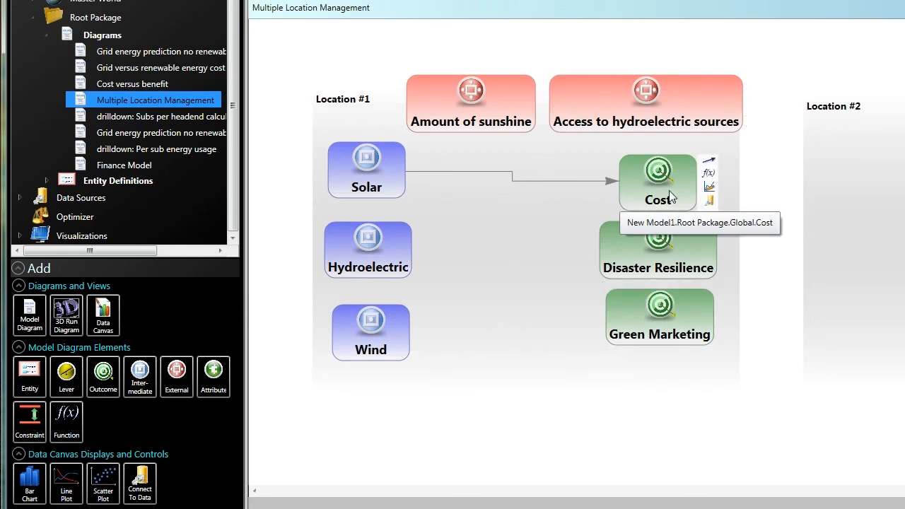
mouse_move(678, 192)
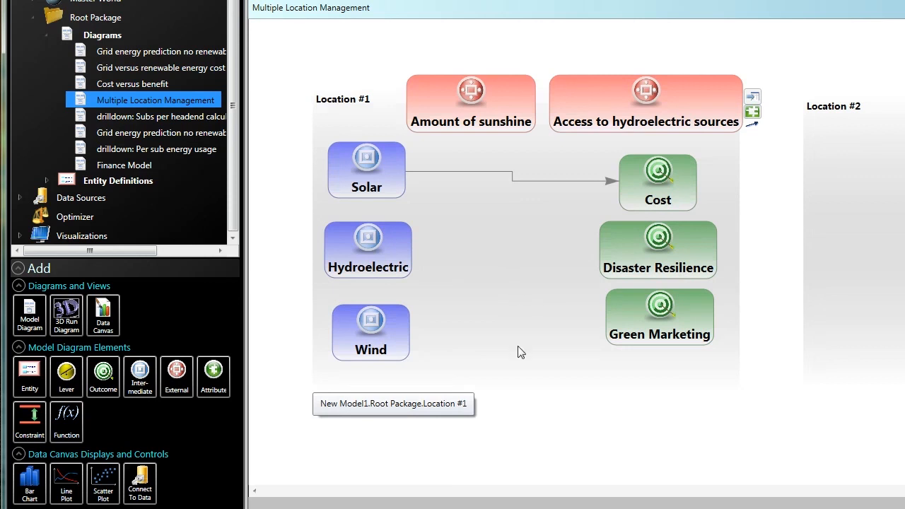
mouse_move(514, 365)
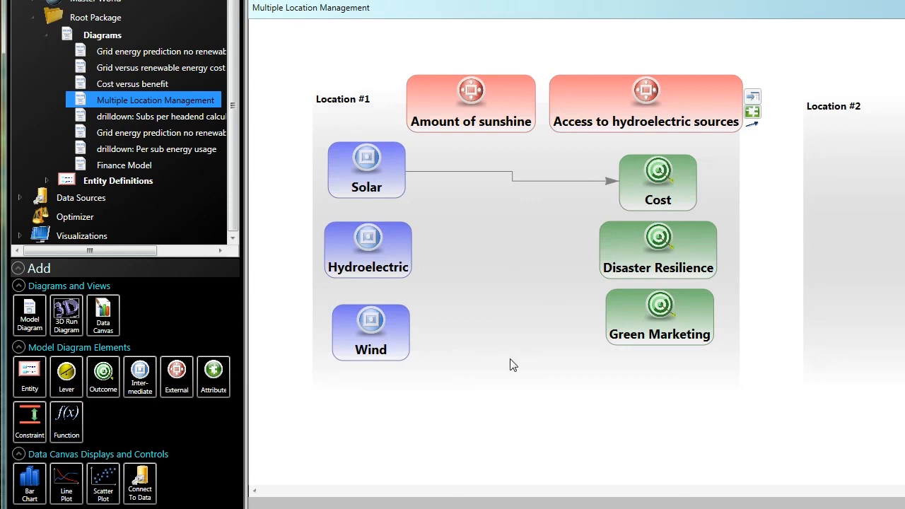
mouse_move(638, 174)
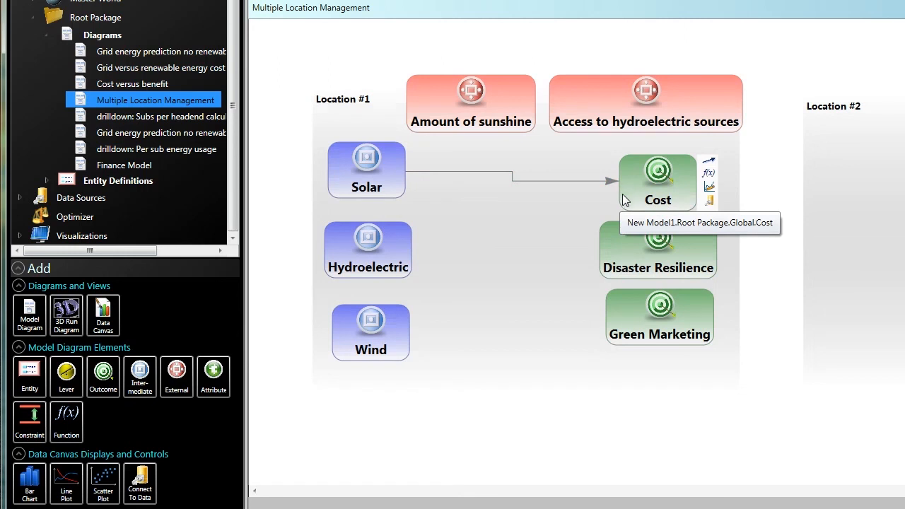
mouse_move(608, 253)
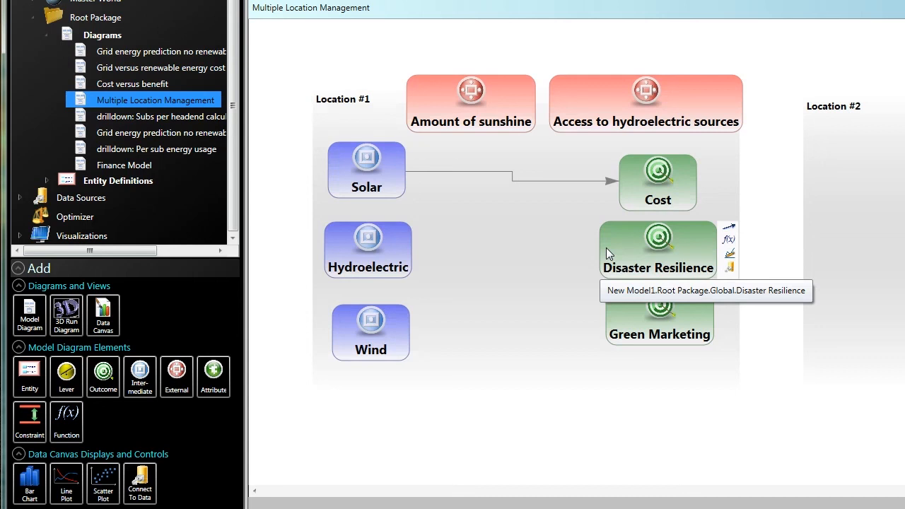
mouse_move(608, 253)
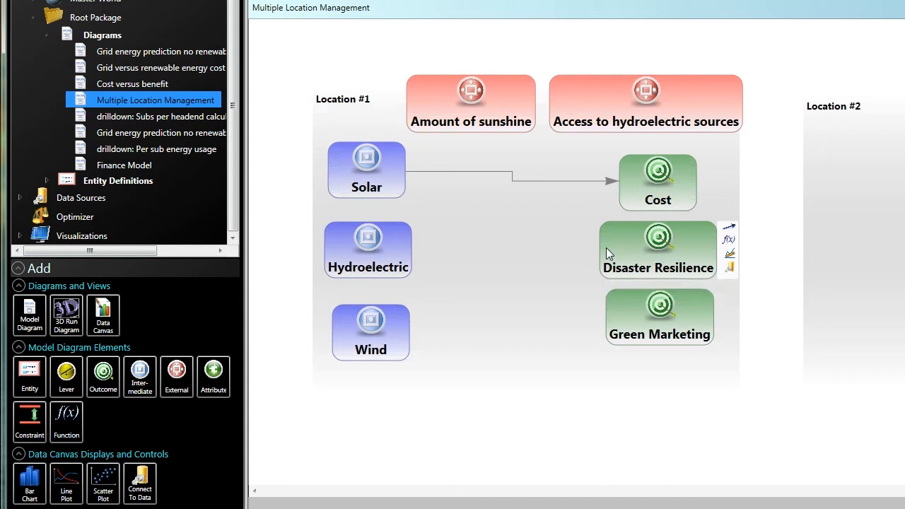
mouse_move(388, 263)
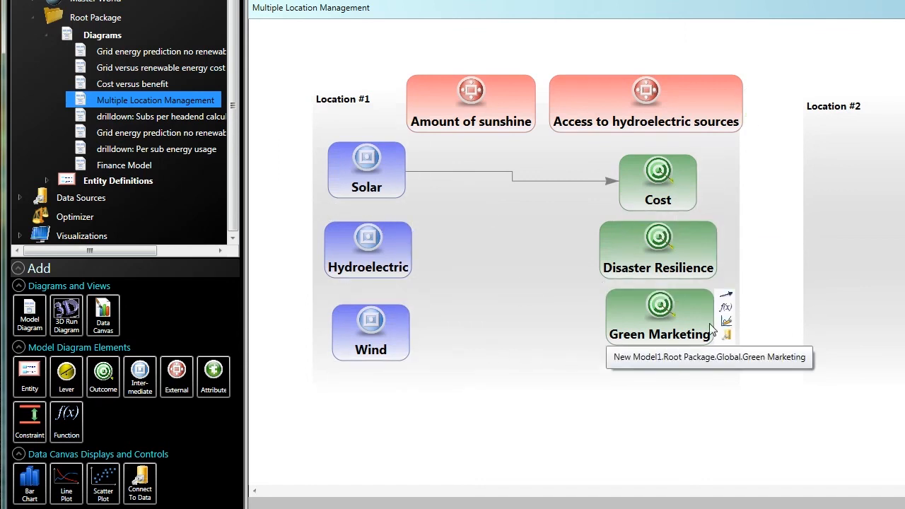
mouse_move(684, 221)
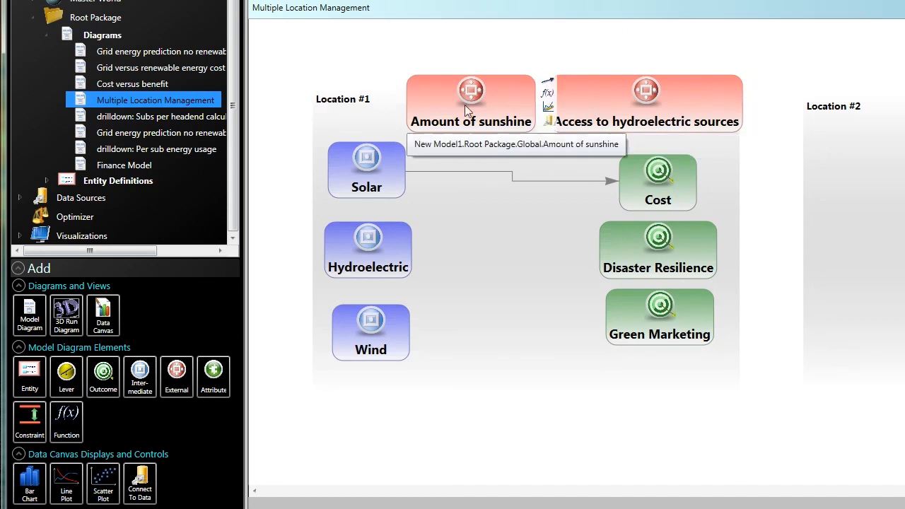
mouse_move(860, 311)
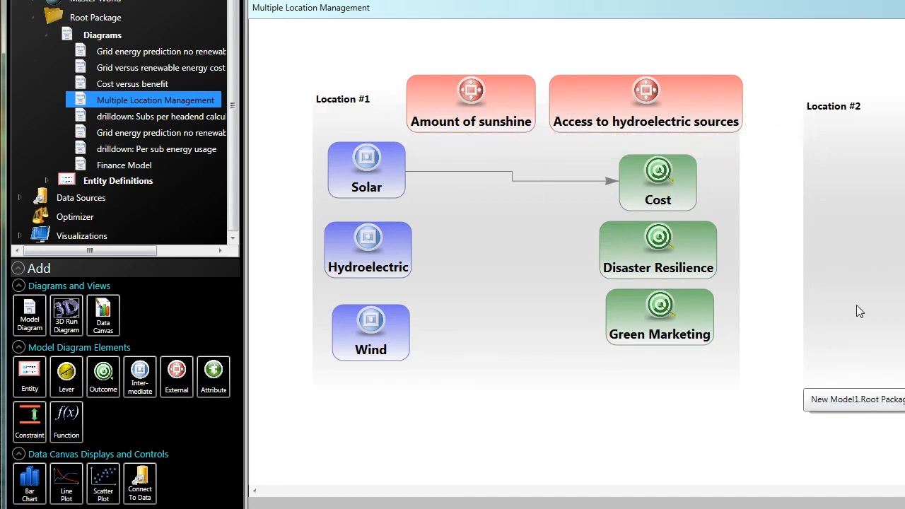
mouse_move(625, 437)
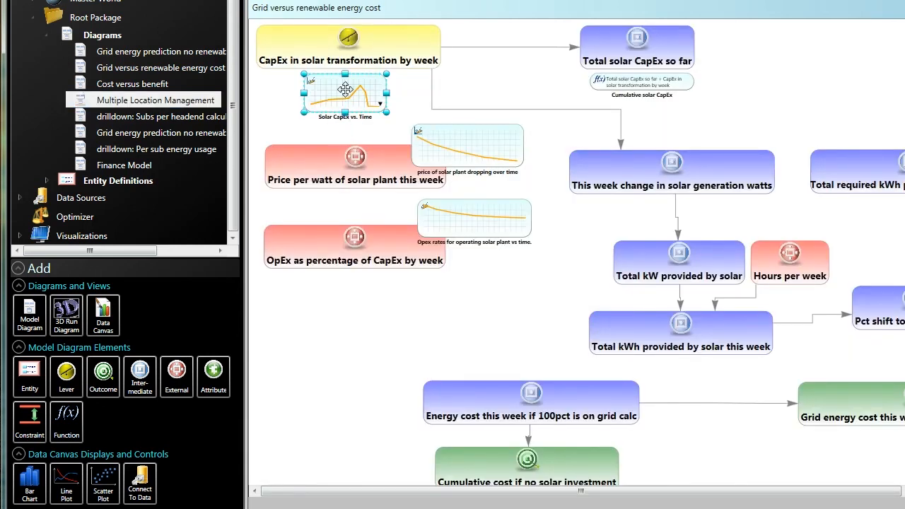
mouse_move(388, 102)
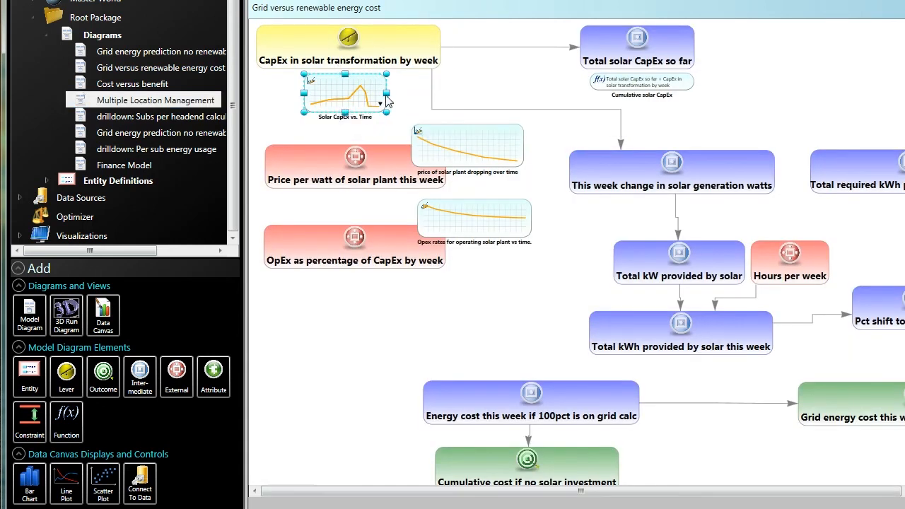
mouse_move(375, 141)
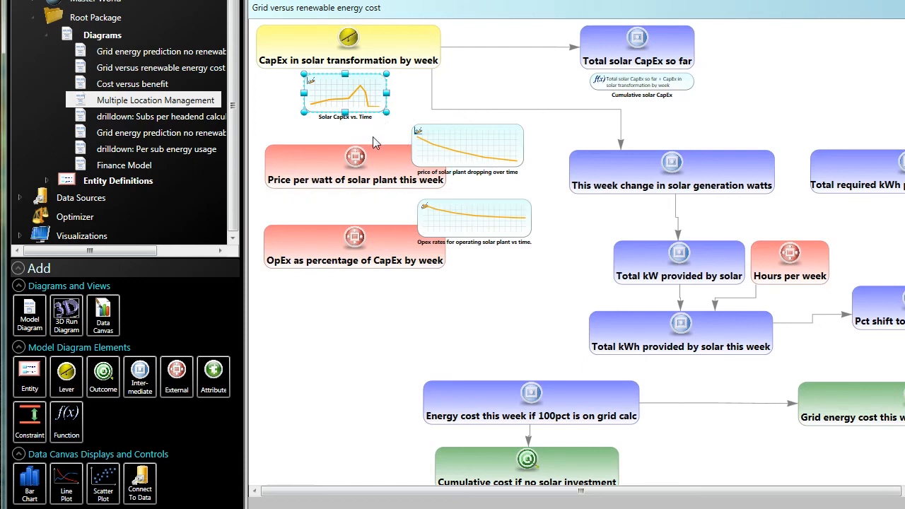